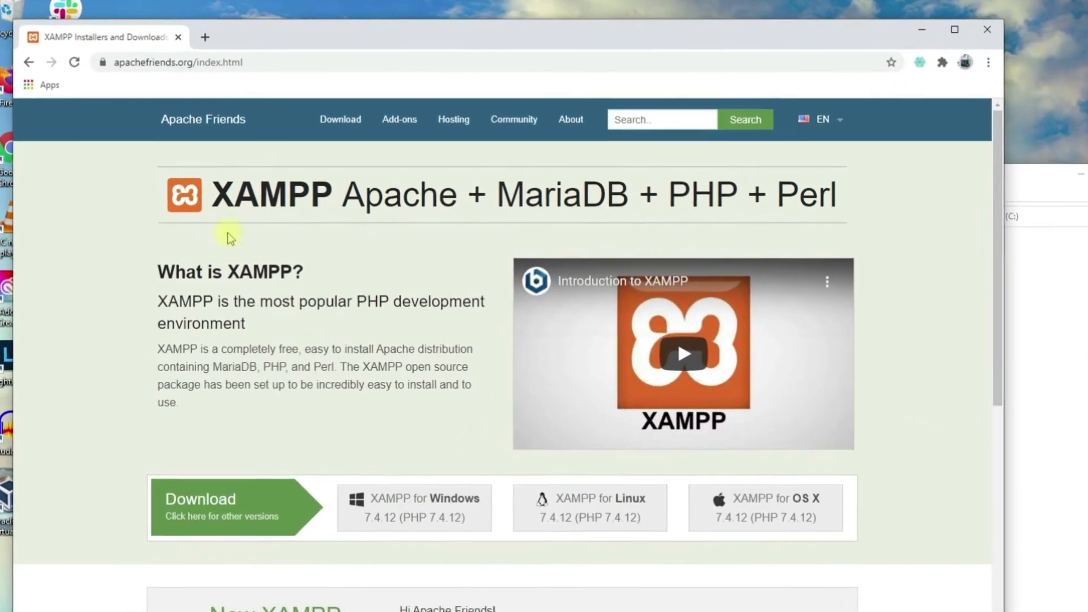
Leave the XAMPP homepage and bring forward the File Explorer window showing Win10Pro (C:)
left_click(170, 62)
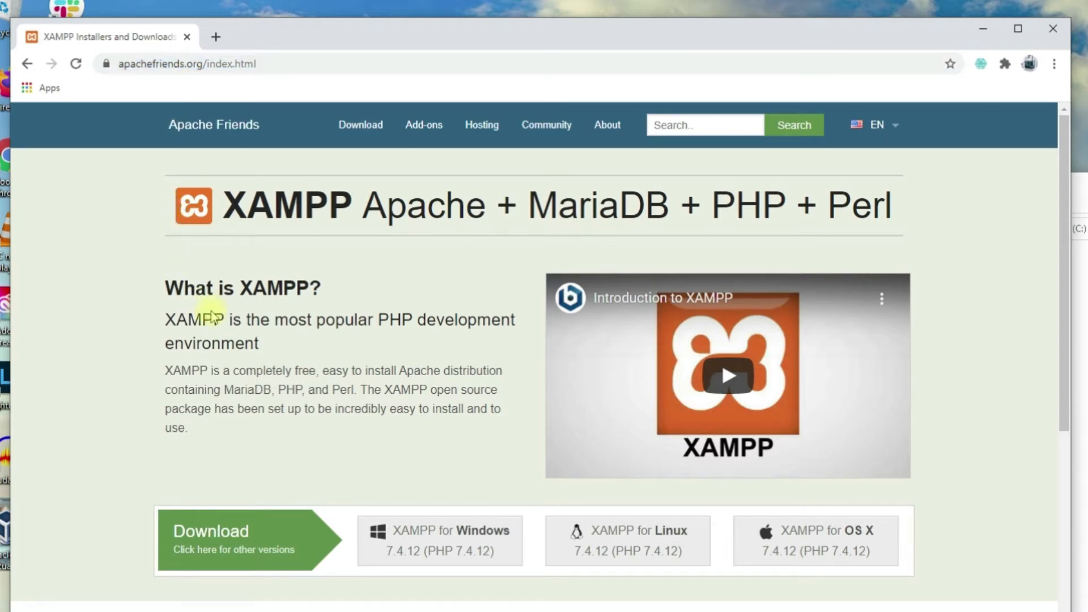
mouse_move(274, 355)
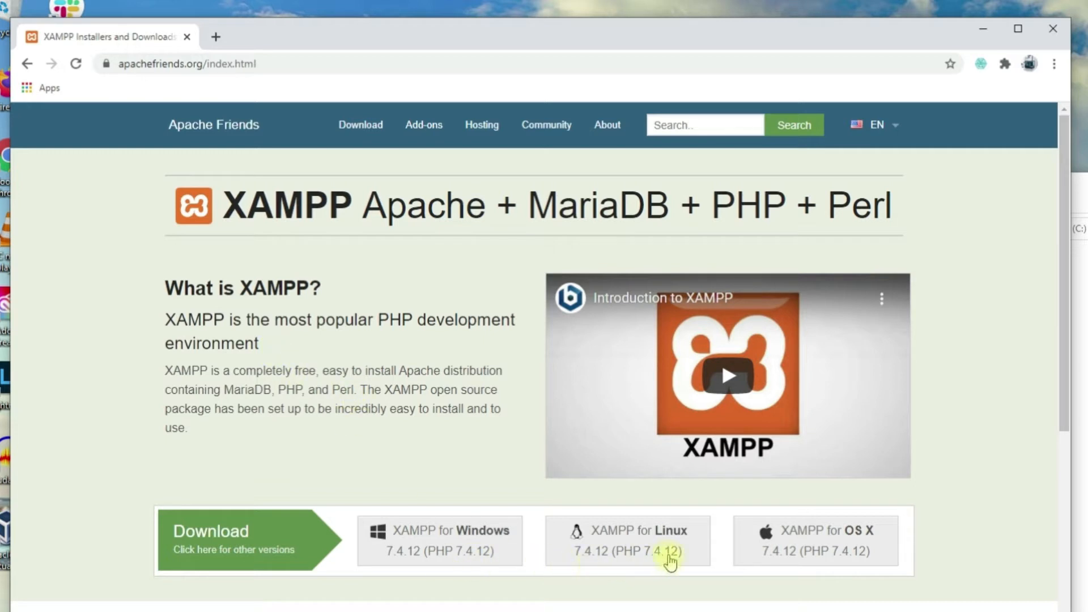
mouse_move(567, 599)
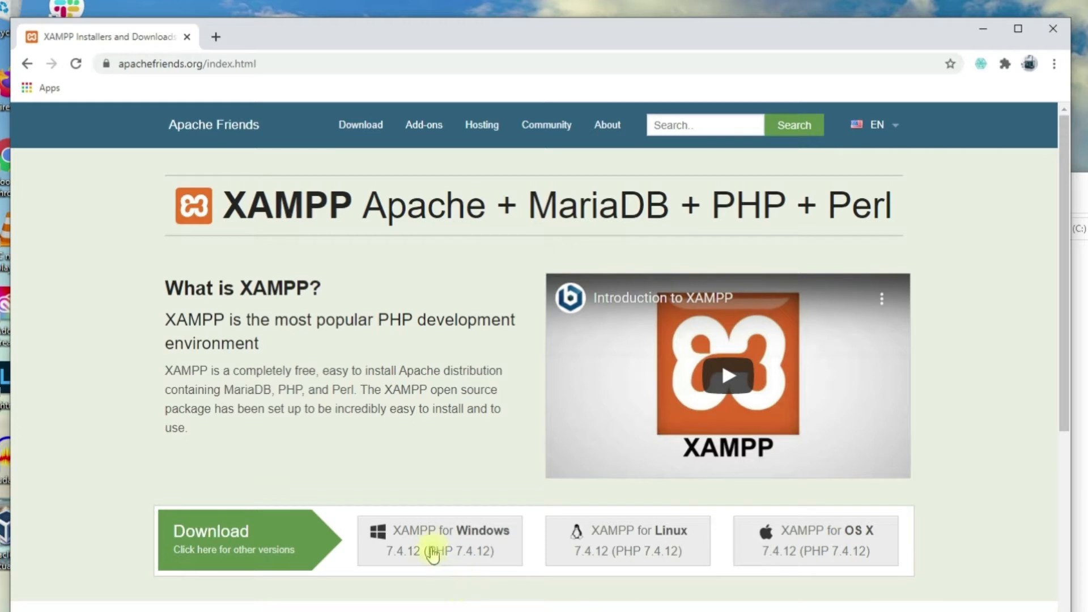
mouse_move(337, 424)
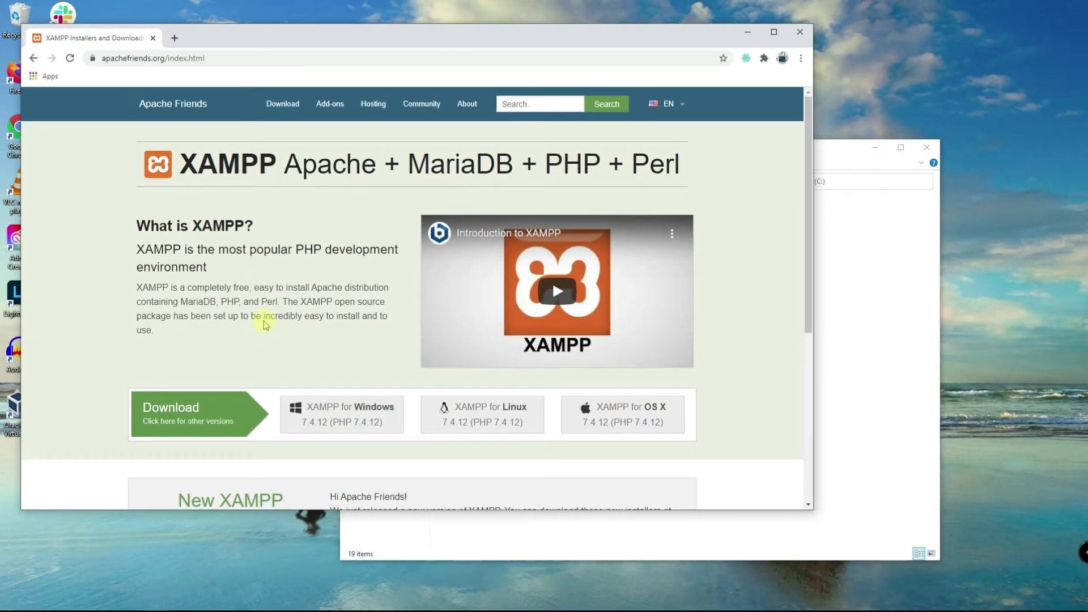
mouse_move(836, 311)
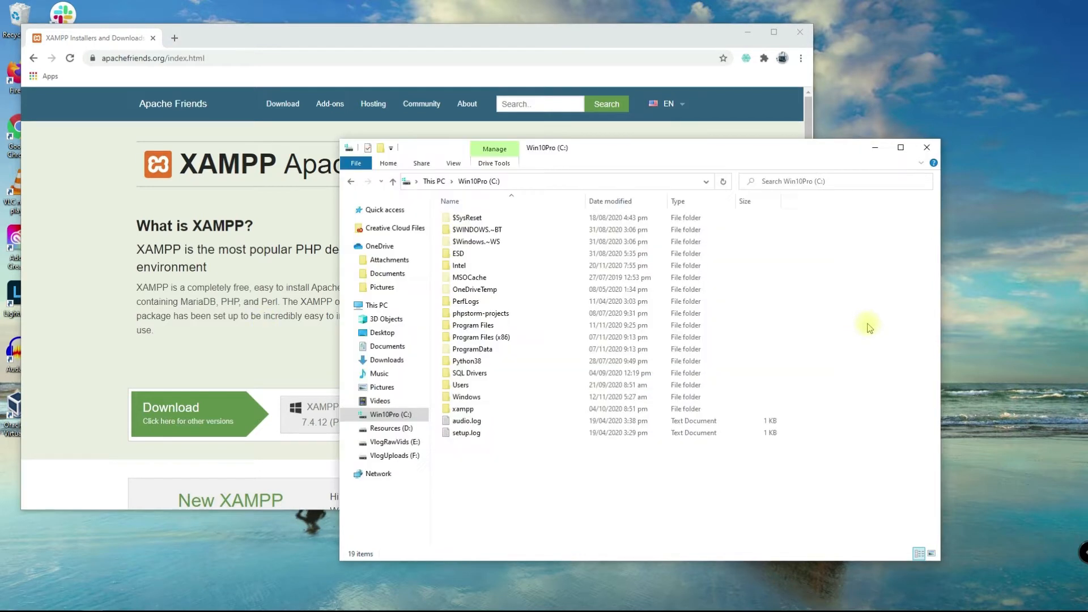
Create a DevEnv folder on the C: drive and open it
left_click(463, 408)
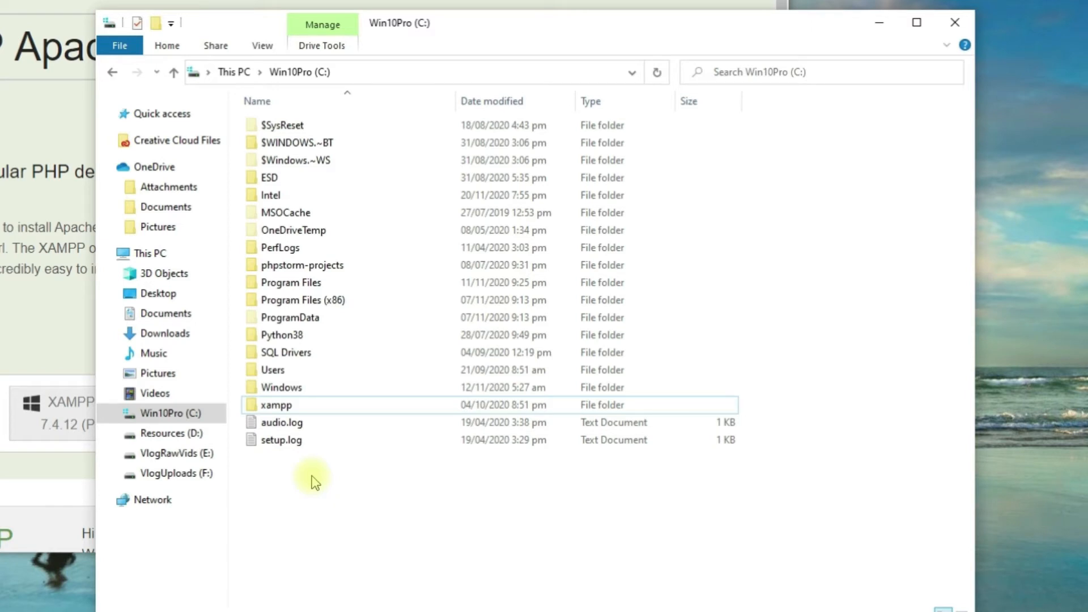
right_click(314, 480)
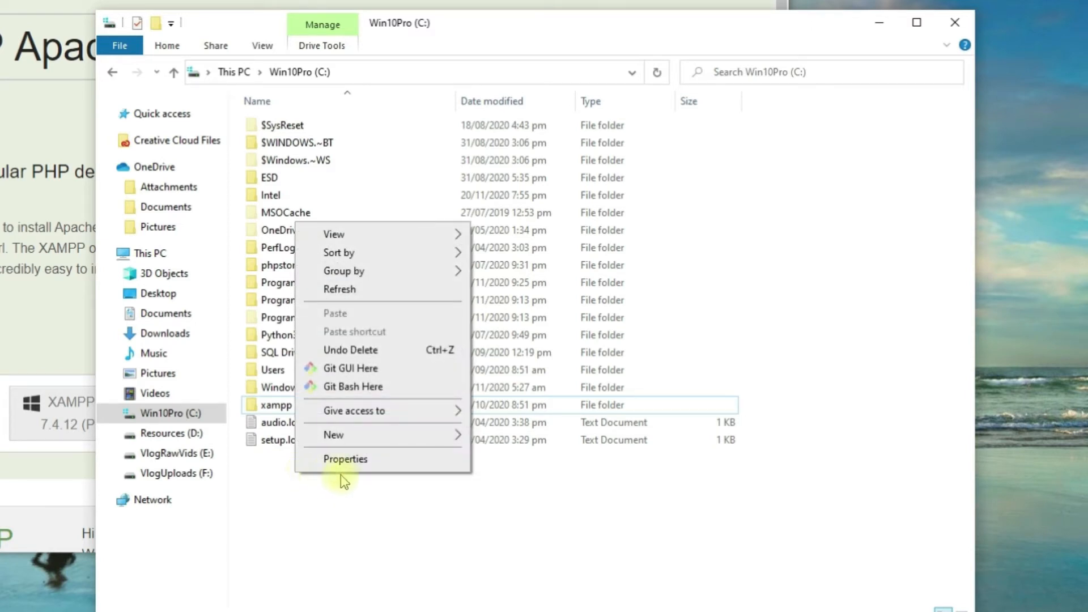
left_click(334, 435)
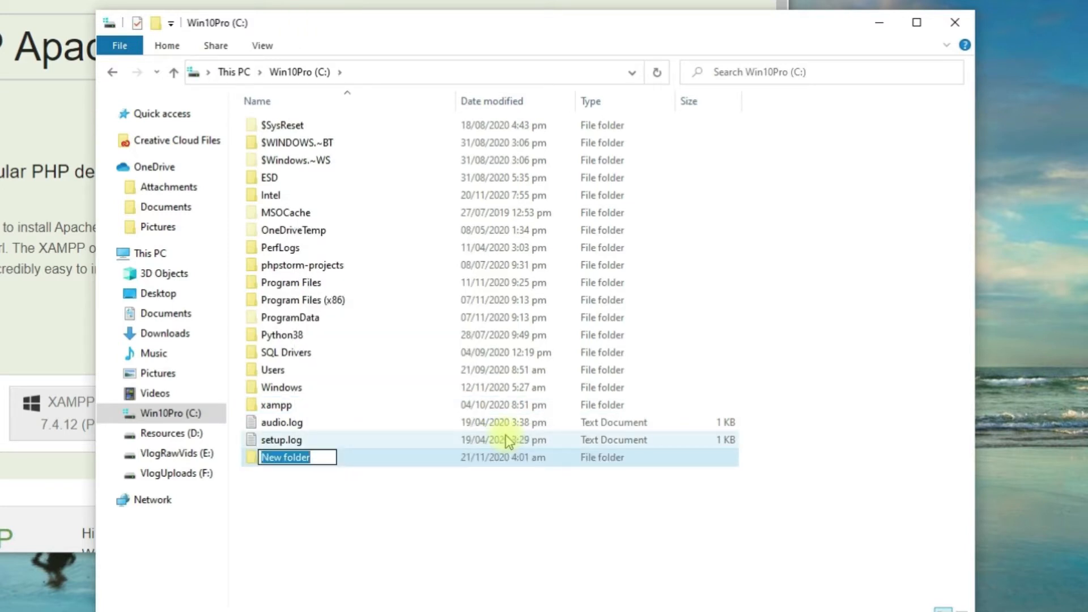
type("DevEnv")
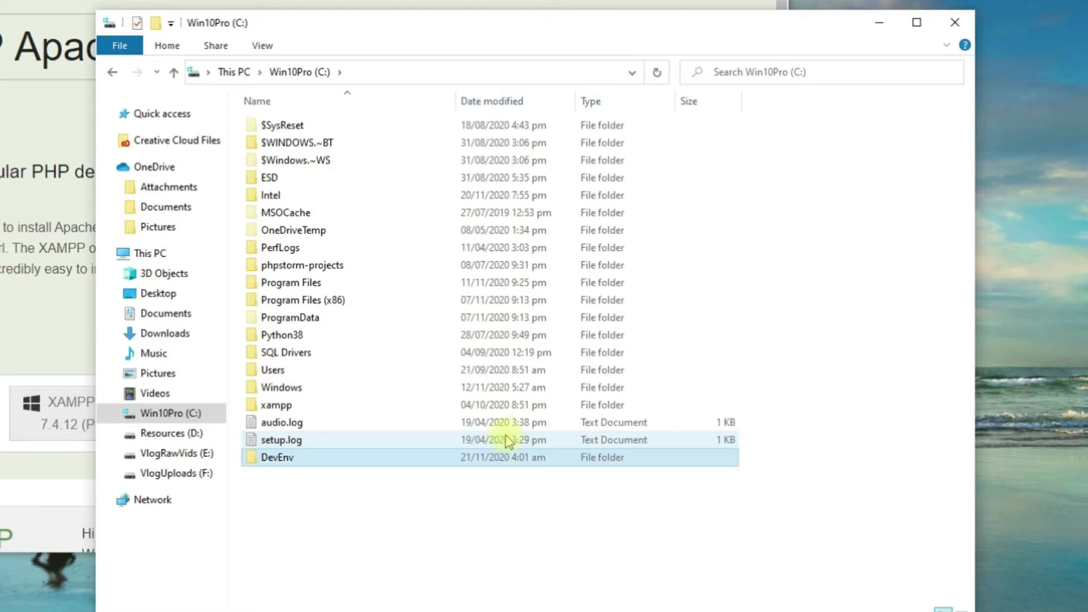
double_click(278, 456)
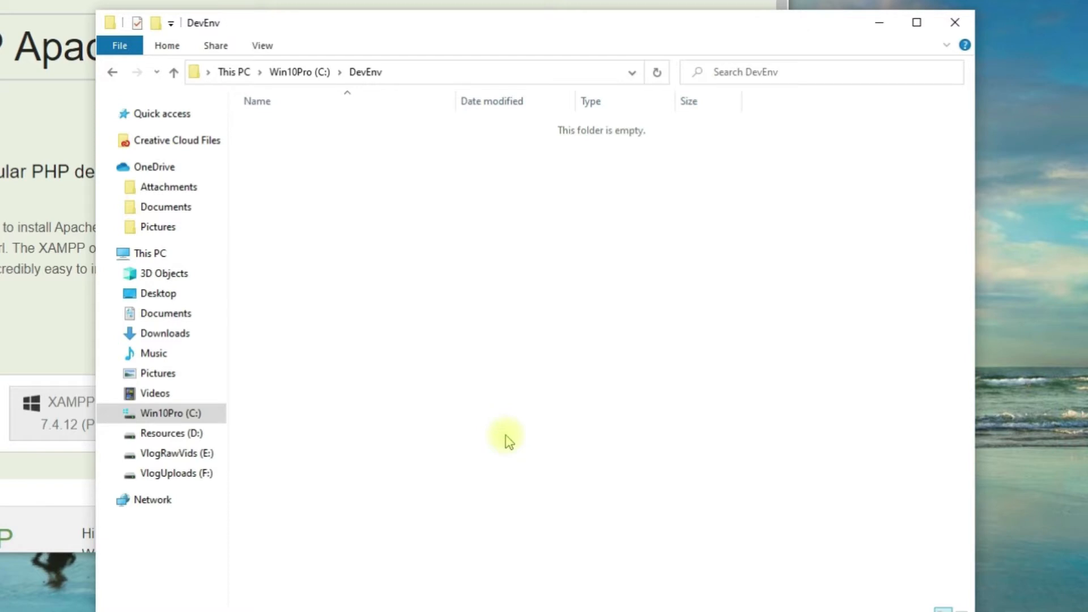
Create a folder named firstsite.com inside DevEnv
right_click(507, 440)
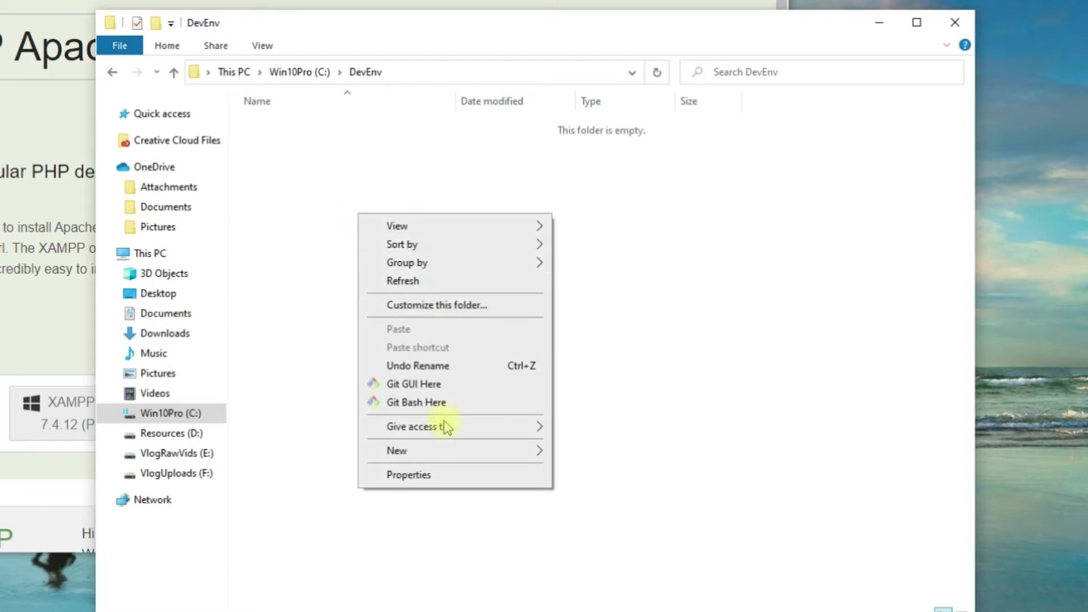
left_click(397, 451)
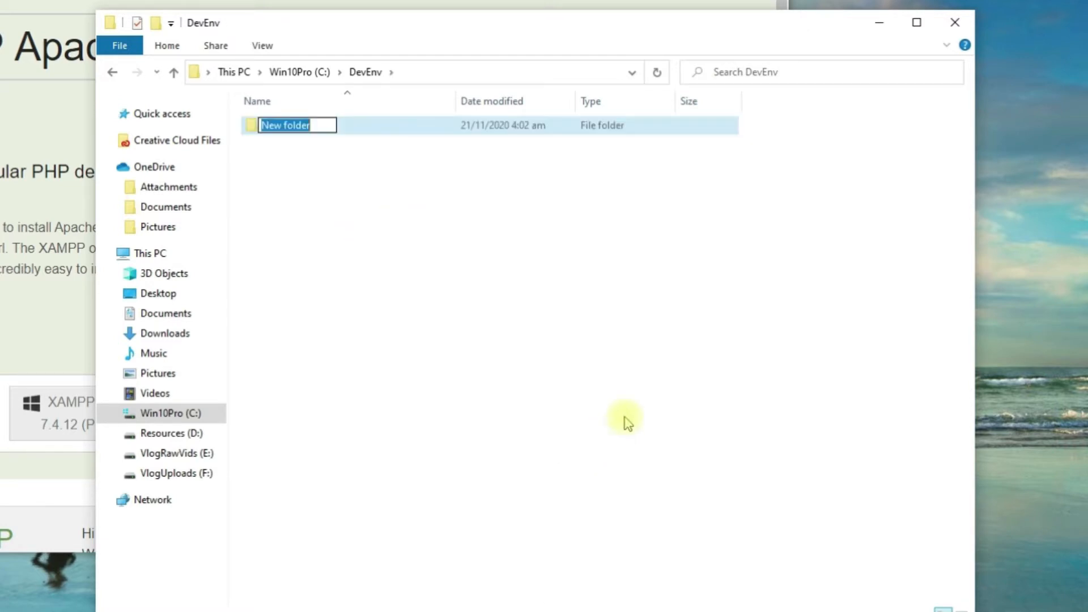
type("f")
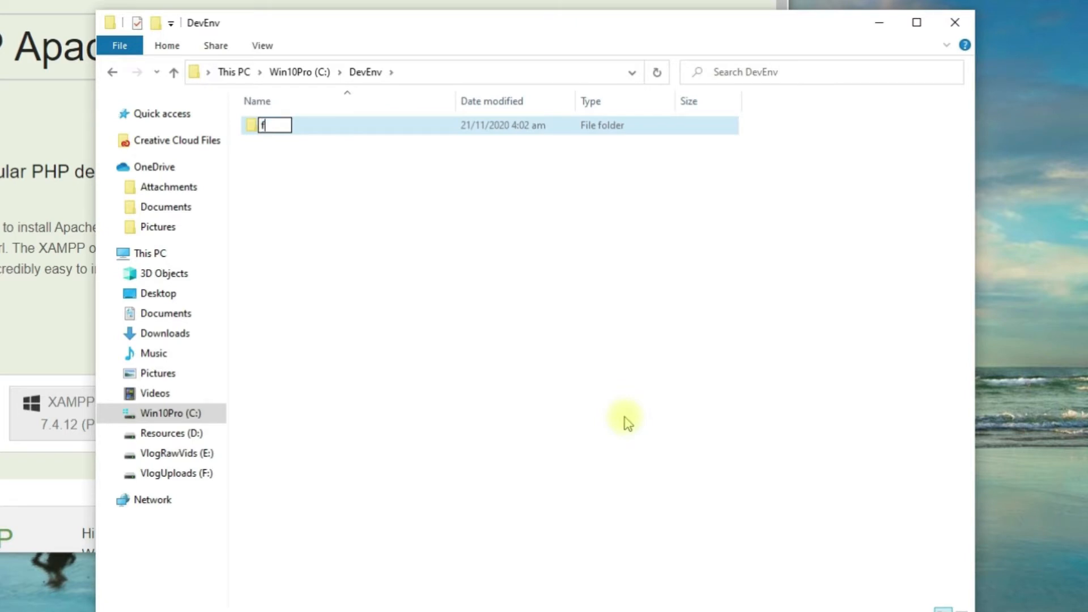
type("irst")
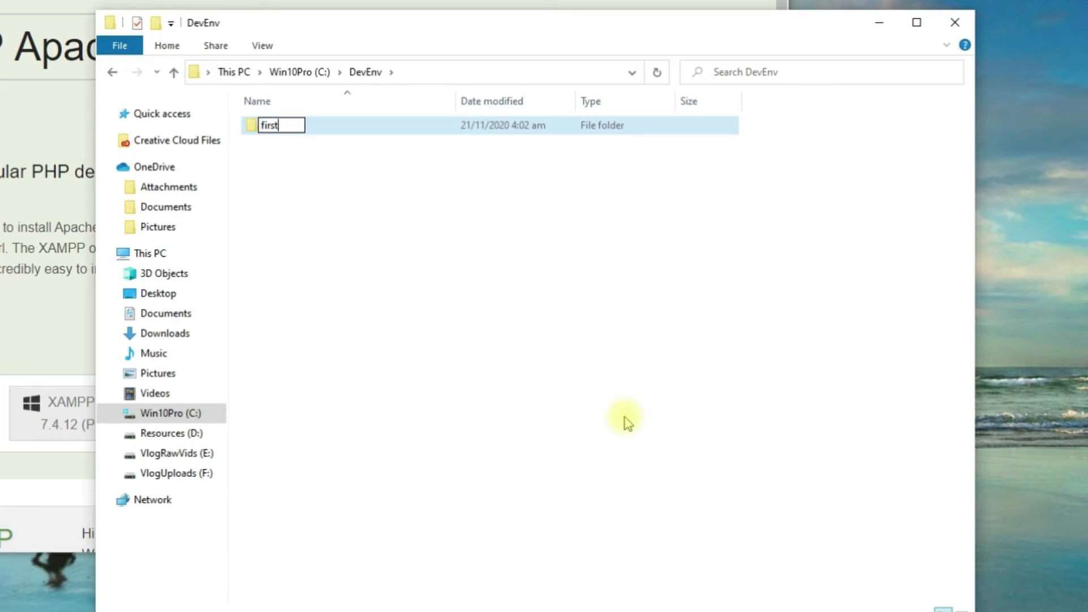
type("site.com")
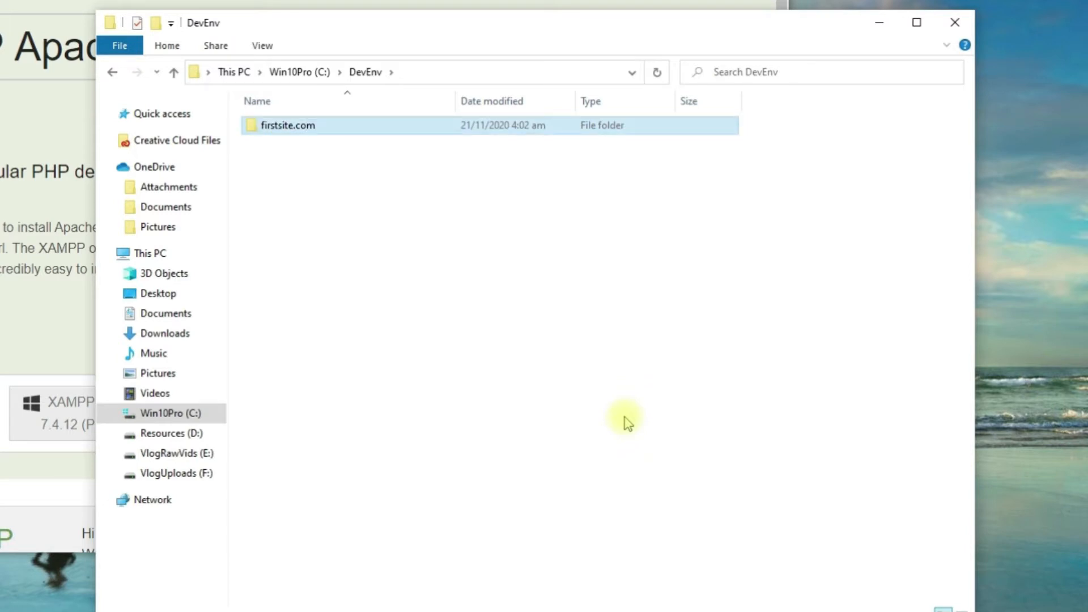
mouse_move(489, 361)
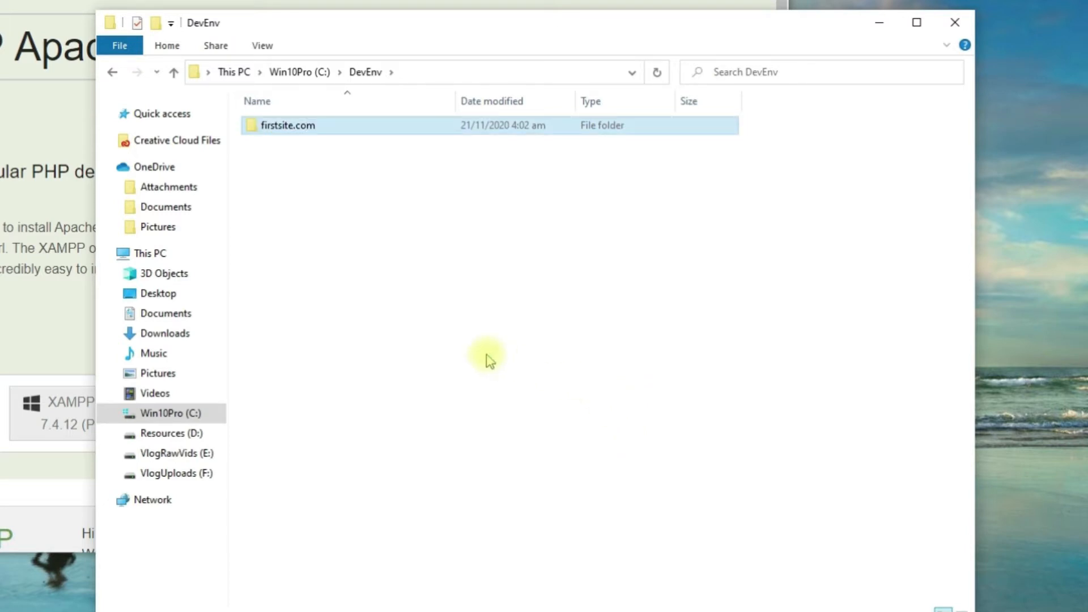
Create a public_html folder inside firstsite.com
double_click(287, 125)
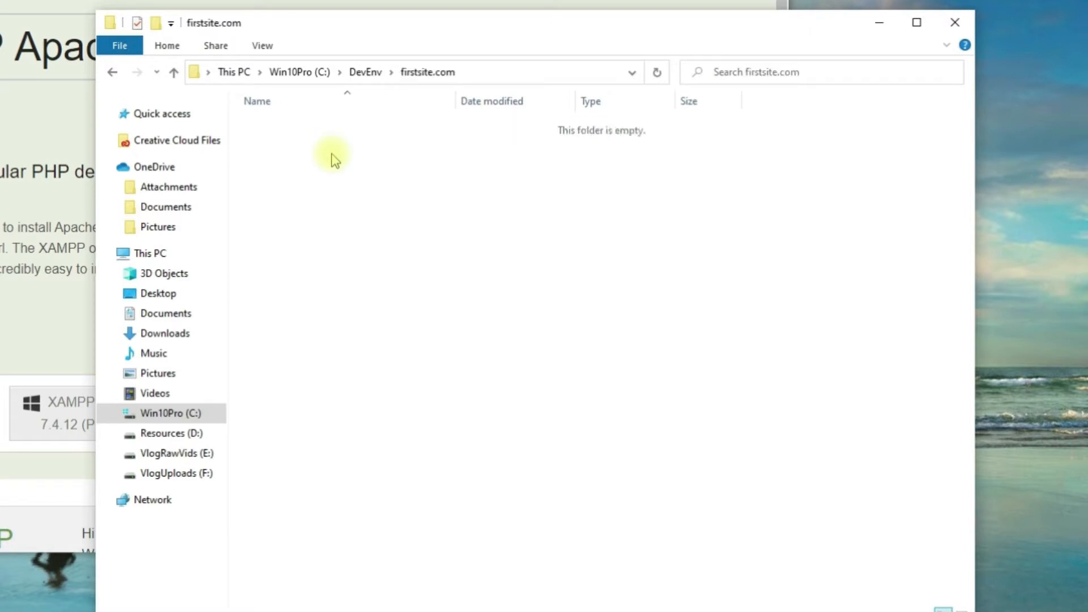
right_click(333, 159)
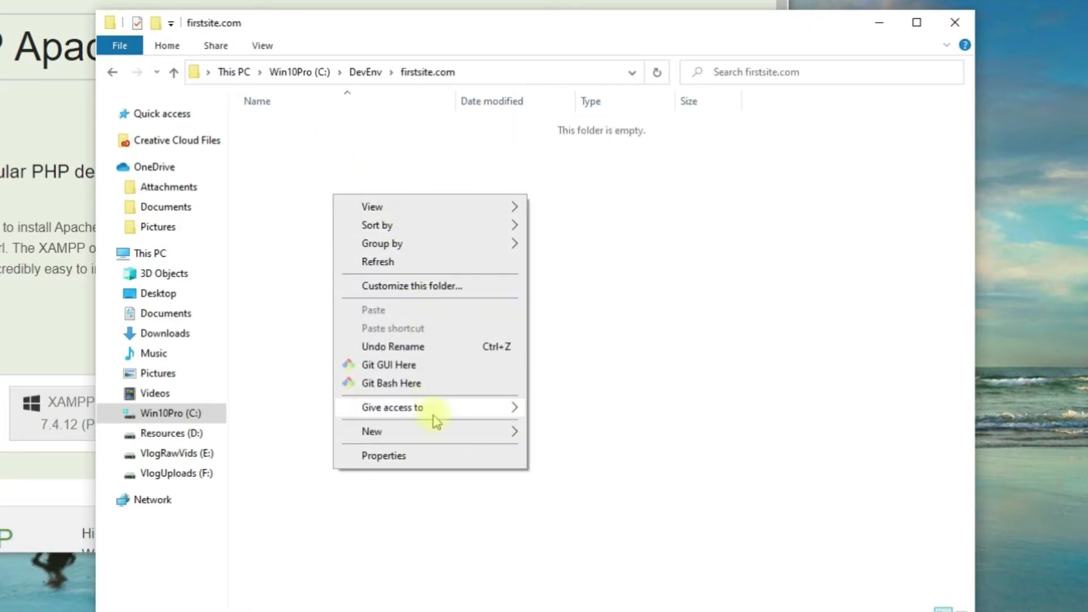
left_click(372, 432)
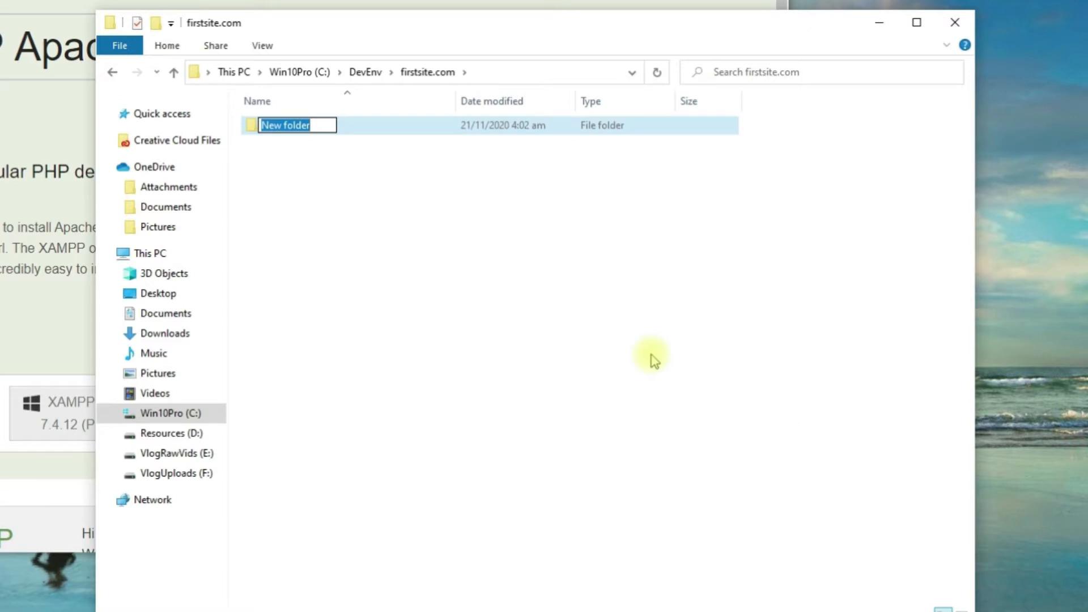
type("public")
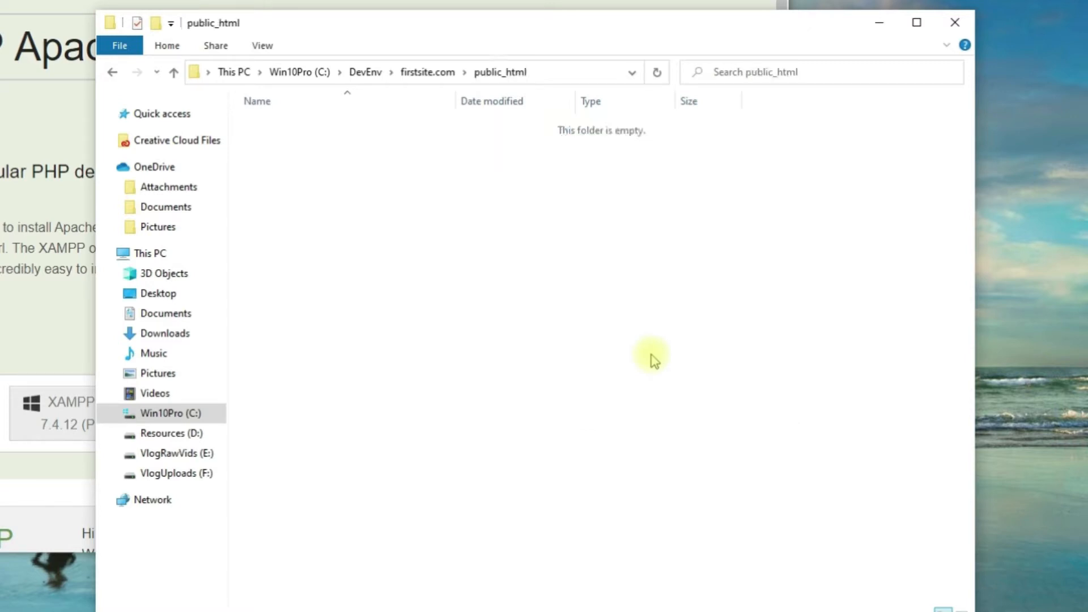
mouse_move(340, 208)
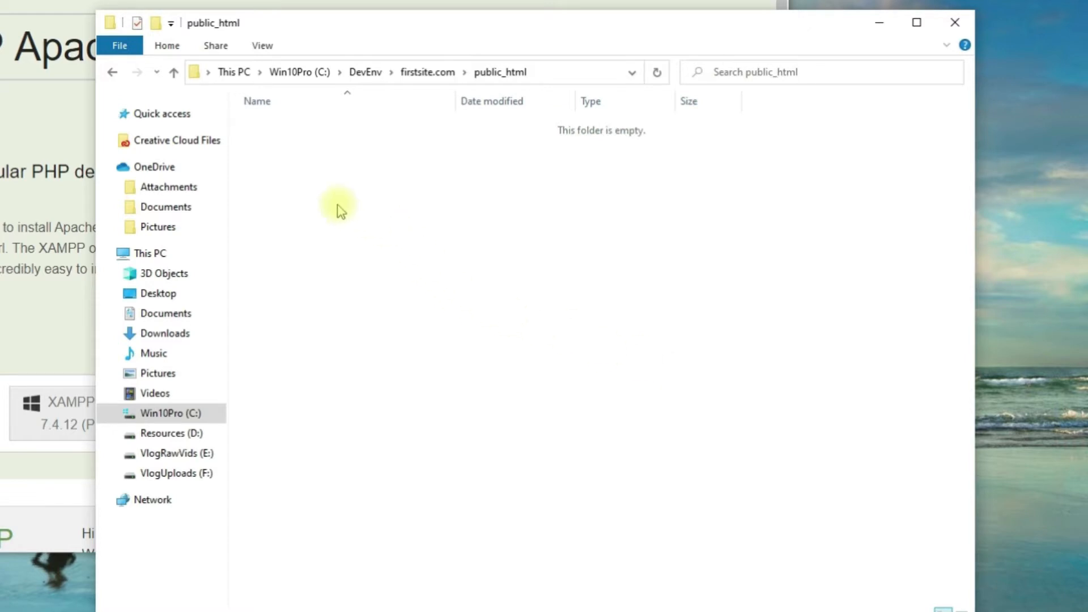
mouse_move(326, 192)
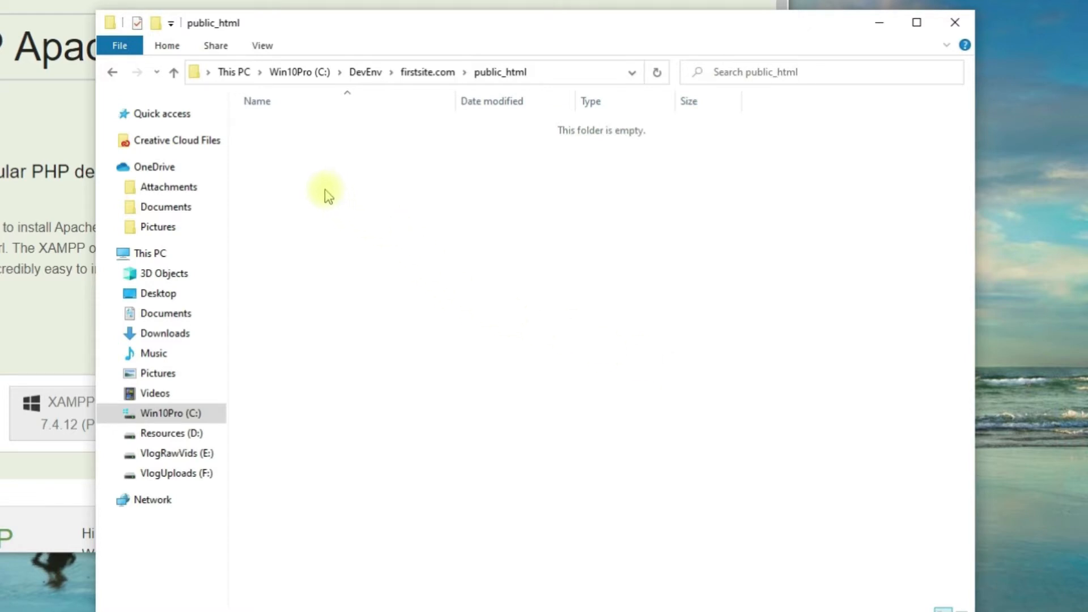
Add an empty index.html file in public_html, accepting the extension change
right_click(327, 195)
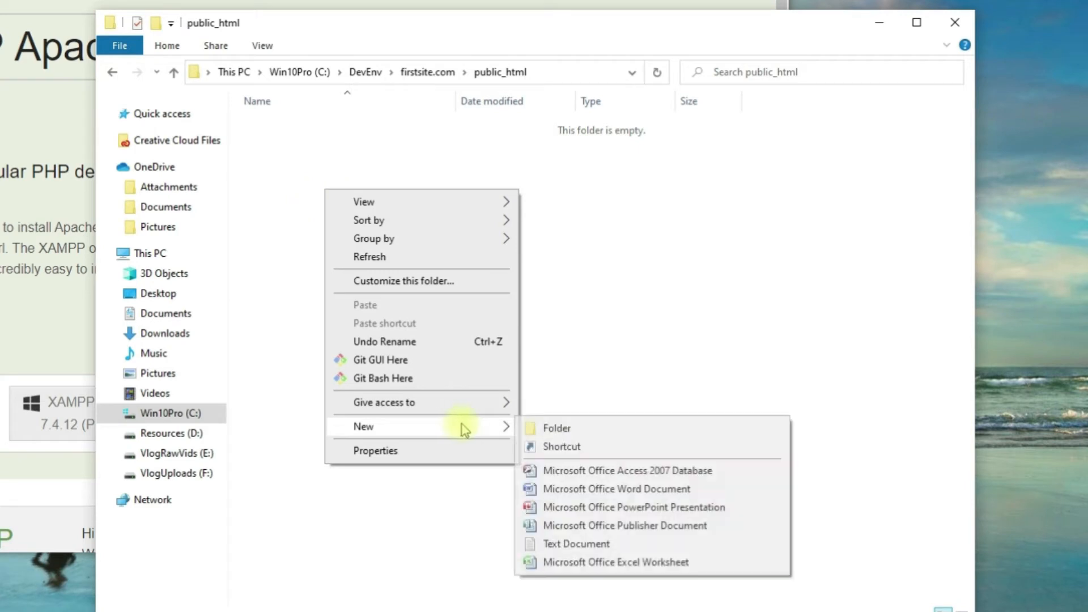
left_click(575, 544)
type("index.txt")
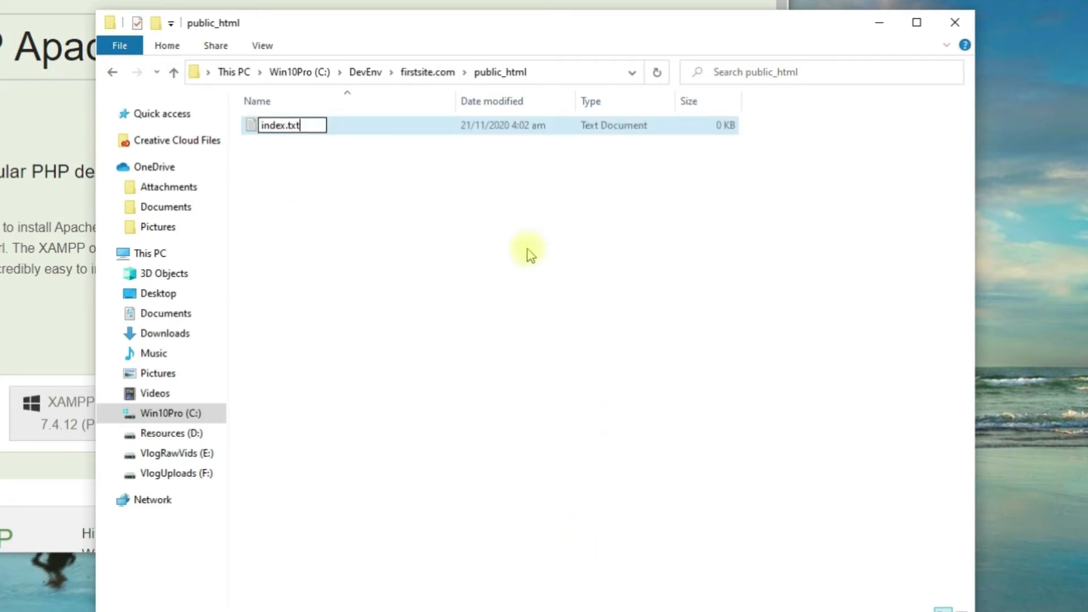
key("Backspace")
type("html")
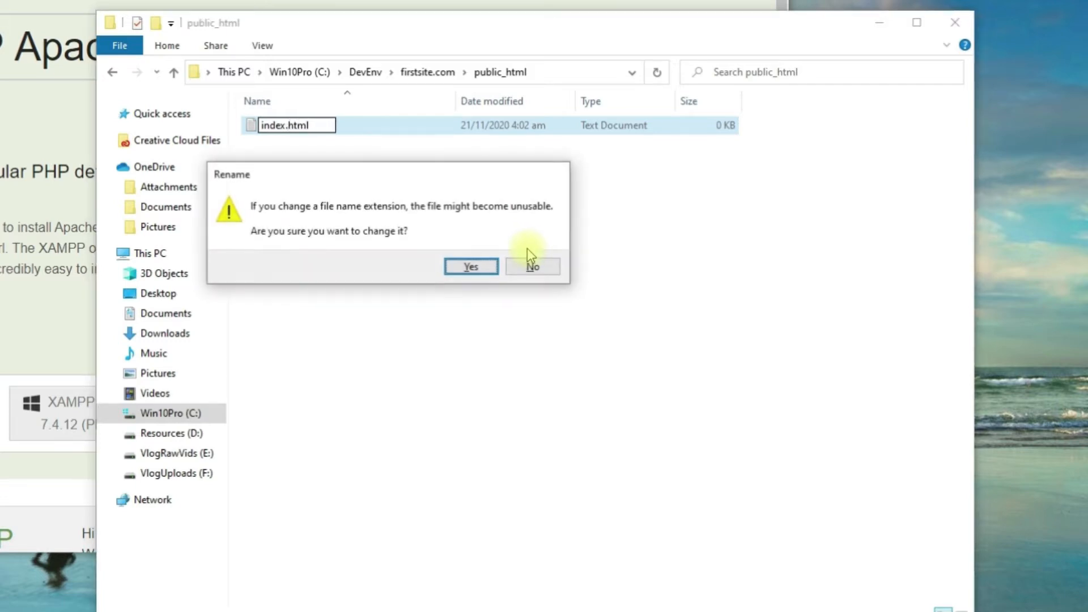
left_click(471, 267)
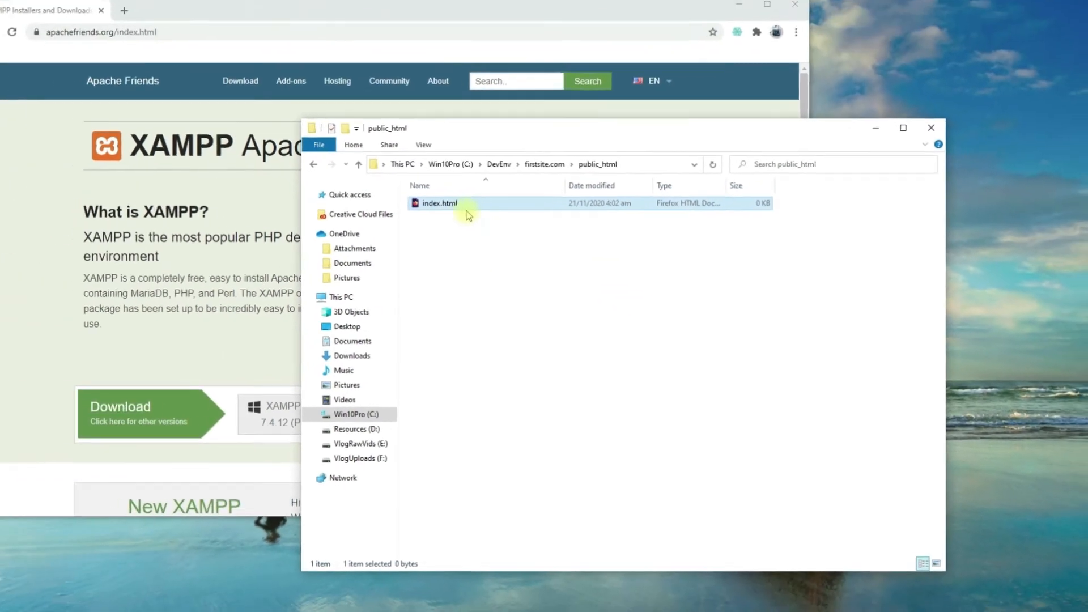
right_click(468, 218)
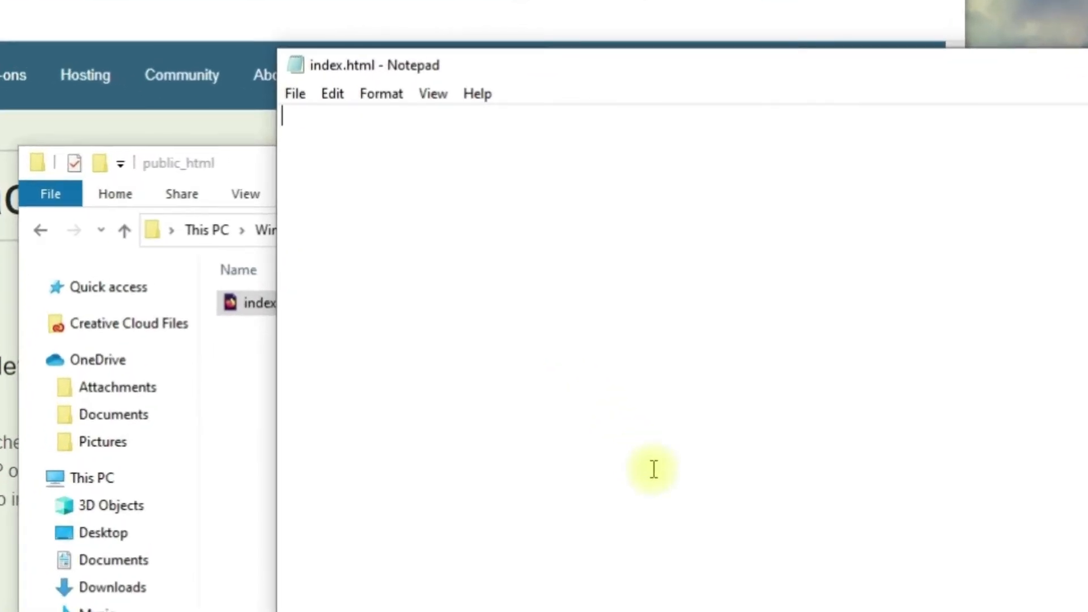
Write the h1 heading 'THIS IS FIRSTSITE.COM...' in index.html
type("<>")
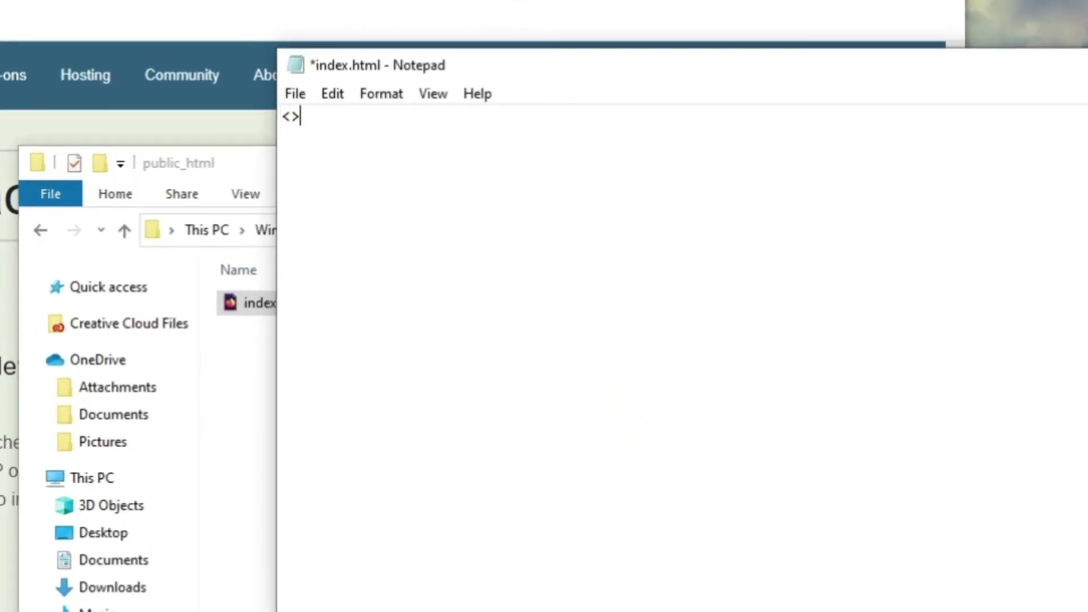
type("h1")
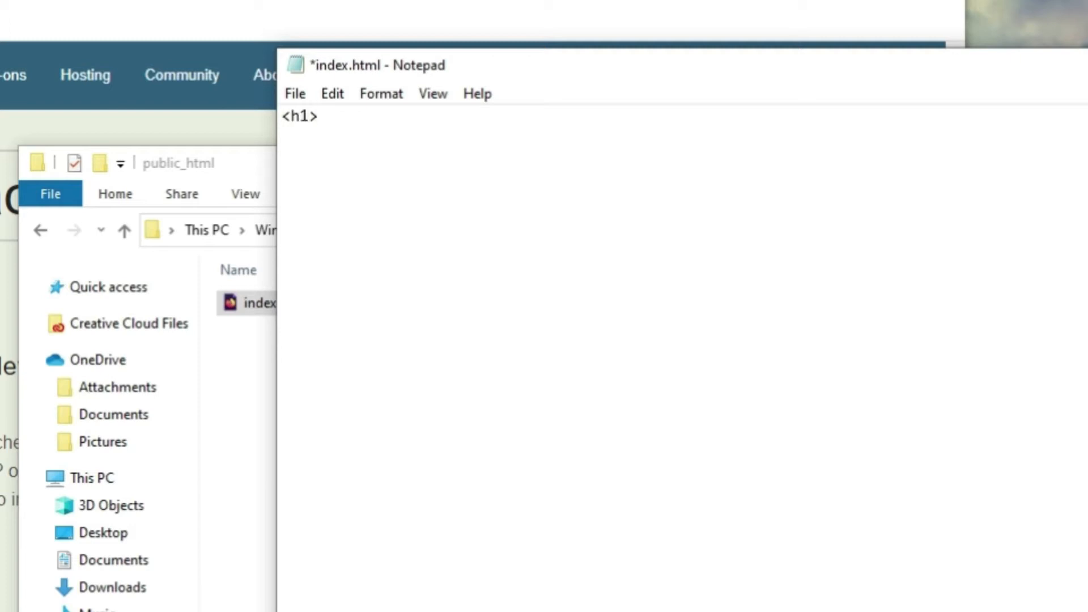
type("</h1>")
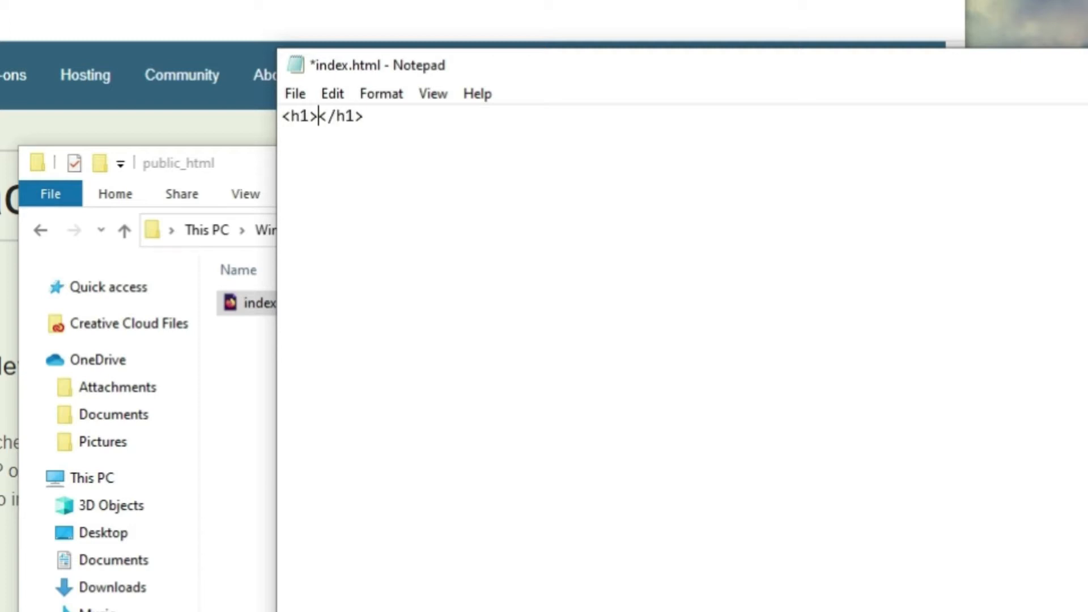
type("THIS IS FI")
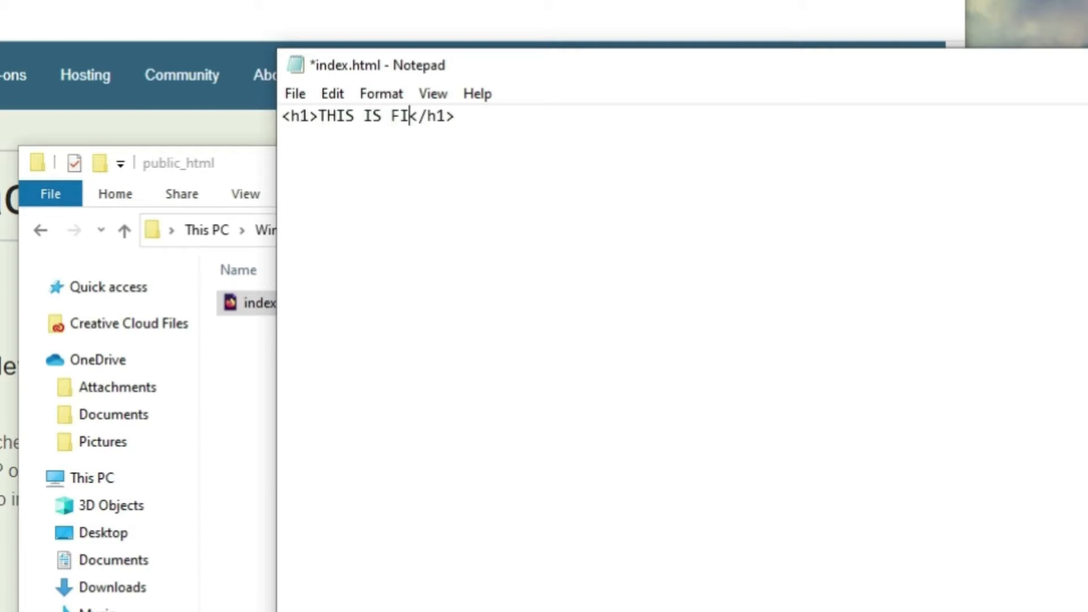
type("RSTSITE.COM")
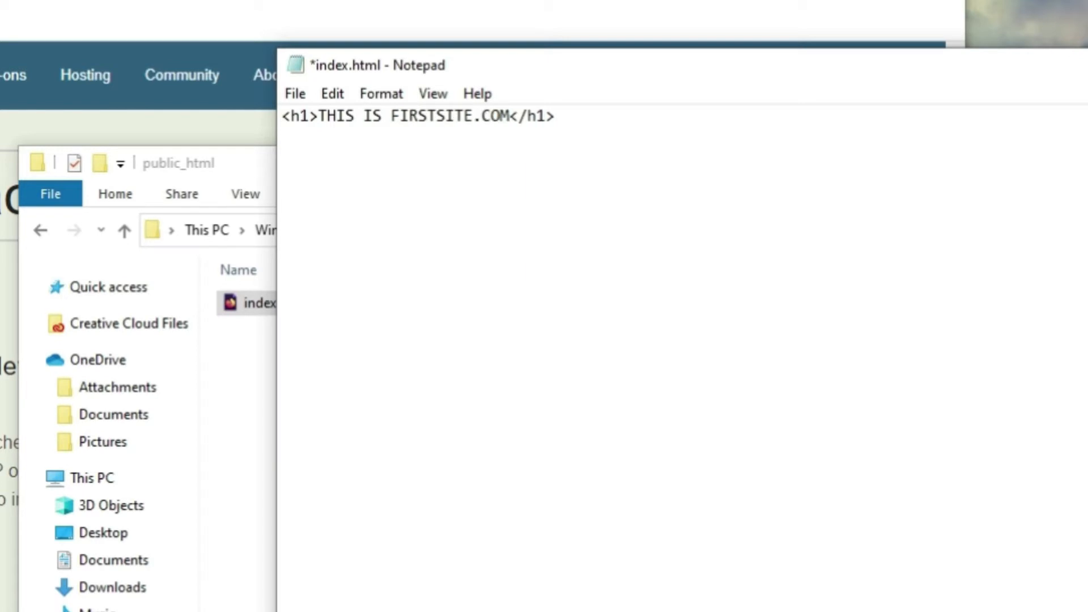
type("...")
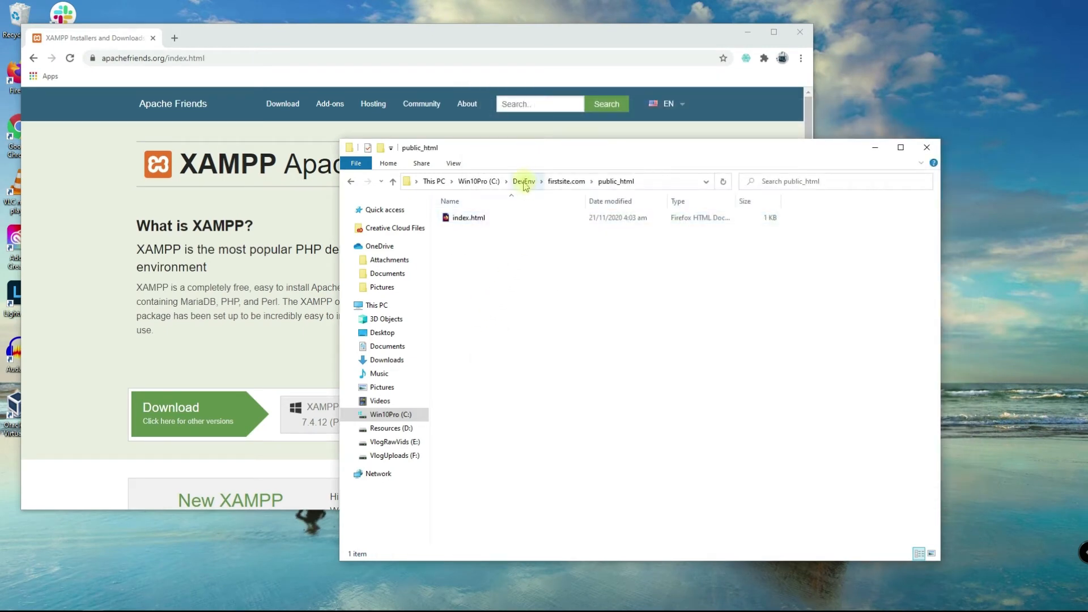
Paste a copy of firstsite.com into DevEnv and name it secondsite.org
left_click(524, 181)
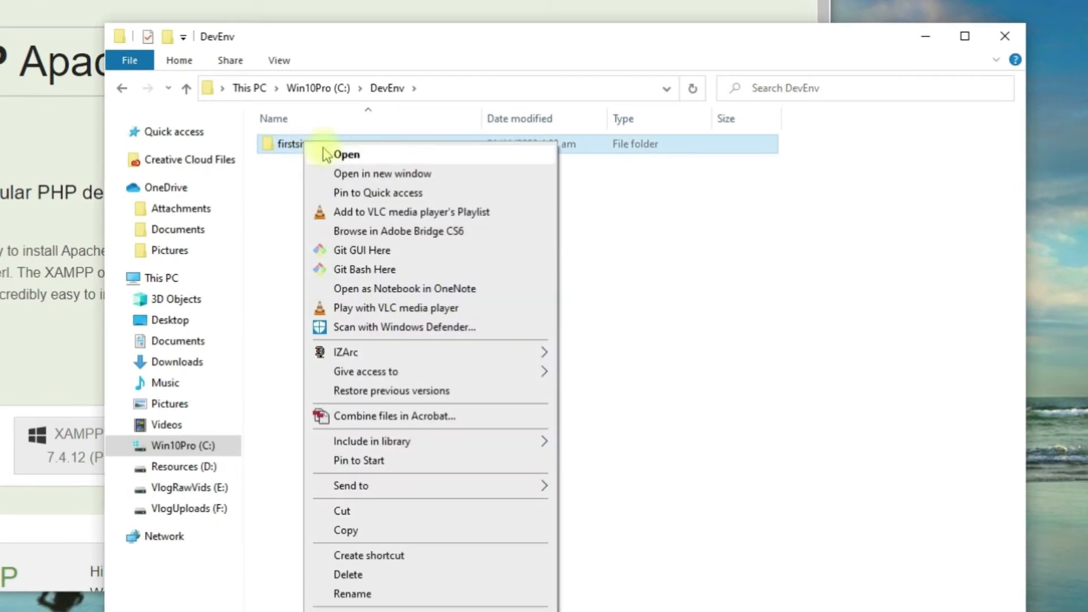
mouse_move(394, 280)
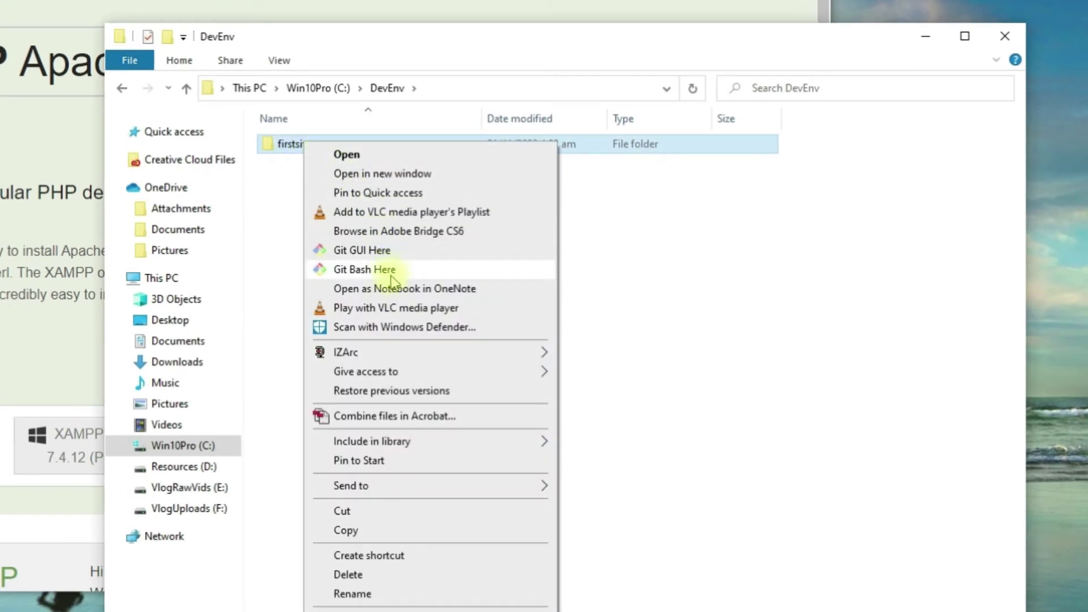
mouse_move(416, 538)
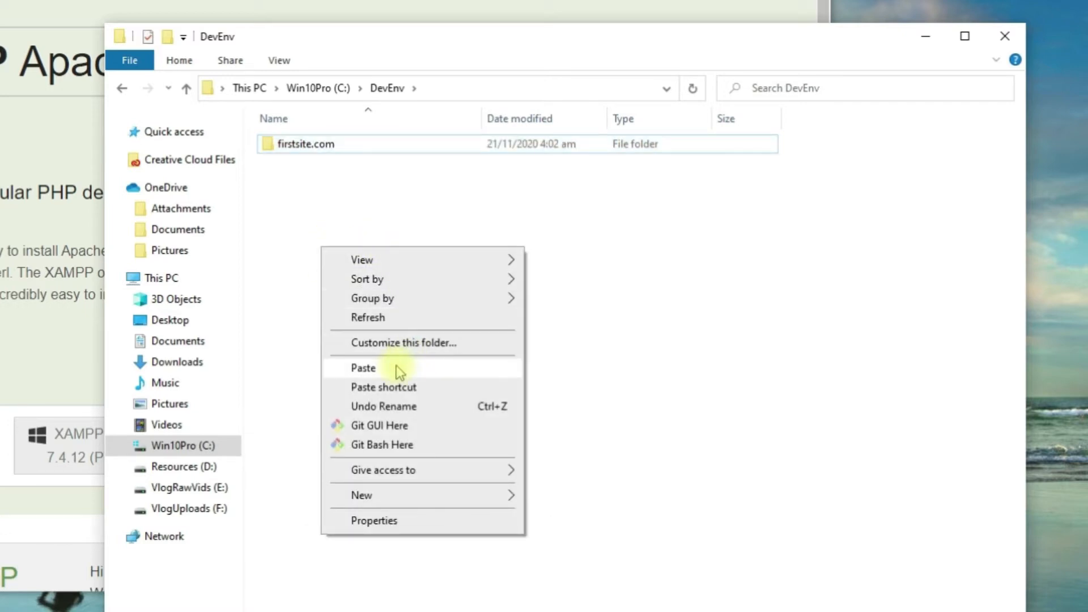
left_click(363, 368)
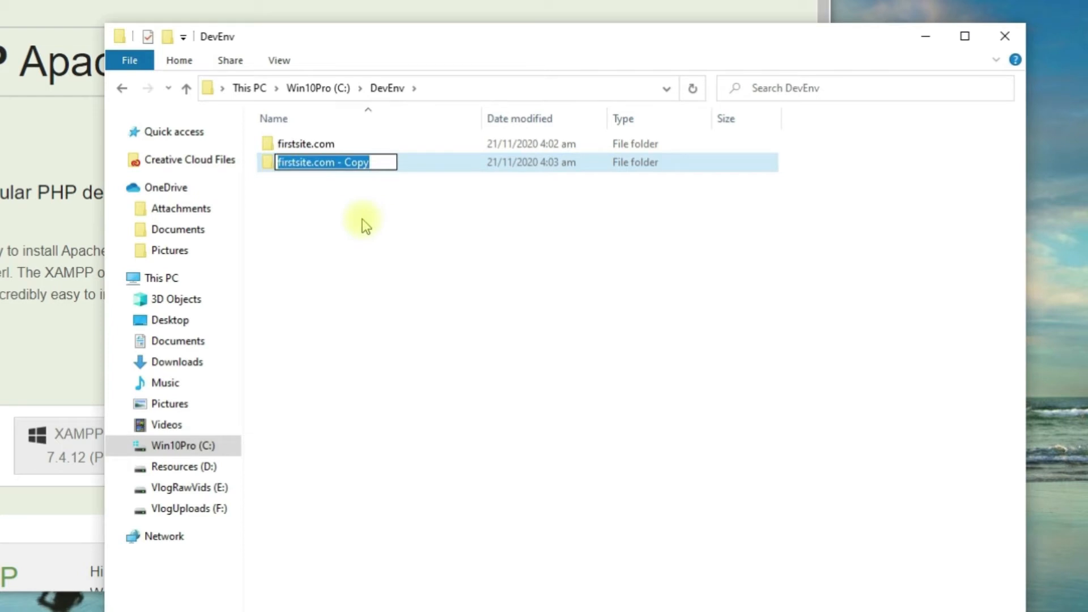
type("secon")
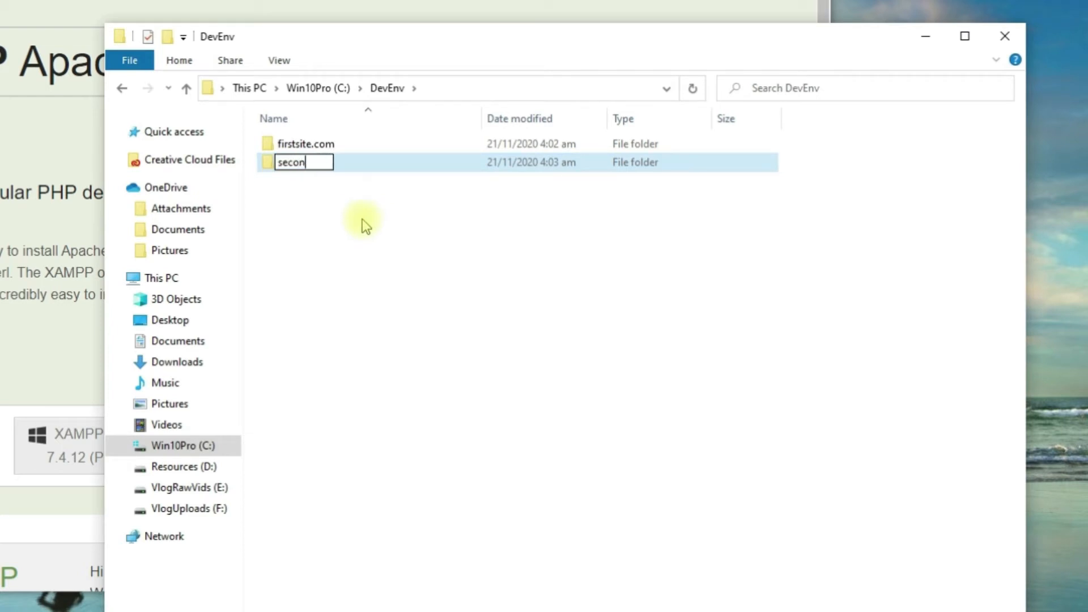
type("ds")
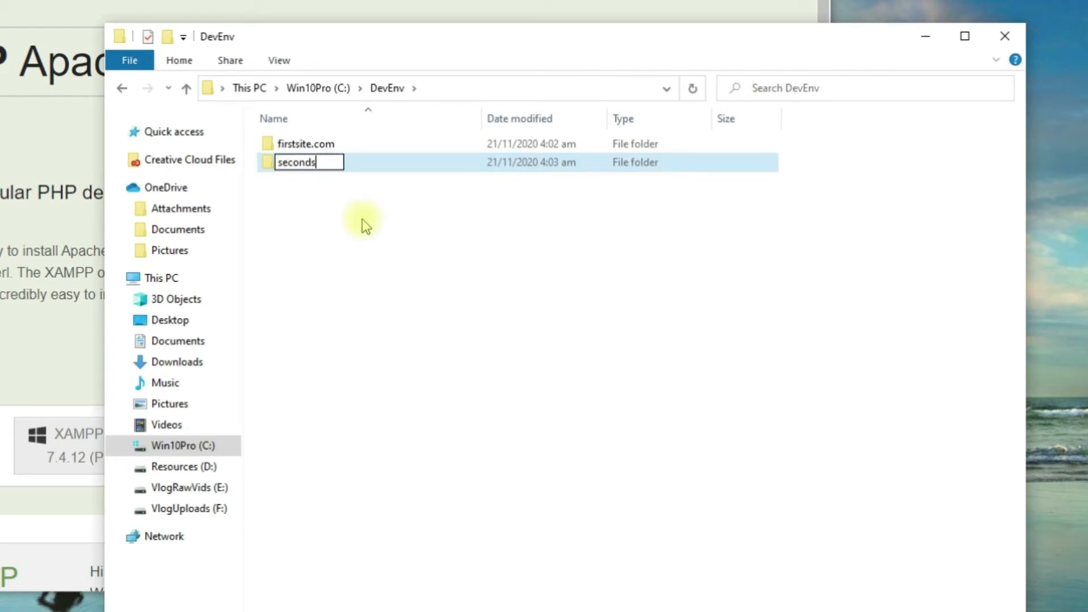
type("ite.com")
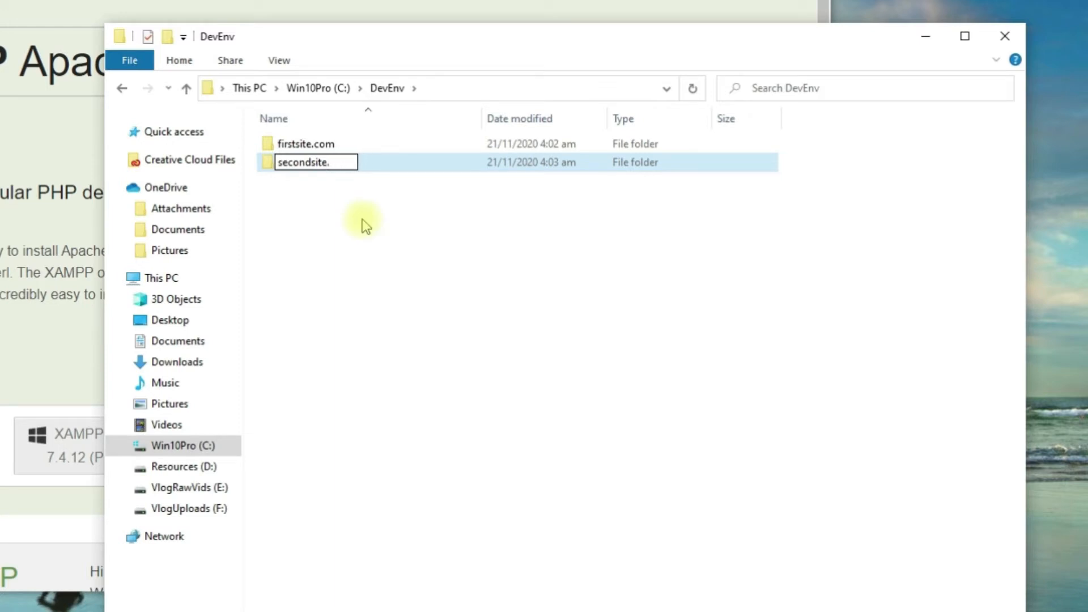
type("org")
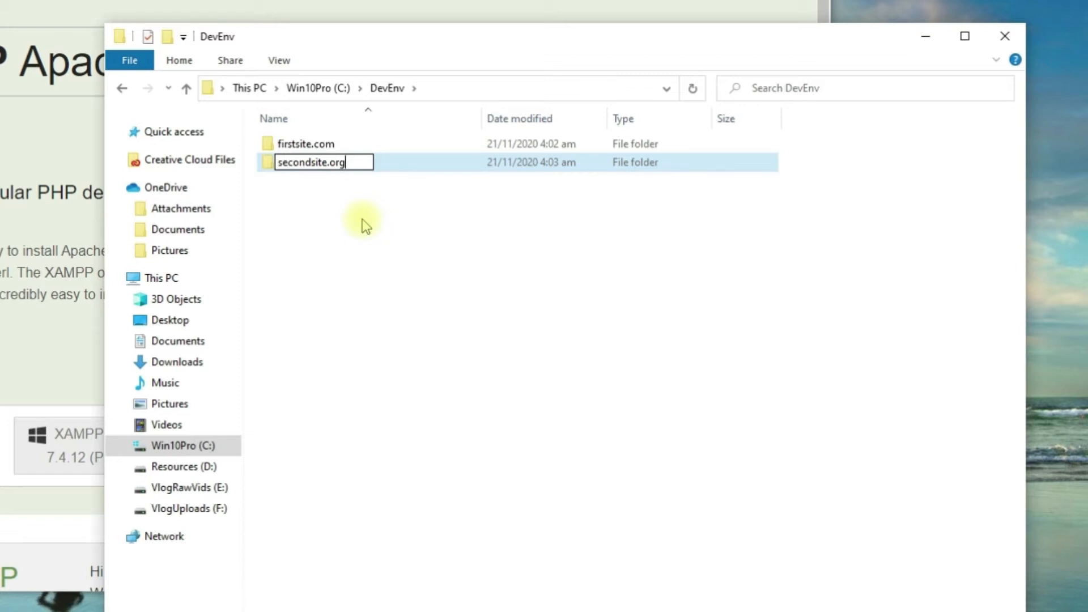
Confirm the secondsite.org name, enter its folder, and bring up index.html's actions
key("Enter")
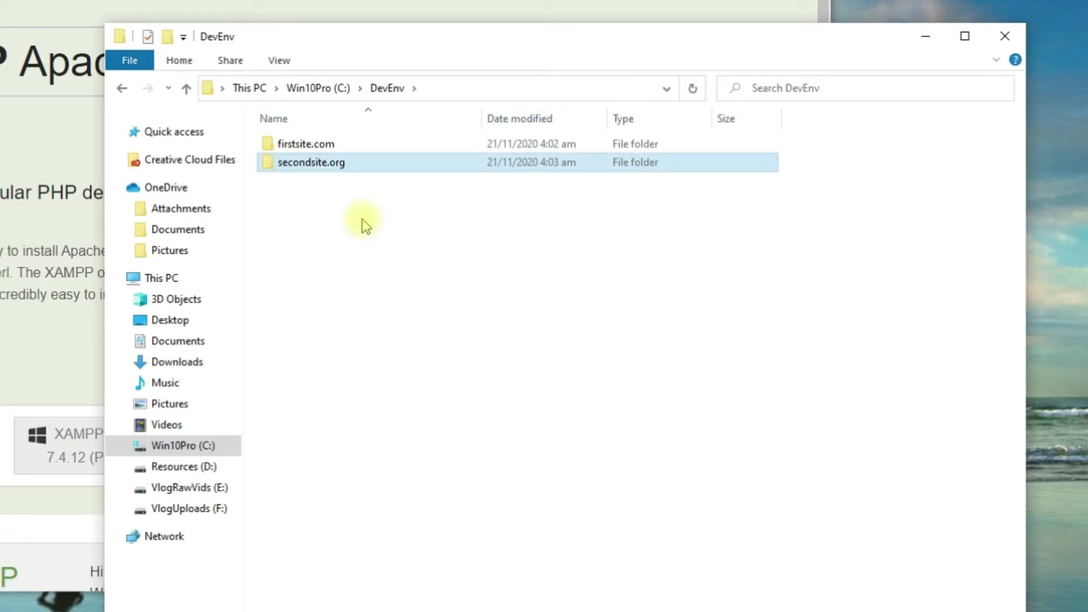
double_click(312, 163)
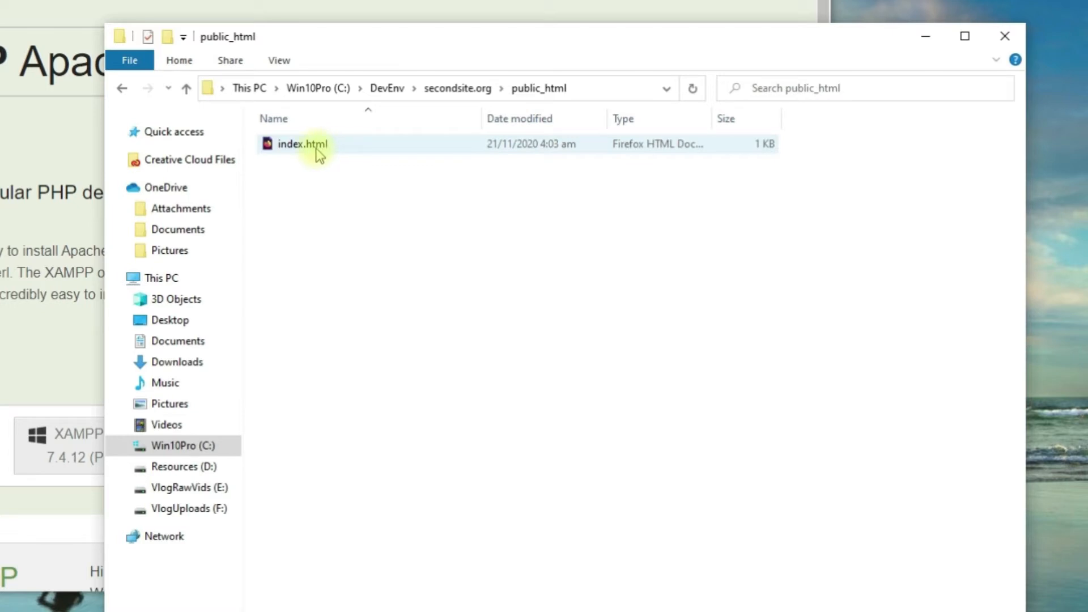
right_click(305, 144)
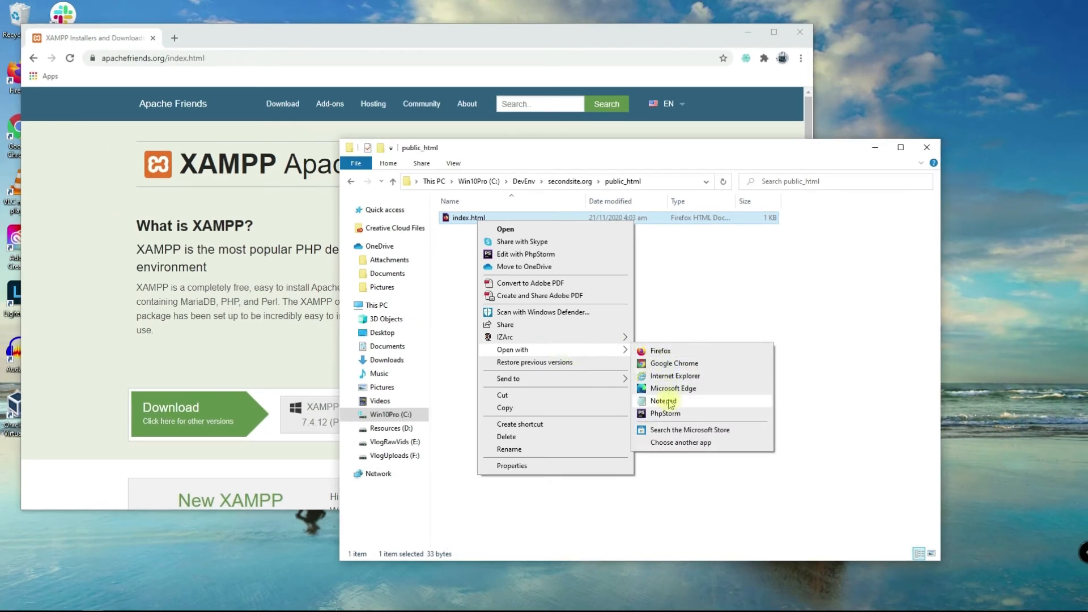
Open index.html in Notepad, change COM to ORG in the heading, and save
left_click(663, 400)
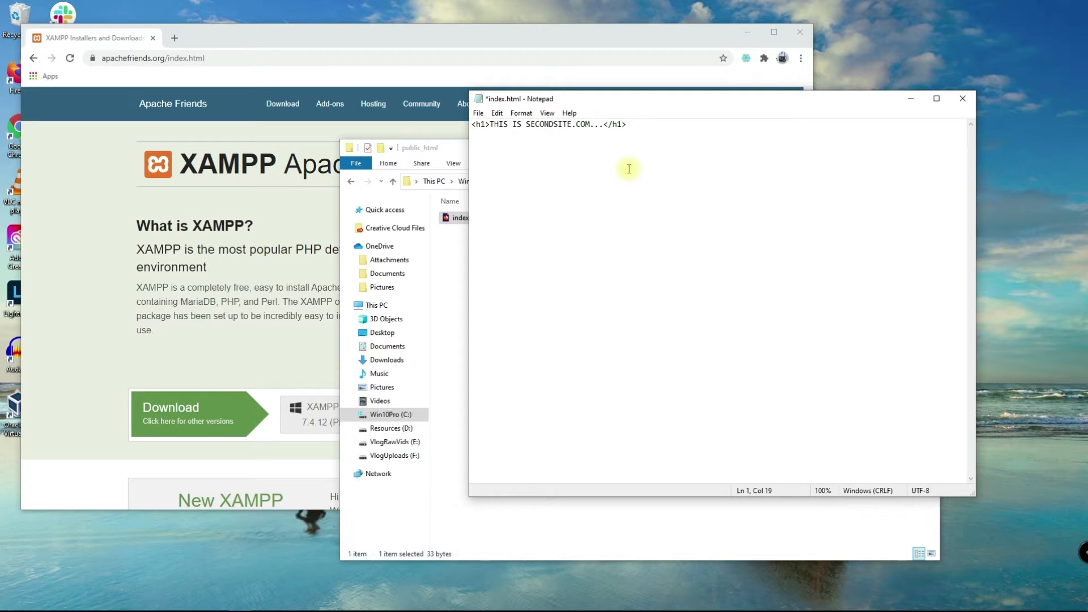
key("Backspace")
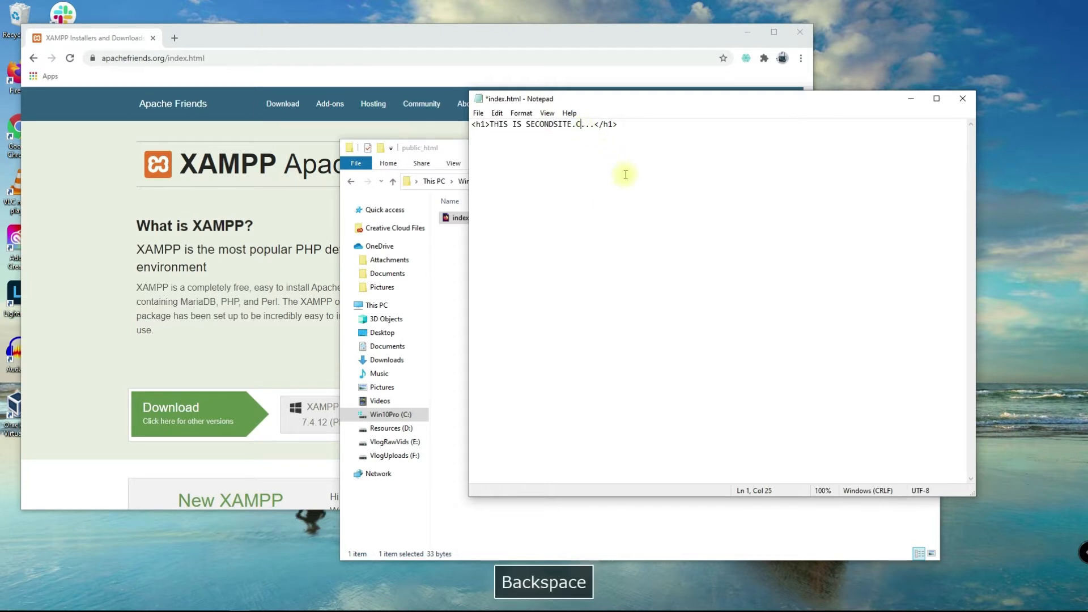
type("RG")
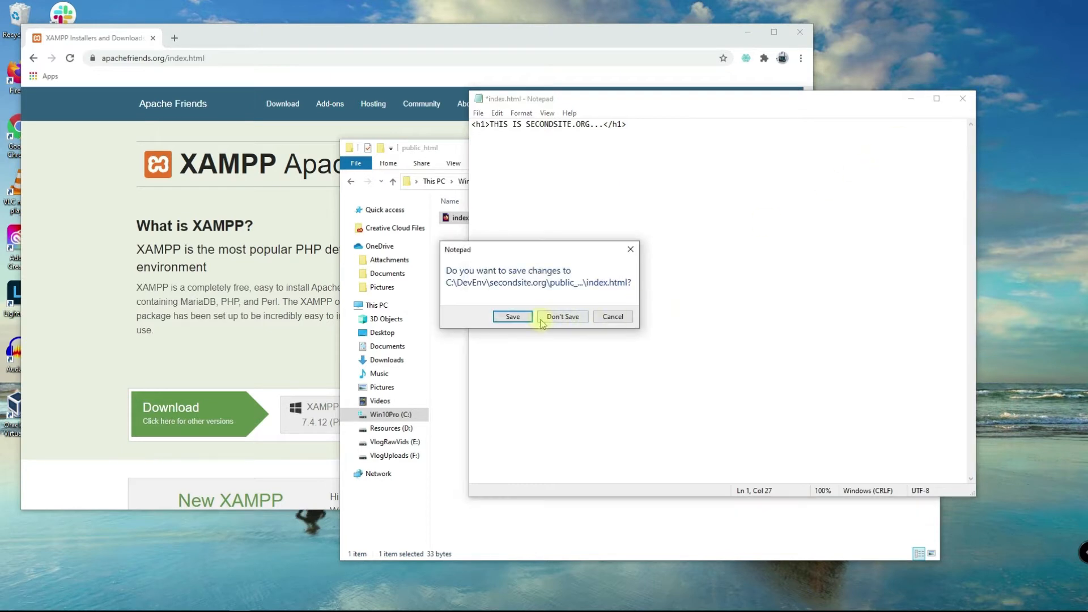
left_click(562, 317)
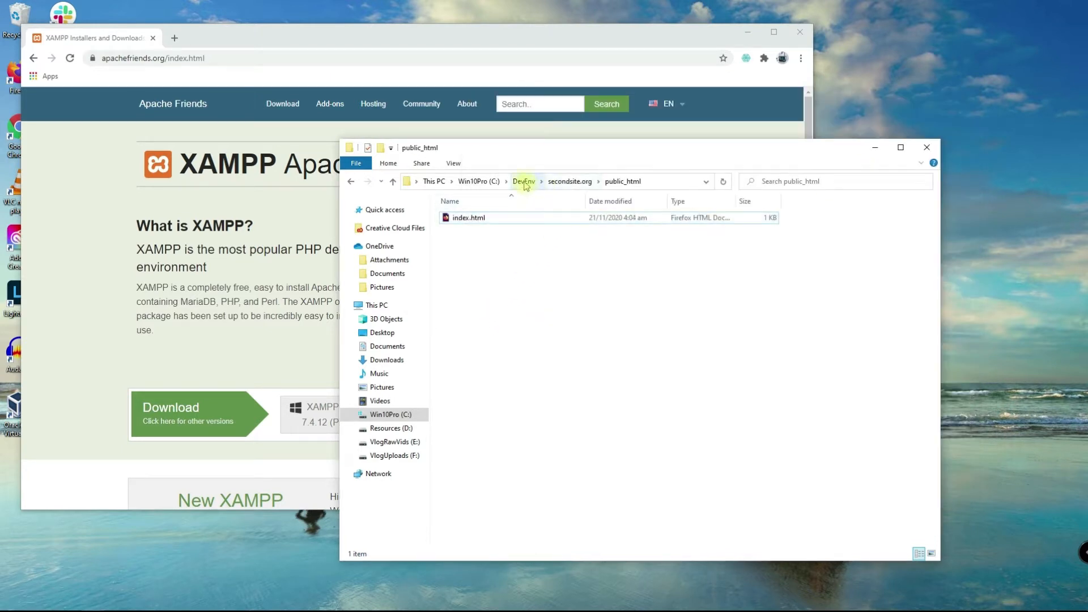
Navigate to C:\xampp\apache\conf\extra and select httpd-vhosts.conf
left_click(524, 181)
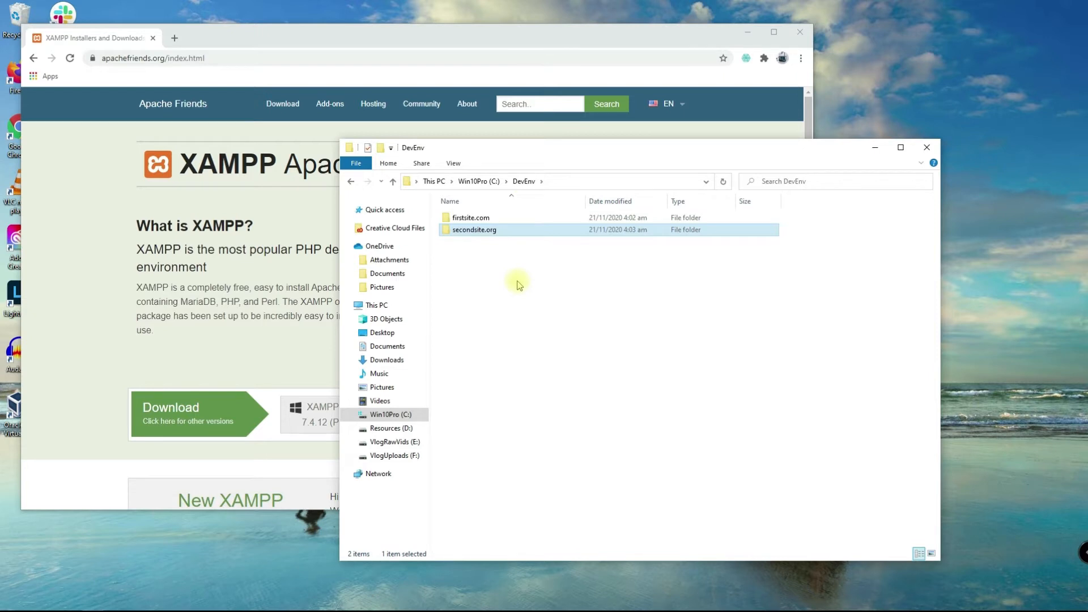
left_click(534, 283)
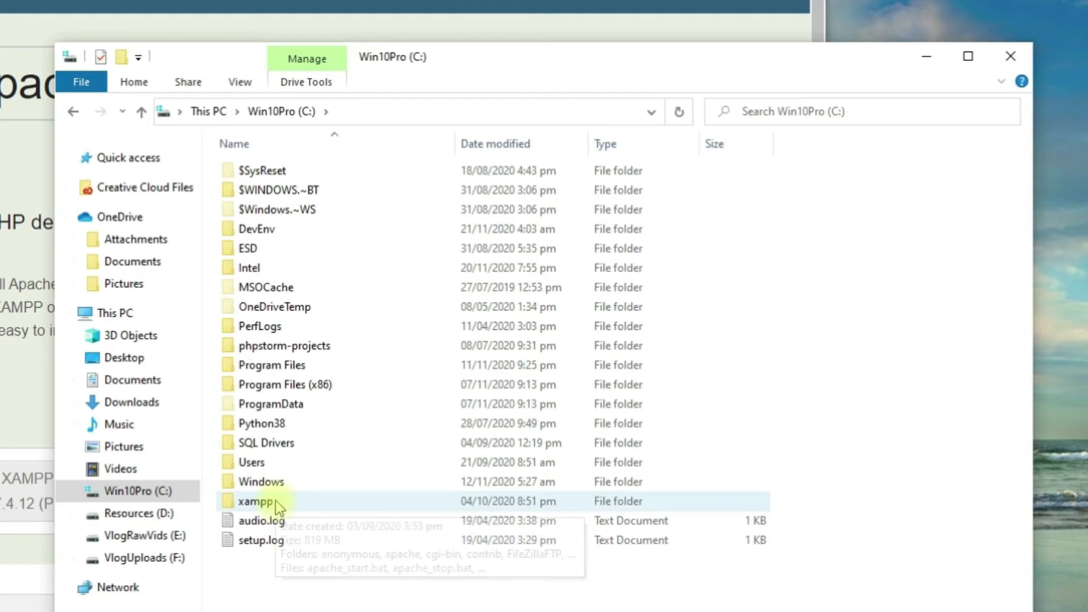
double_click(259, 502)
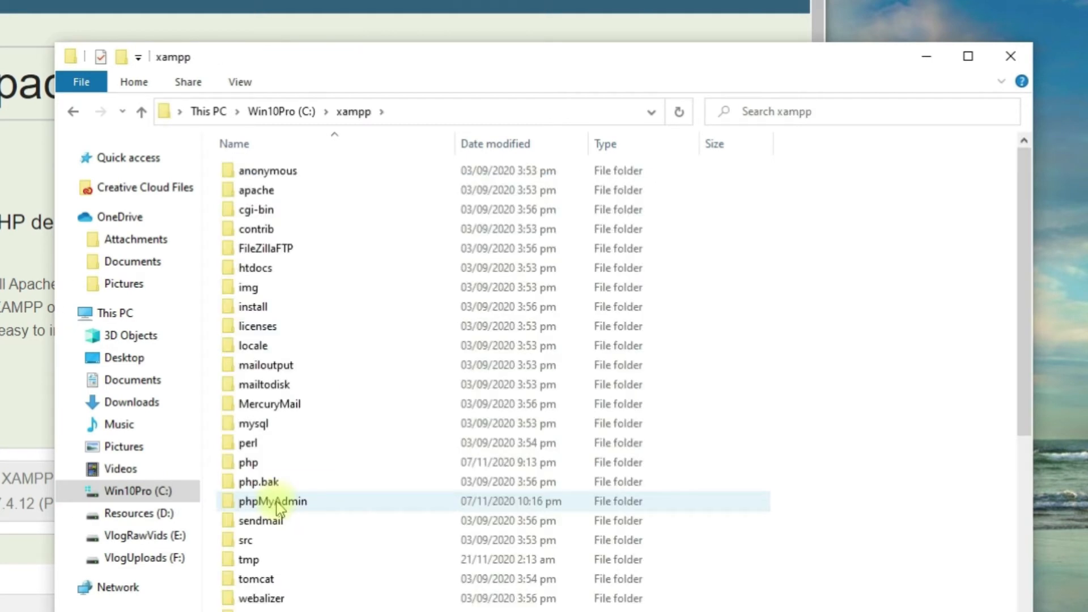
double_click(253, 190)
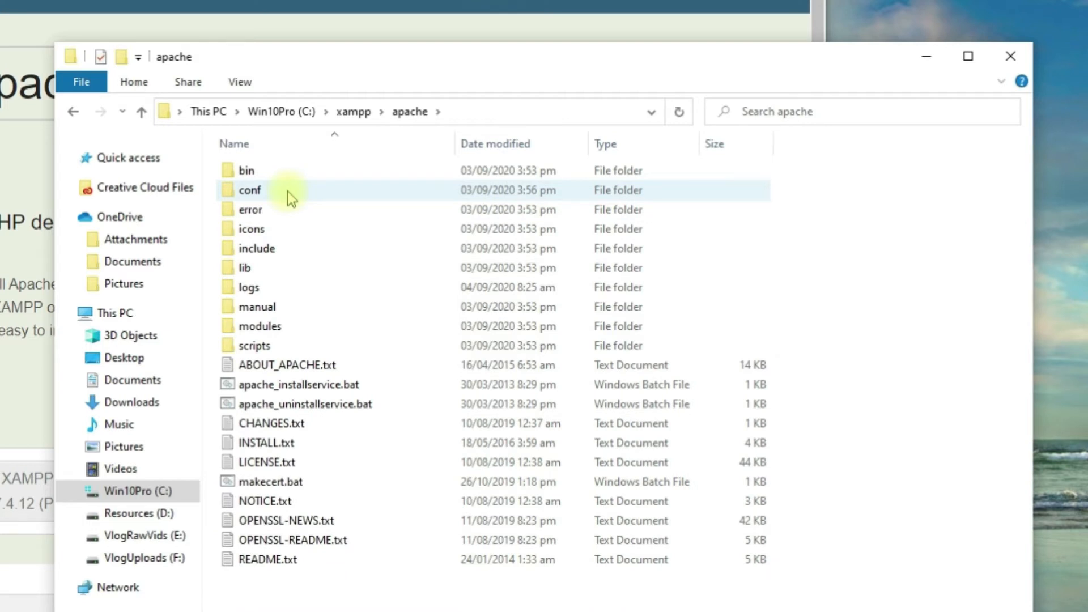
double_click(251, 190)
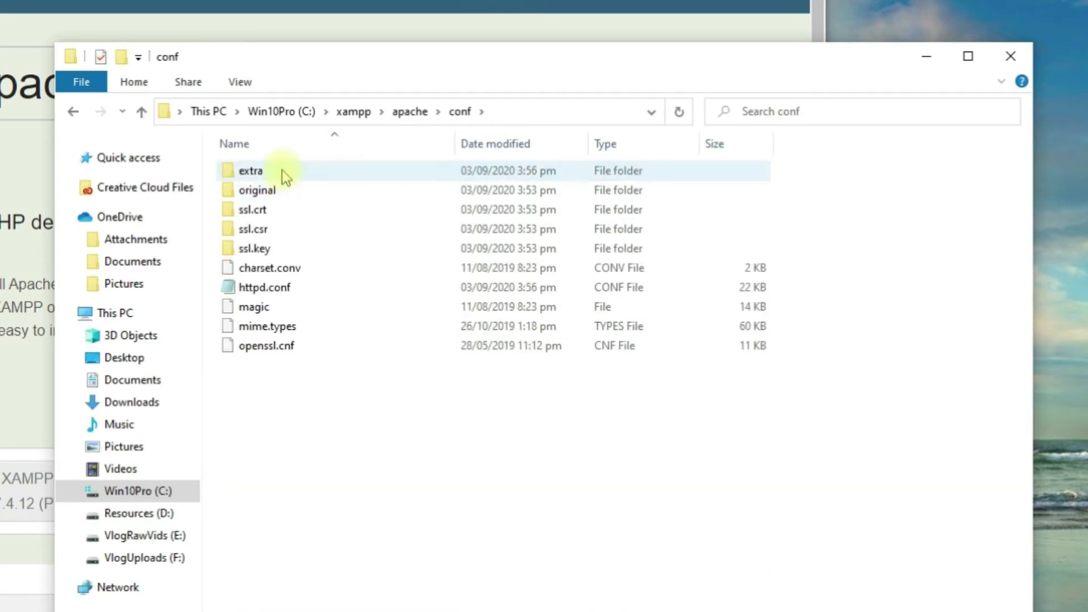
double_click(251, 170)
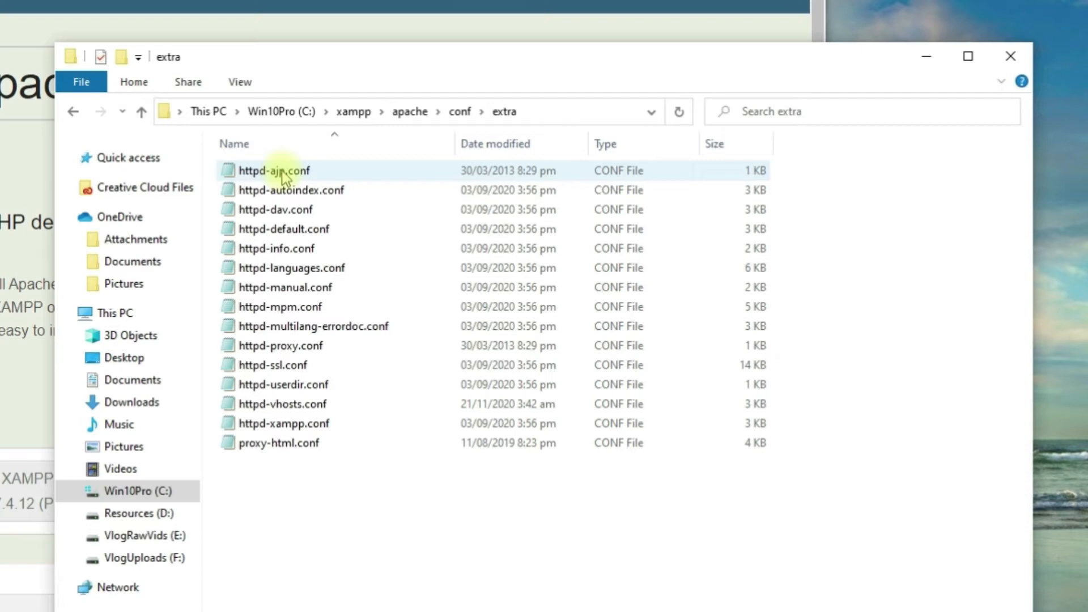
left_click(281, 404)
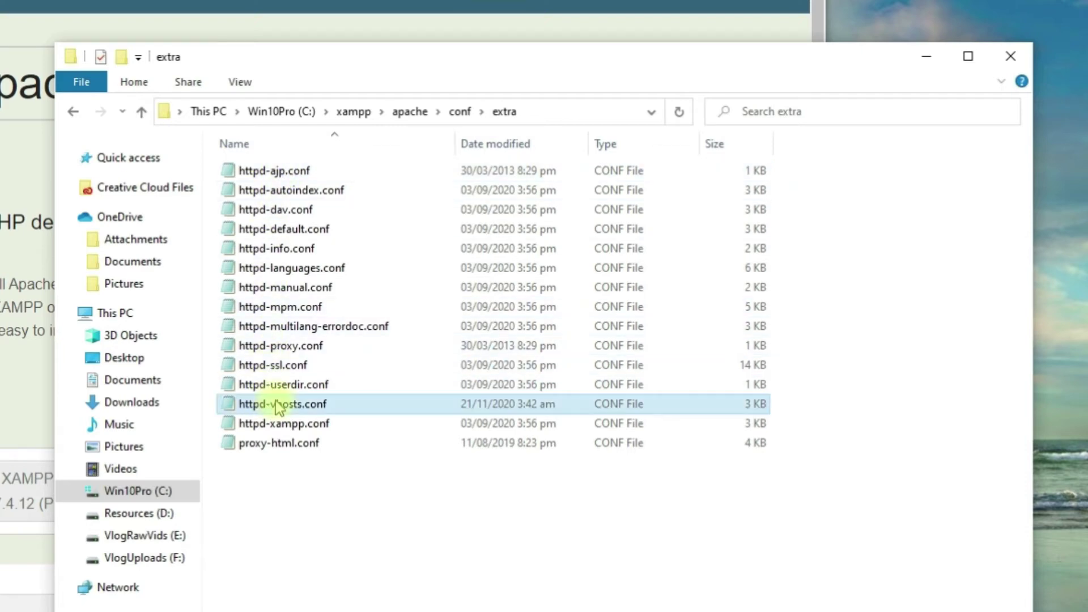
Open httpd-vhosts.conf and set DocumentRoot to the DevEnv firstsite.com/public_html path
double_click(284, 404)
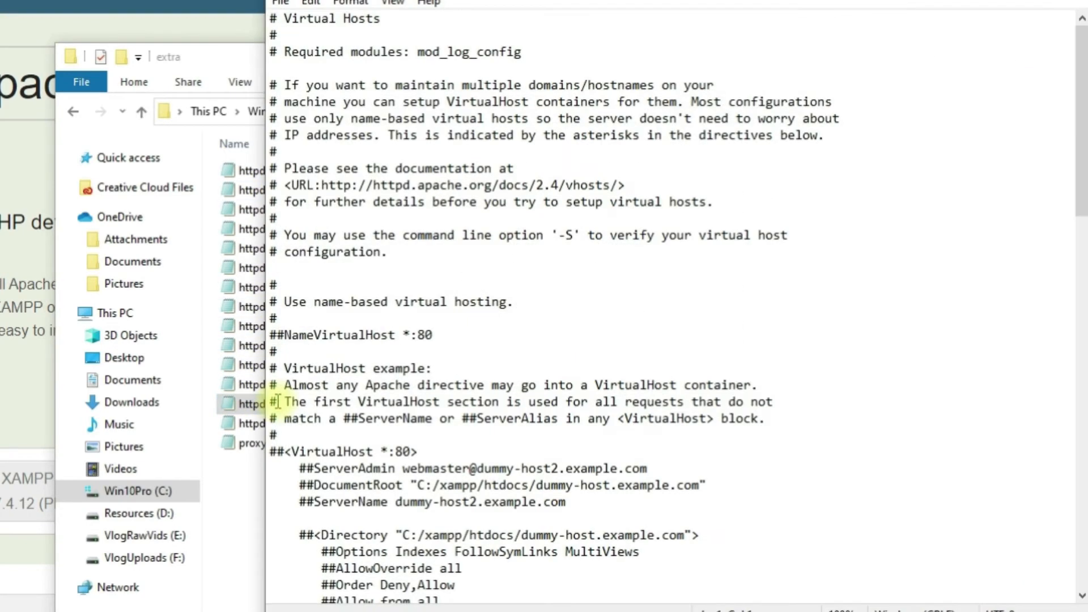
scroll("down", 3)
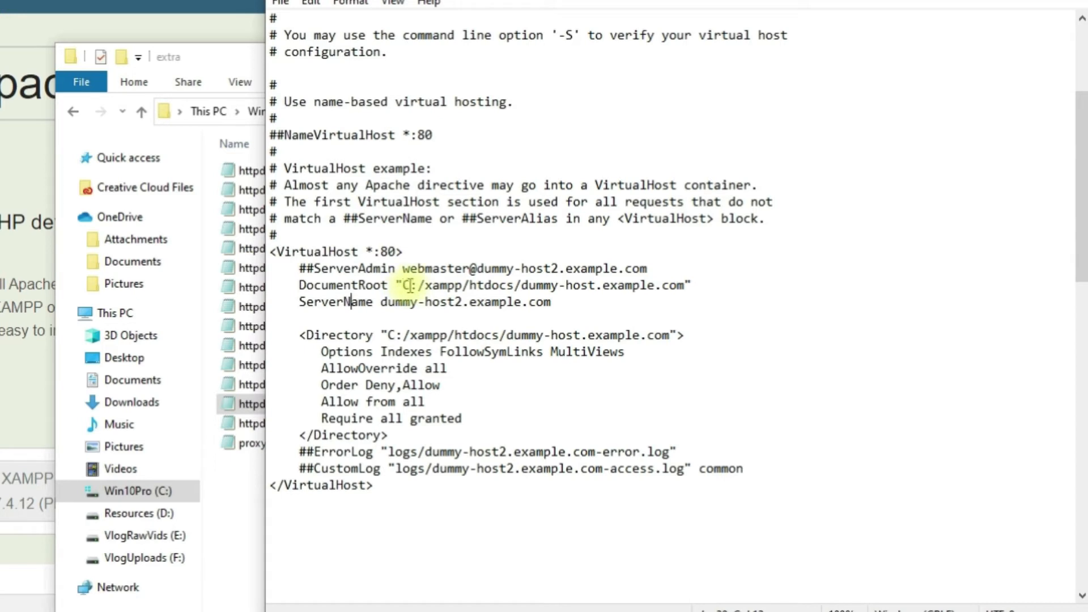
left_click_drag(427, 284, 683, 284)
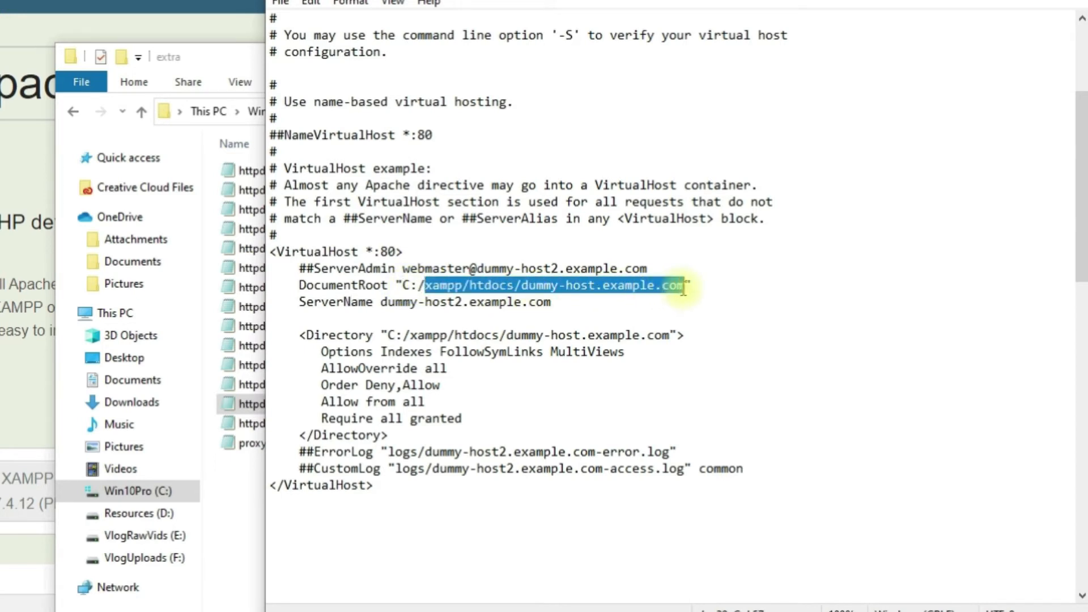
type("De\"")
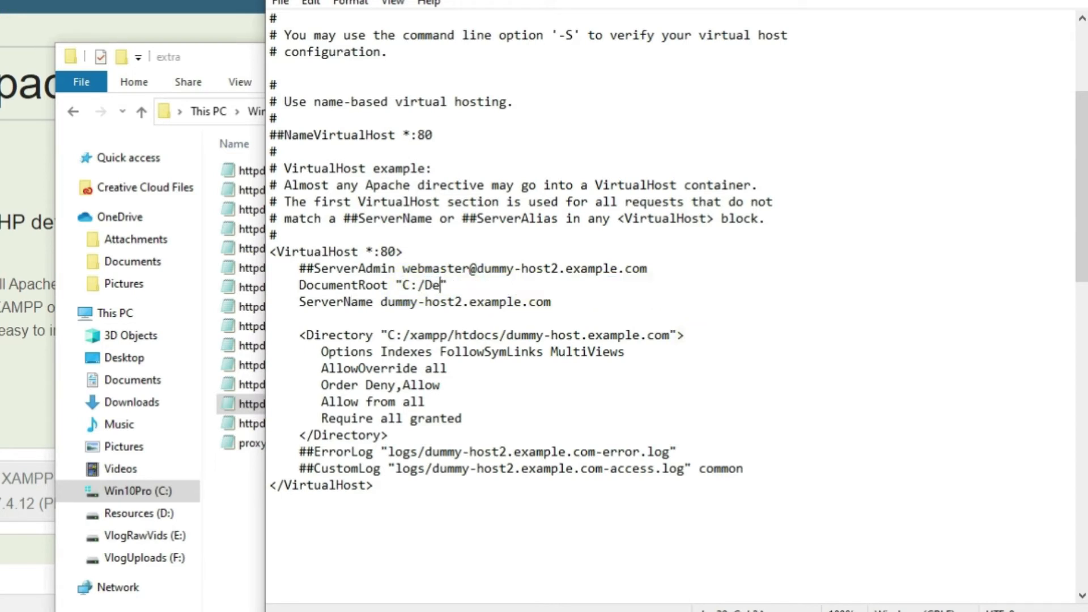
type("vEnv\"")
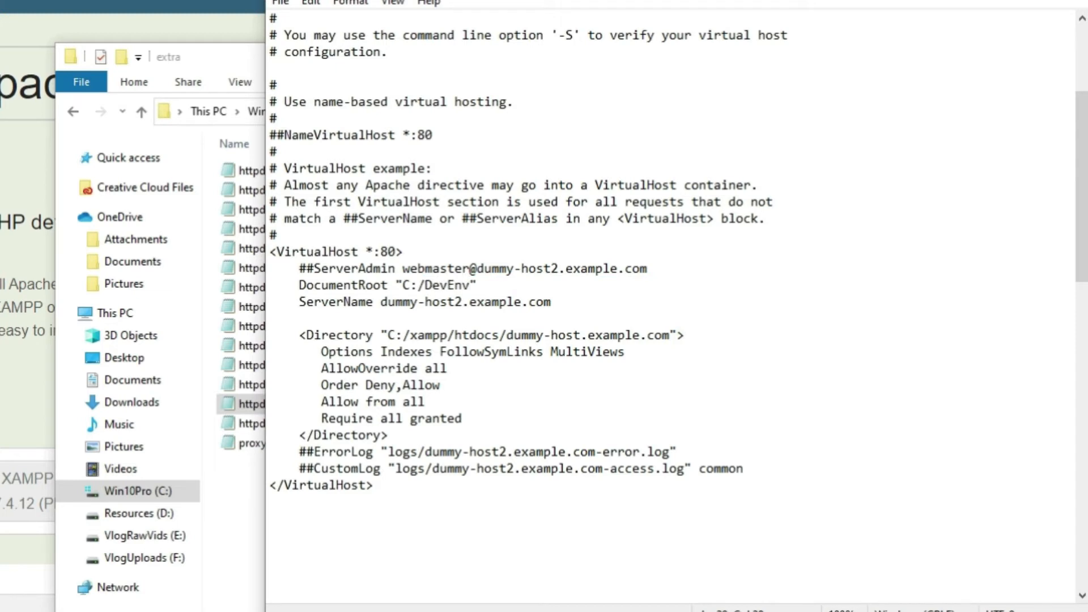
type("/")
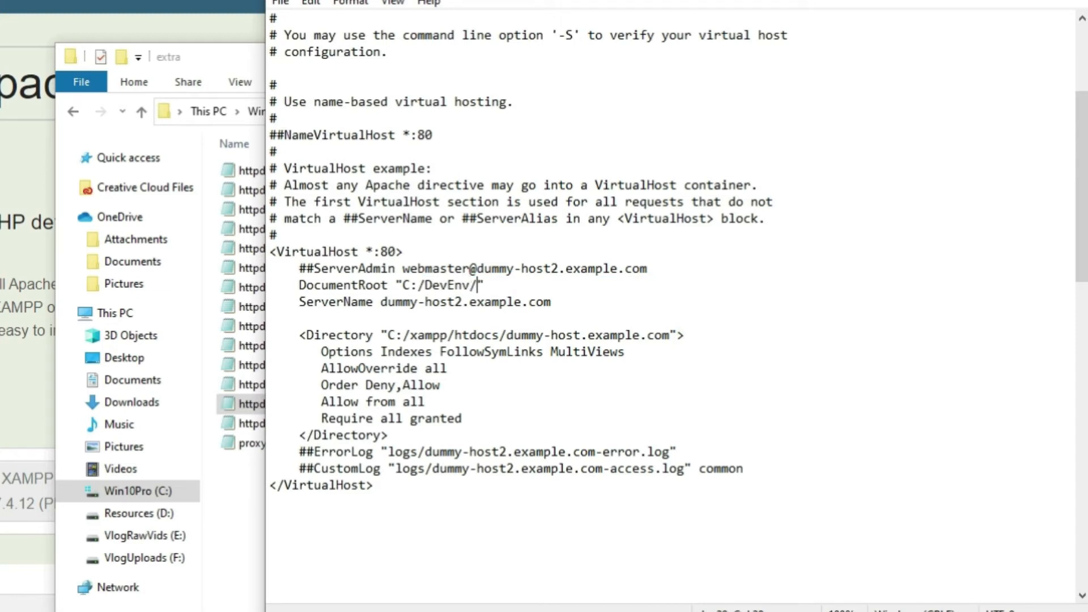
type("first")
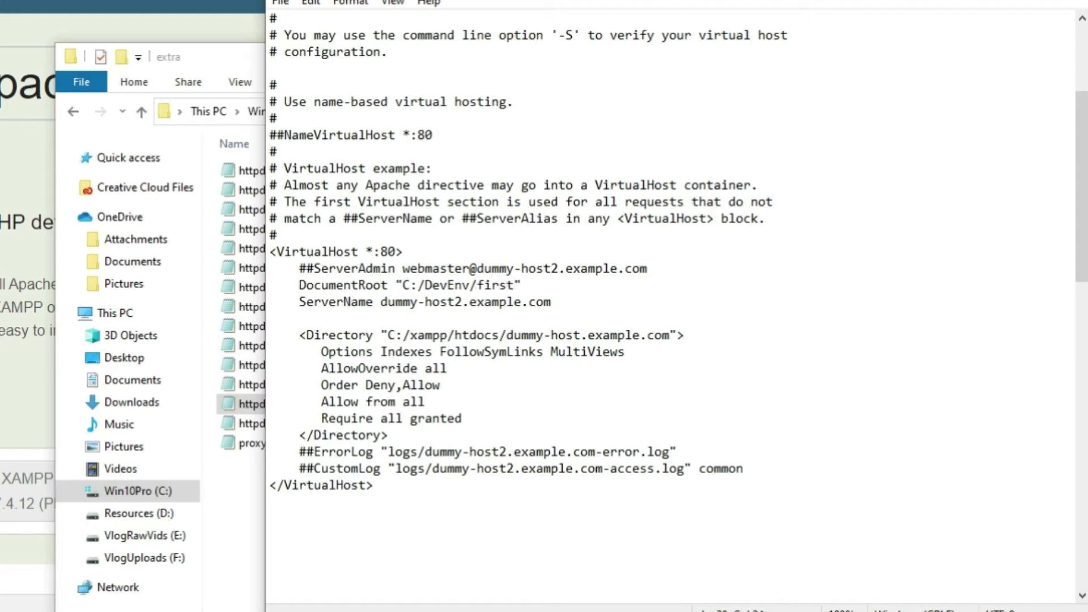
type("site.com")
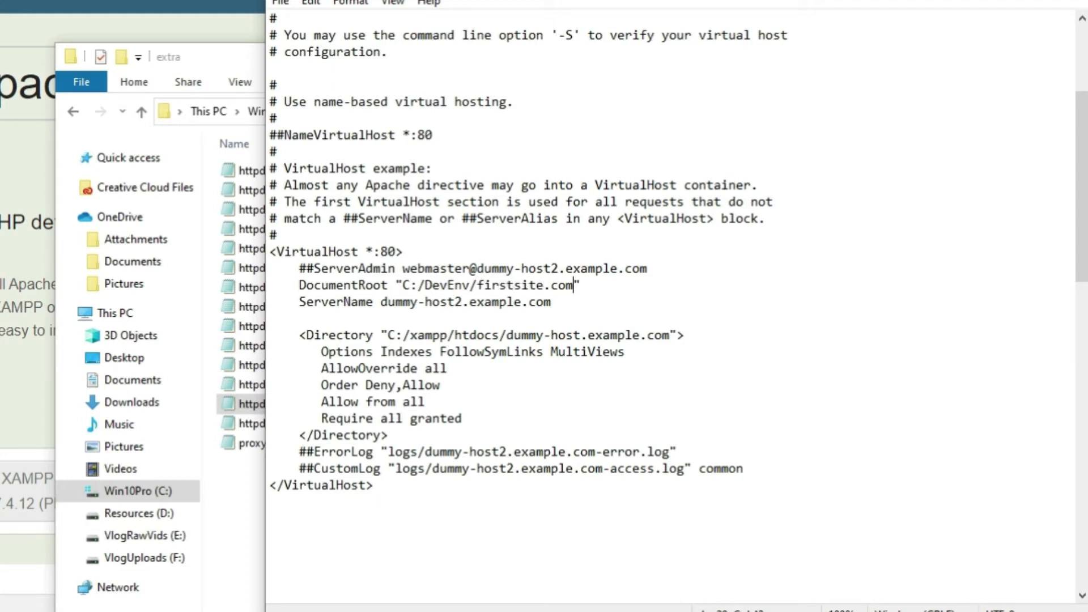
type("/publi")
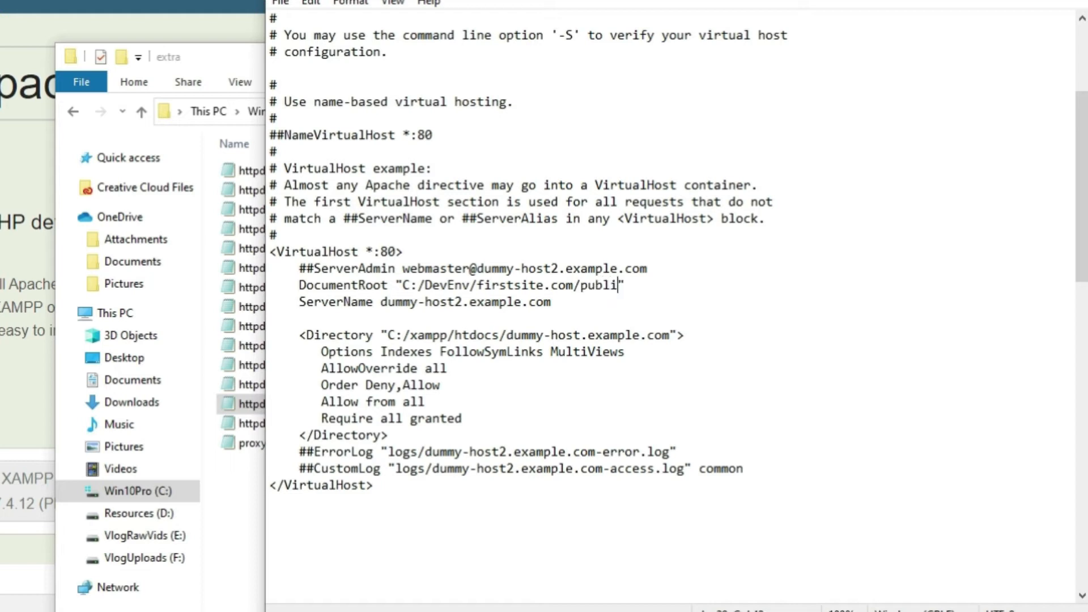
type("_html")
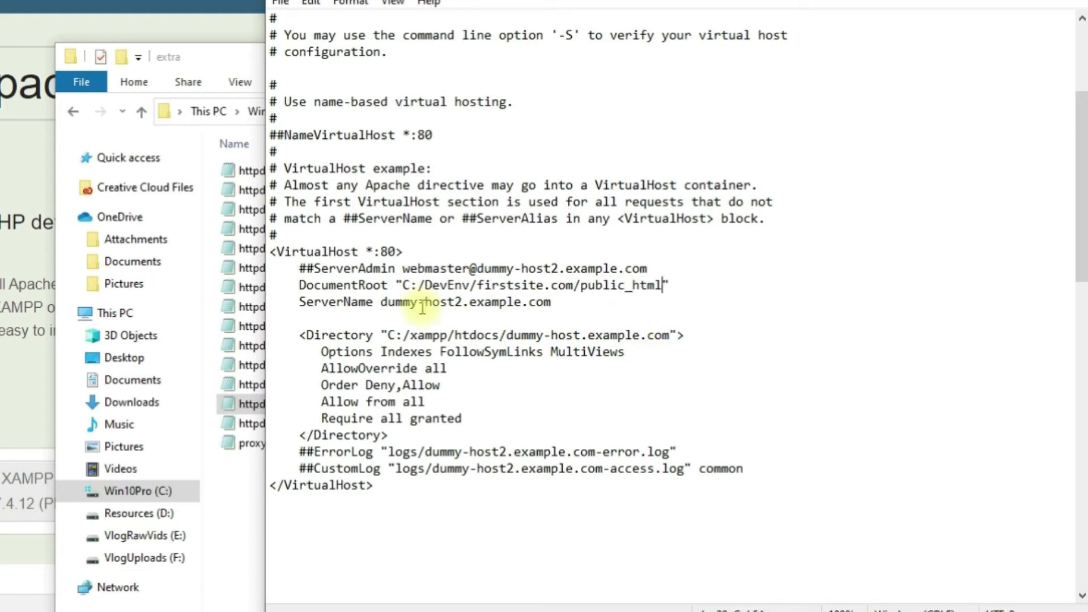
Set the Directory path to C:/DevEnv/firstsite.com/public_html, update ServerName, and select the block
left_click_drag(401, 285, 662, 285)
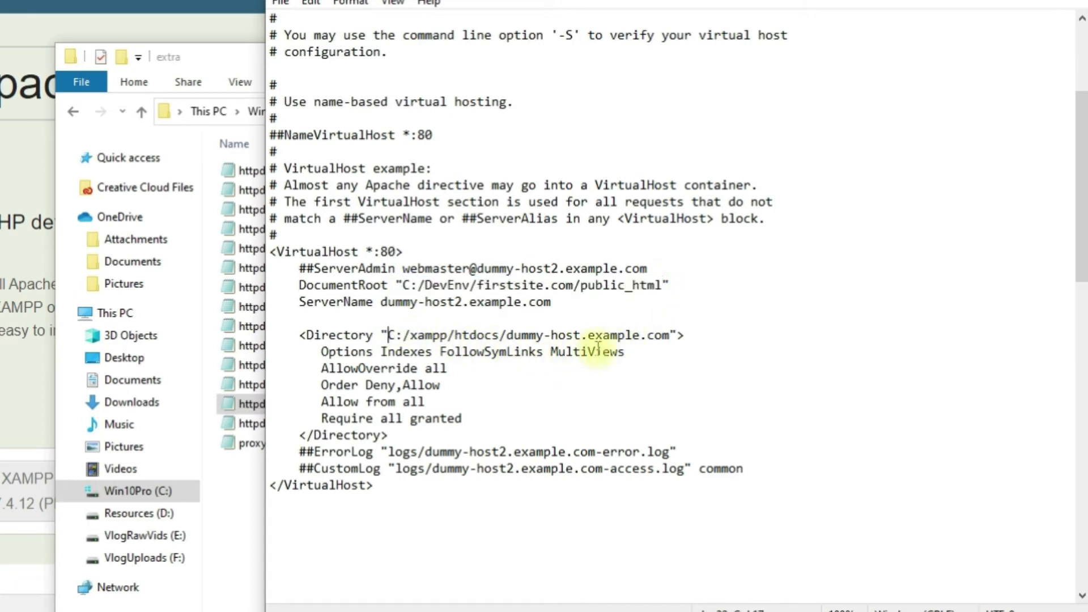
left_click_drag(389, 335, 673, 335)
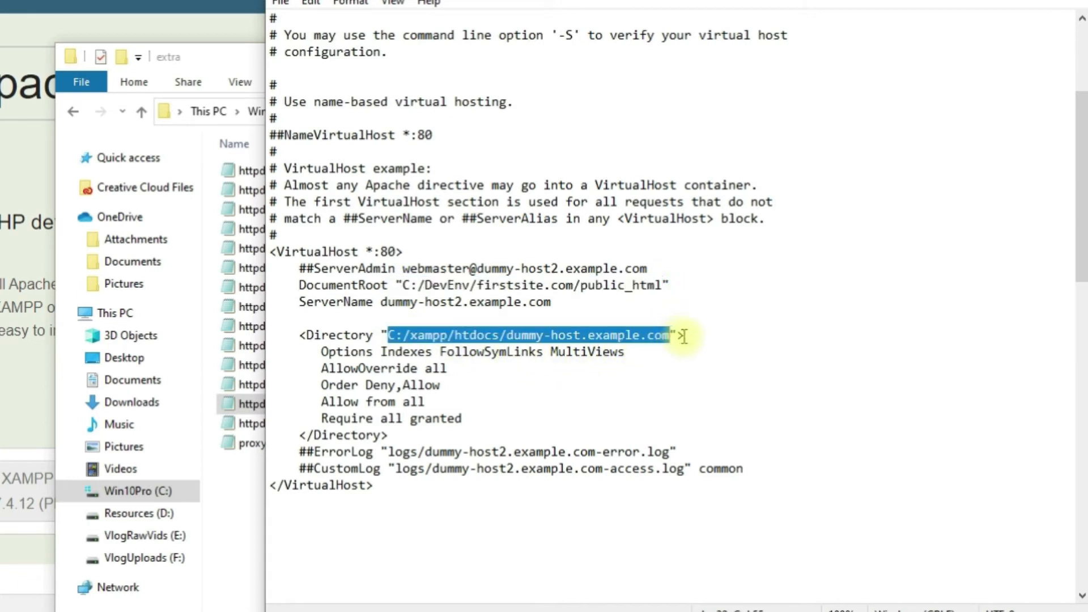
type("C:/DevEnv/firstsite.com/public_html\">")
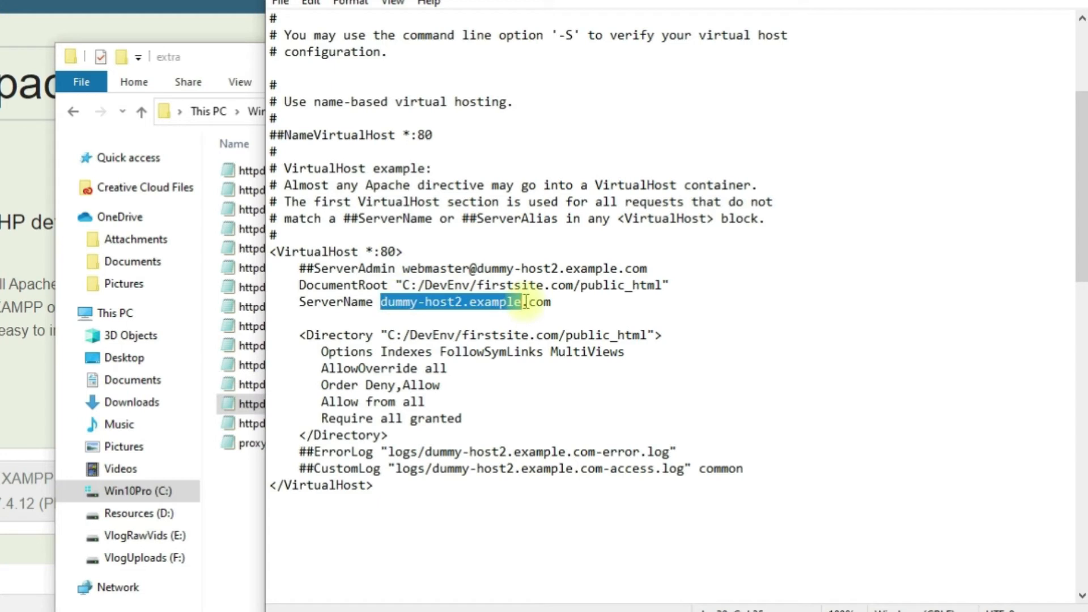
type("first.com")
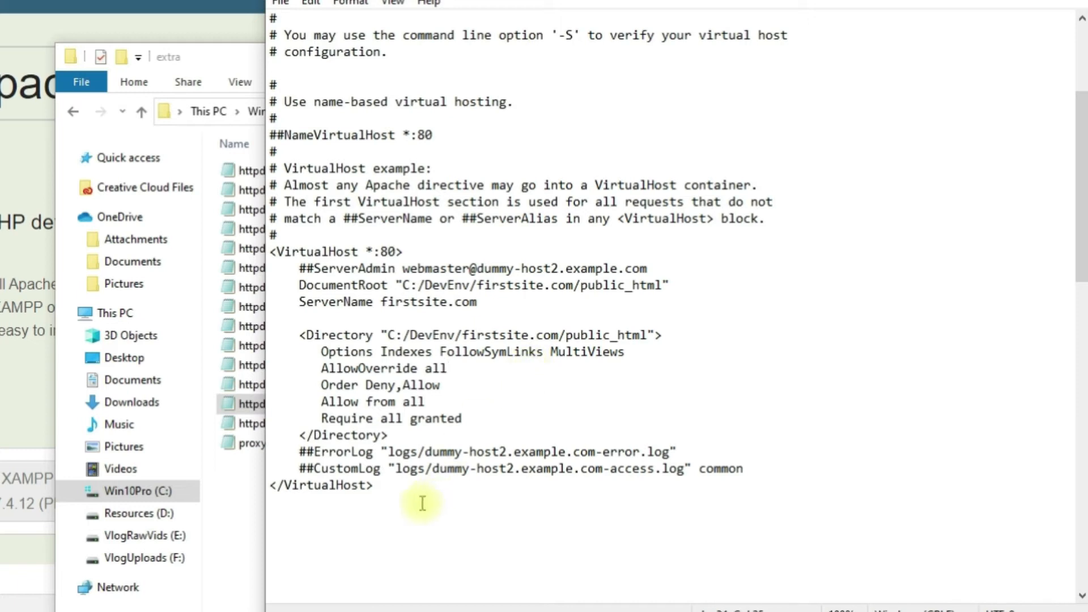
left_click_drag(270, 251, 373, 485)
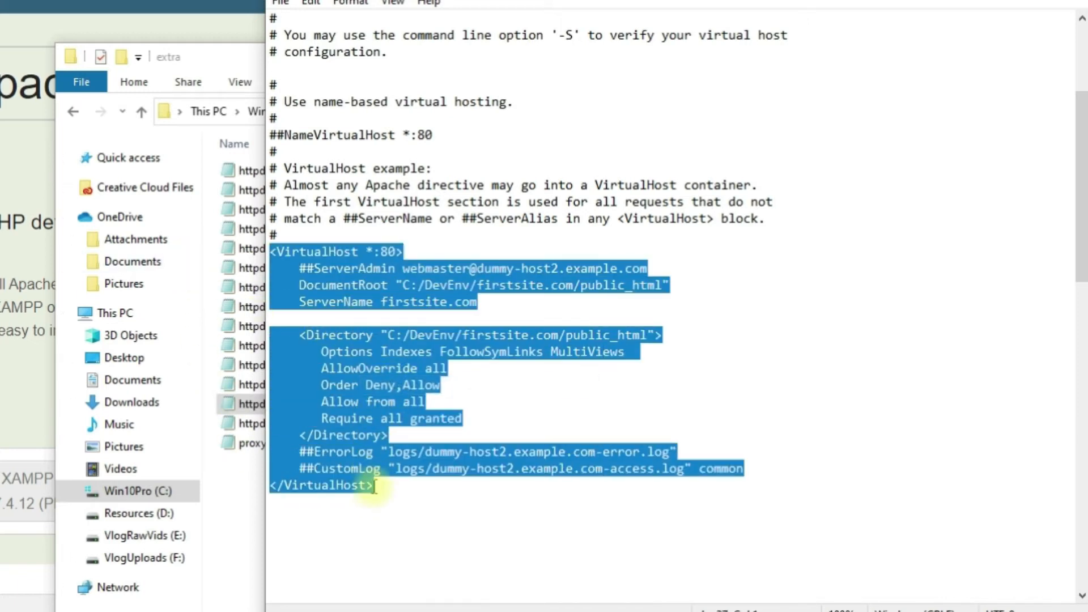
Duplicate the VirtualHost block, rename firstsite to secondsite, then save and close
right_click(374, 486)
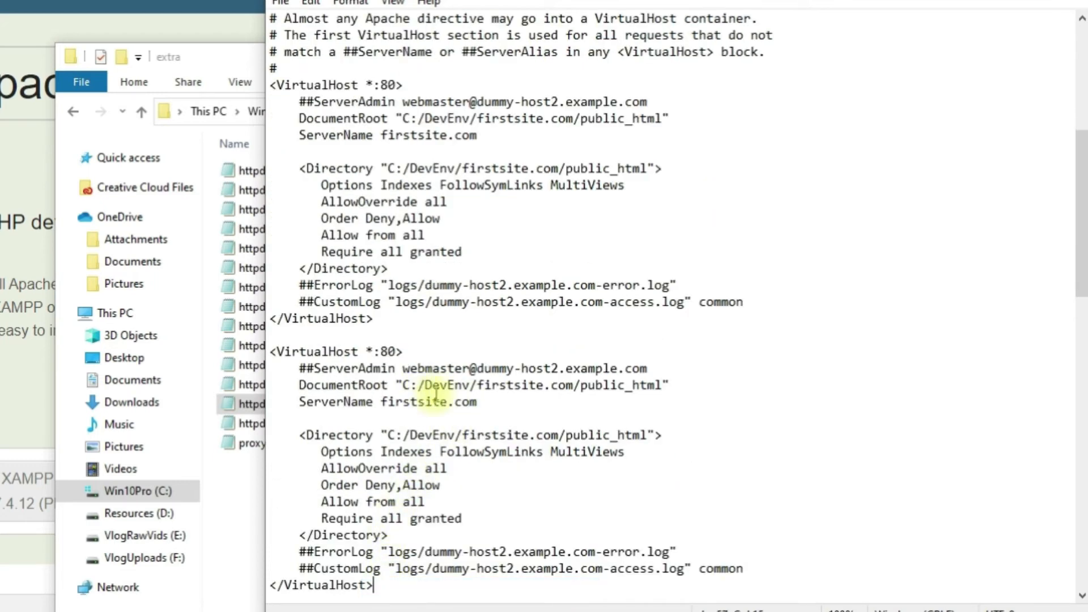
double_click(506, 385)
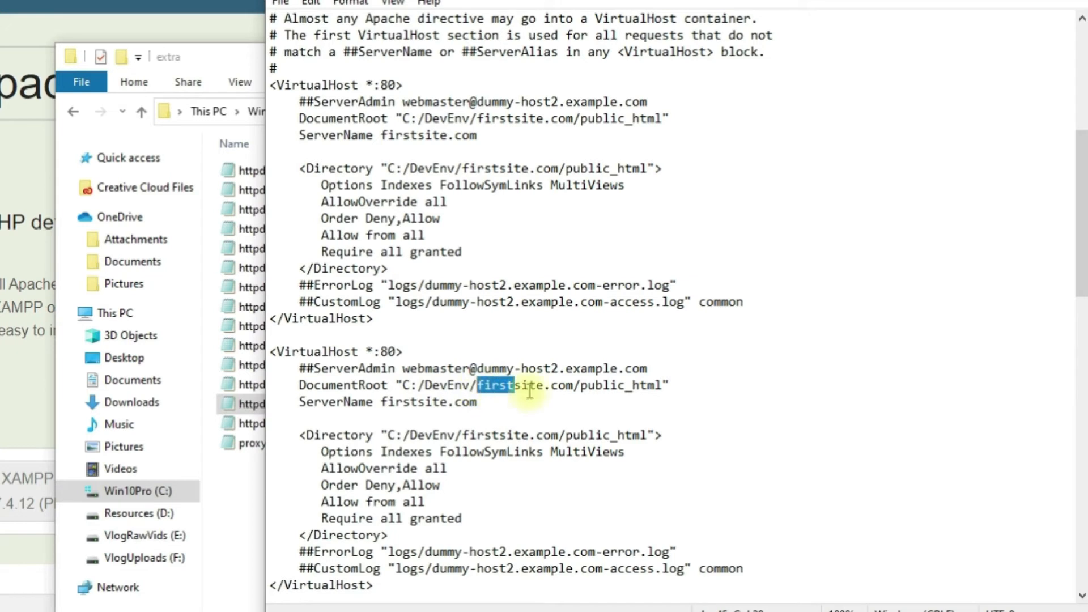
type("second")
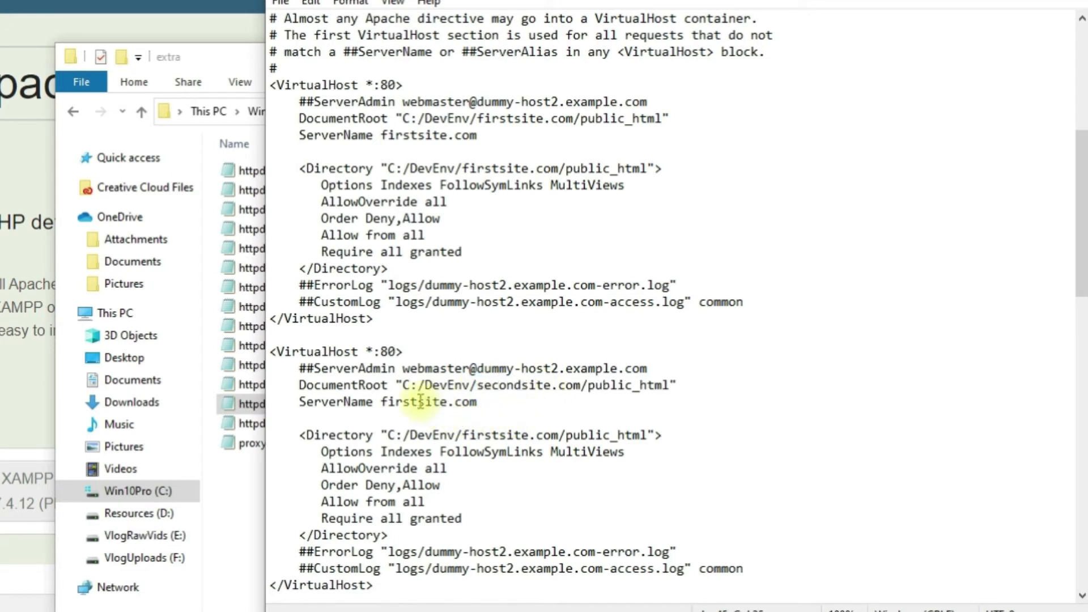
double_click(397, 402)
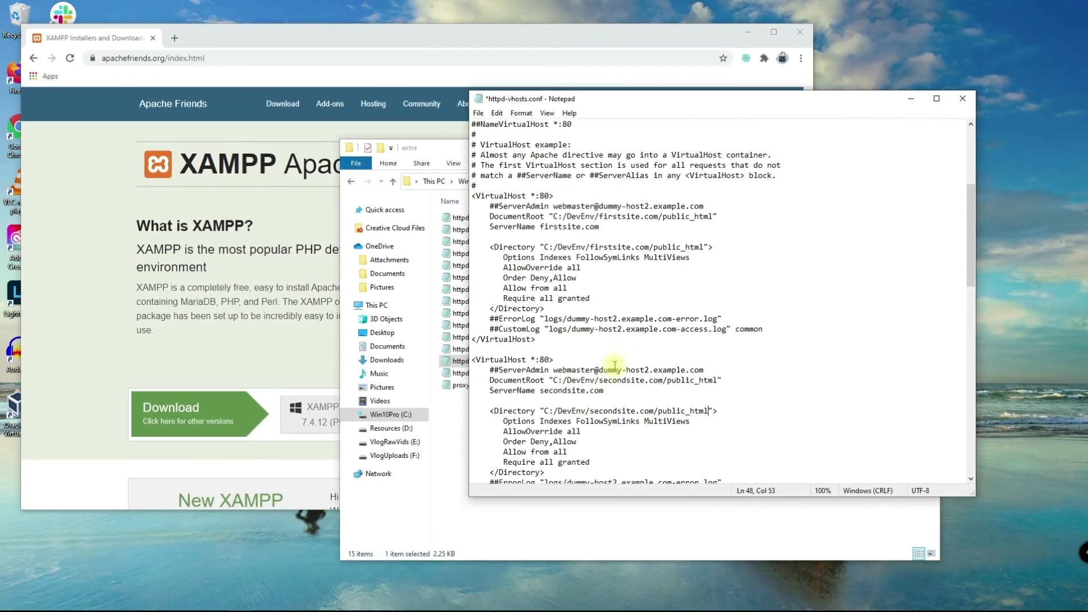
left_click(963, 98)
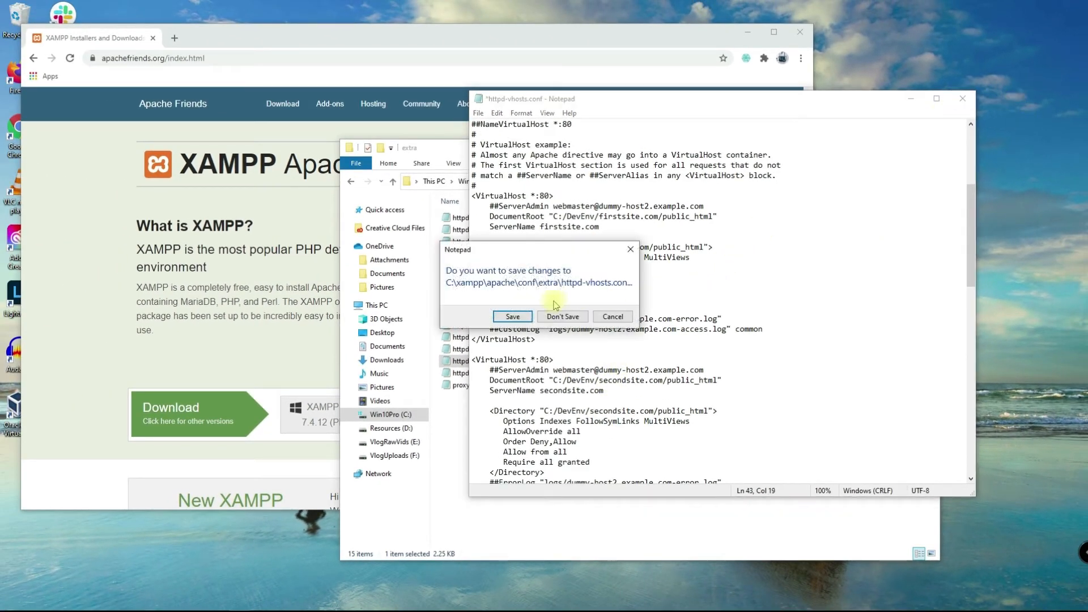
left_click(513, 316)
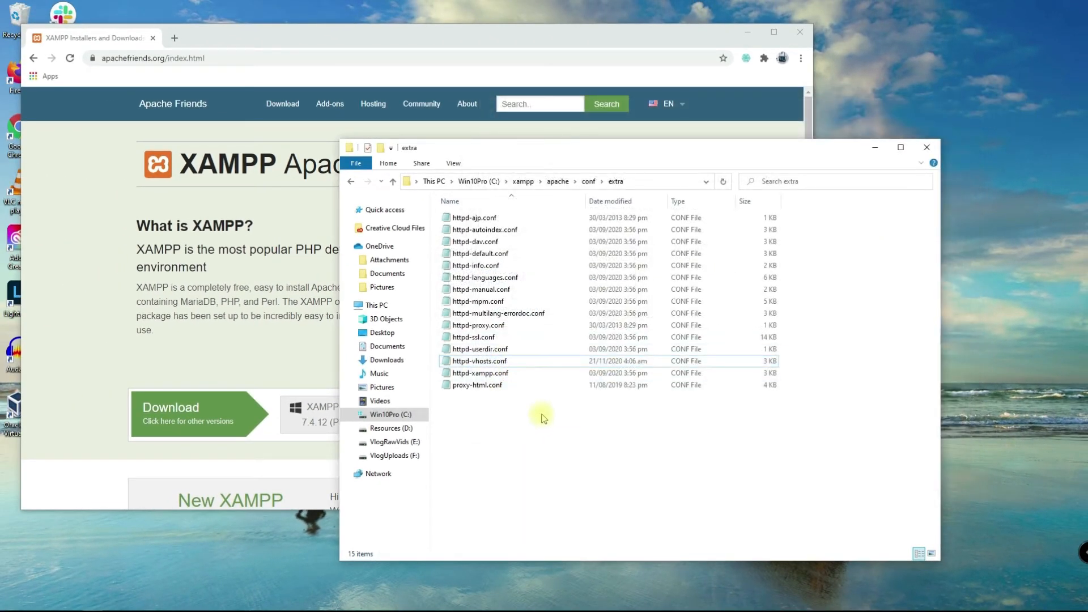
mouse_move(526, 420)
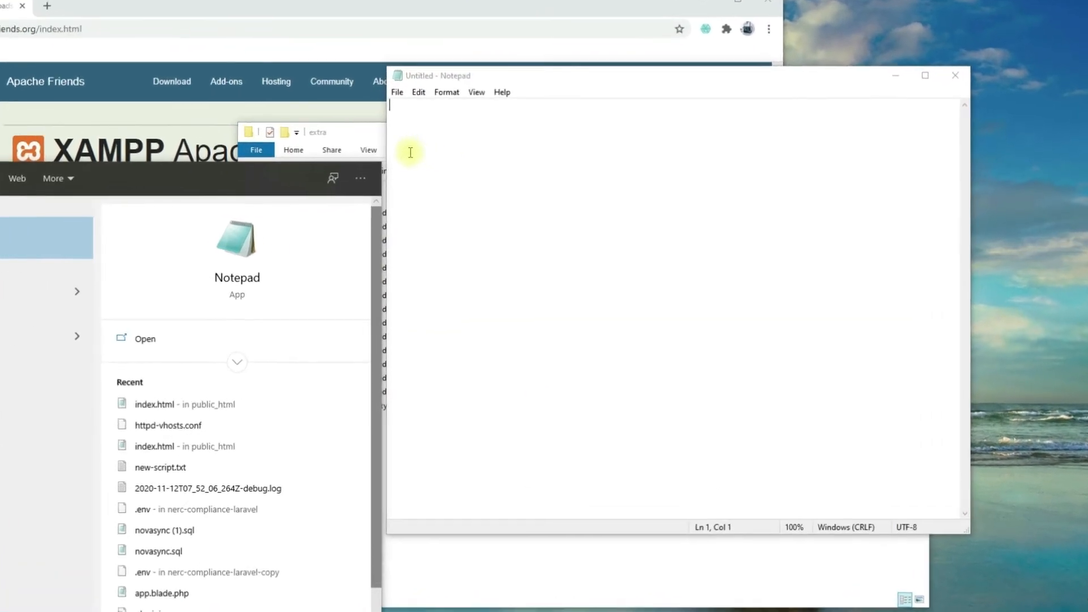
Browse Notepad's Open dialog to C:\Windows\System32\drivers\etc with All Files (*.*) shown
left_click(396, 92)
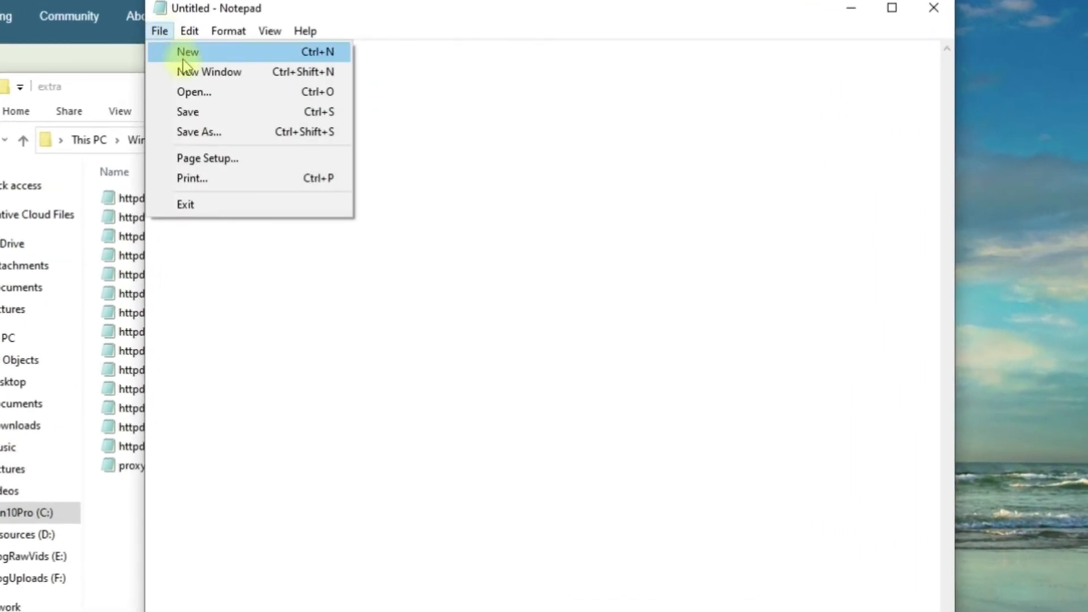
left_click(194, 92)
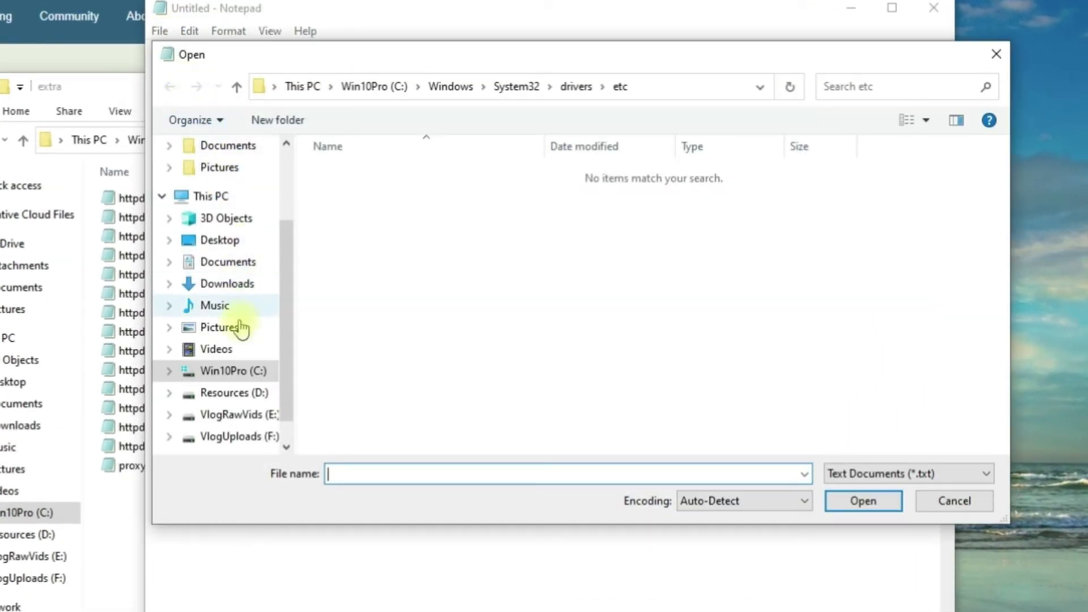
left_click(225, 371)
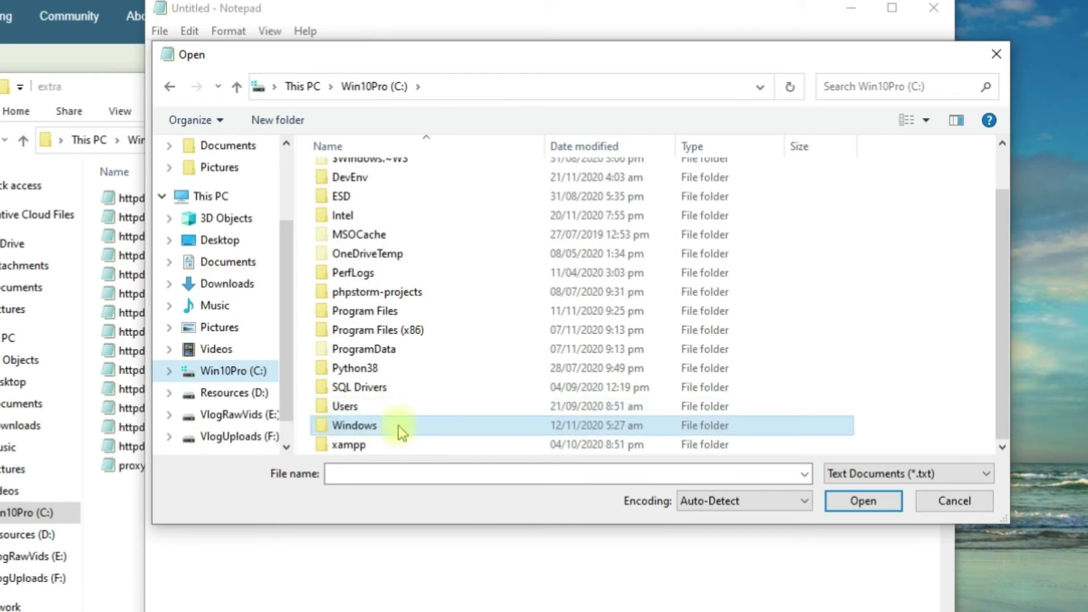
double_click(355, 425)
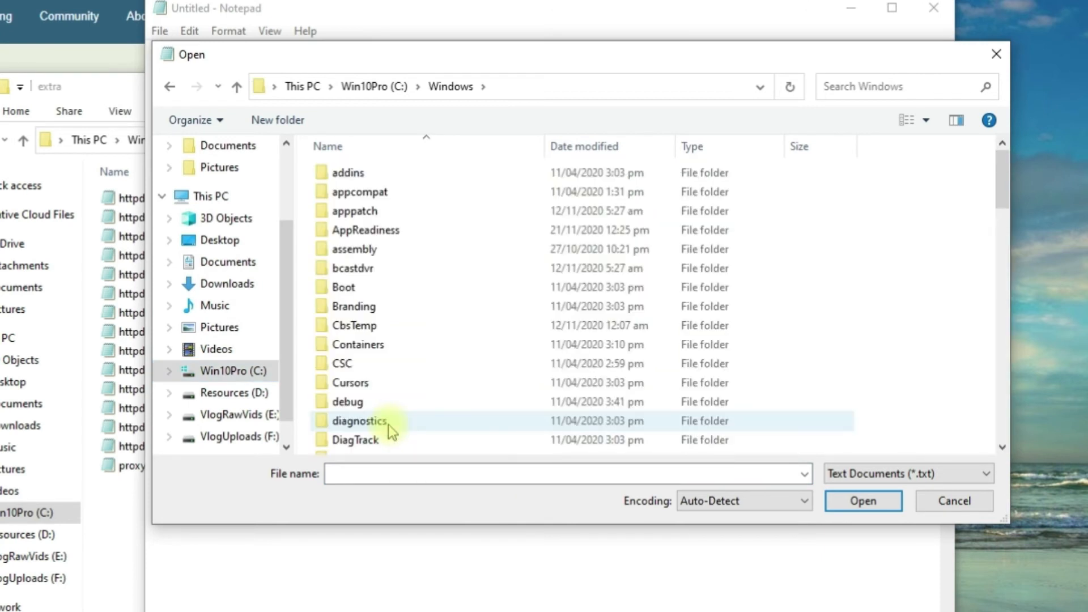
scroll("down", 3)
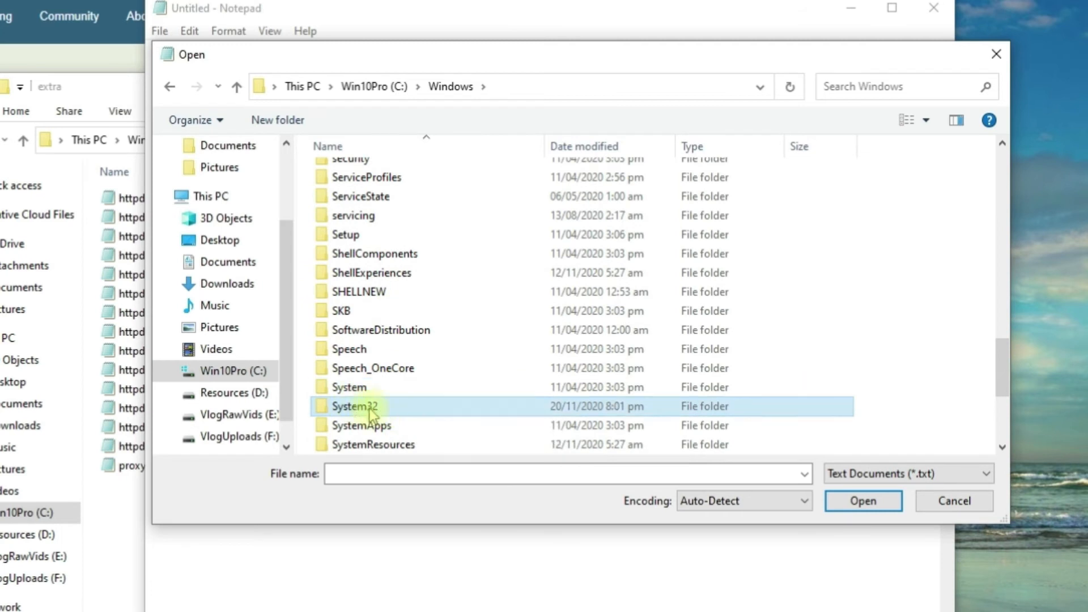
double_click(355, 406)
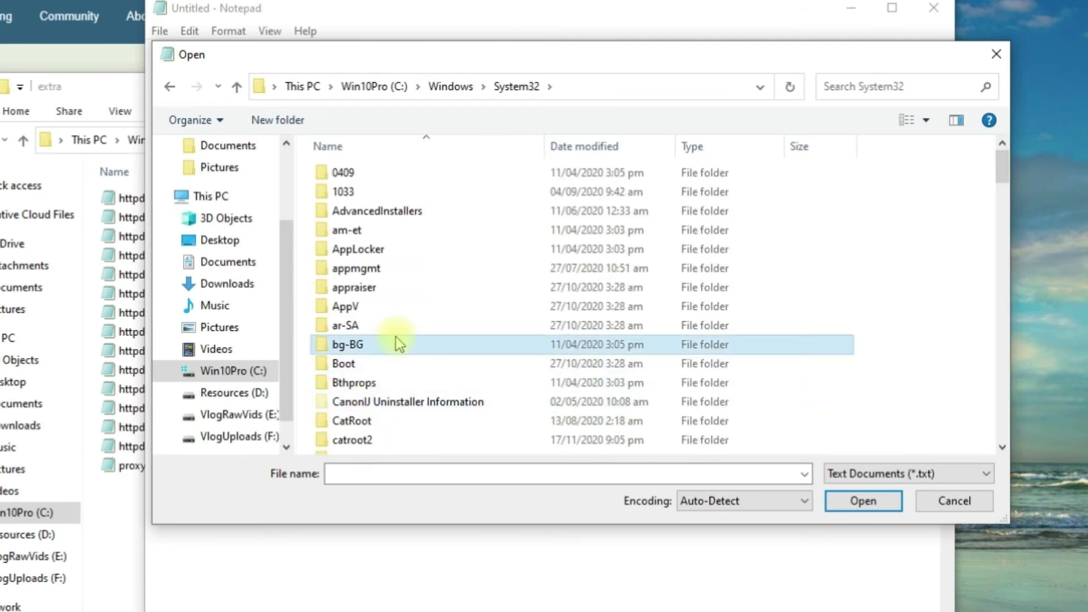
scroll("down", 3)
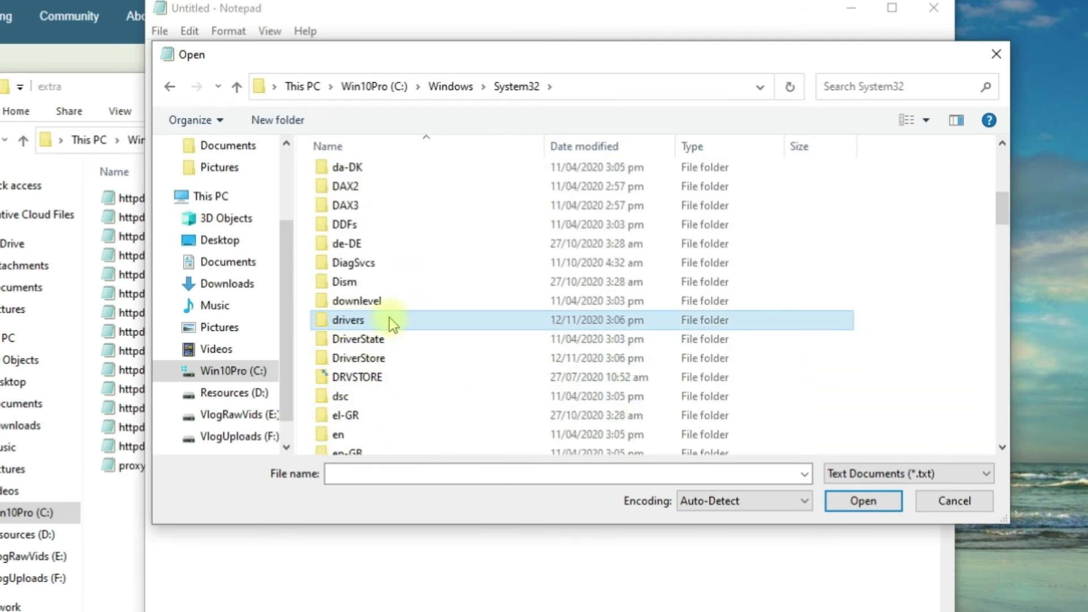
double_click(348, 320)
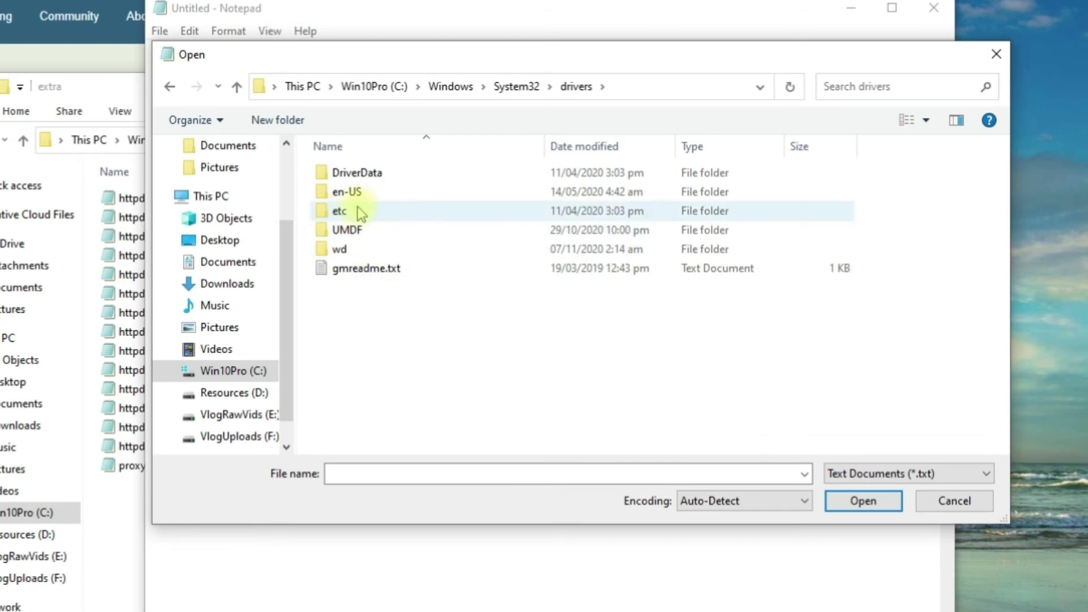
double_click(338, 211)
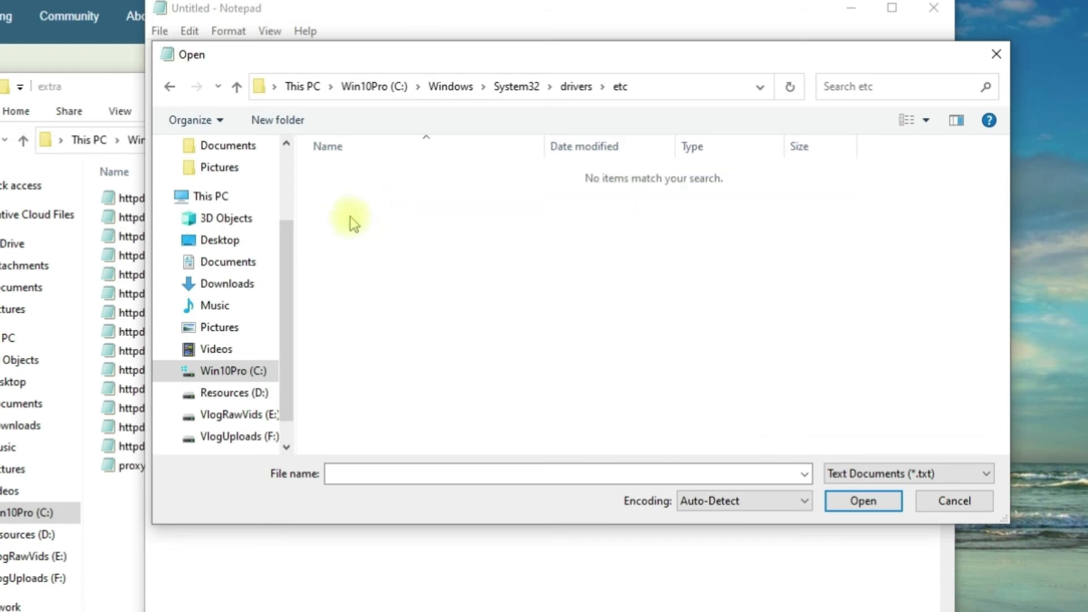
mouse_move(860, 476)
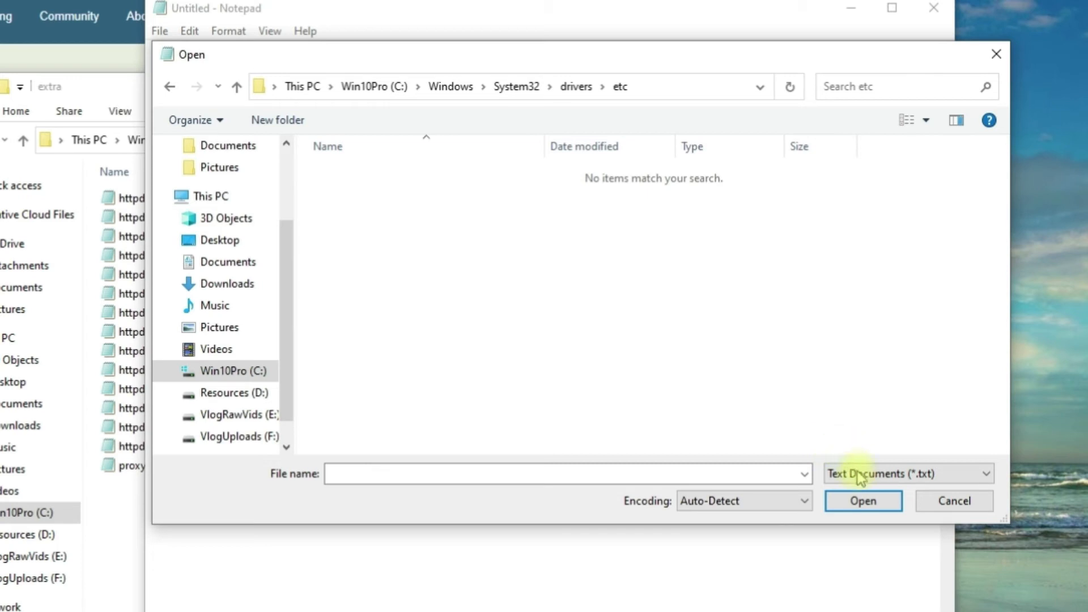
left_click(906, 474)
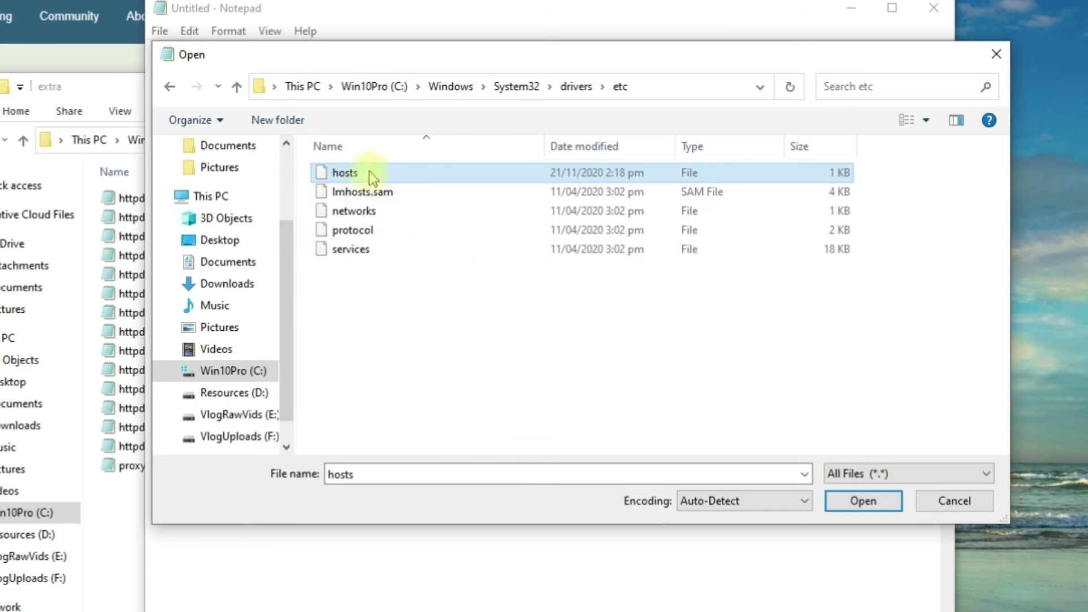
Open the hosts file and add the entry 127.0.0.1 firstsite.com
left_click(863, 501)
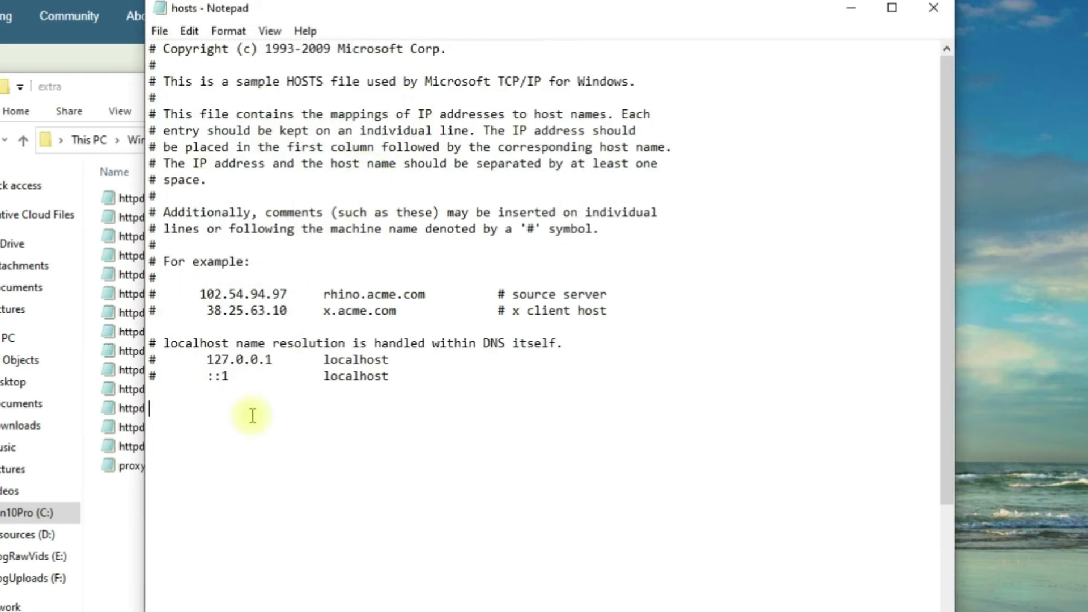
mouse_move(319, 343)
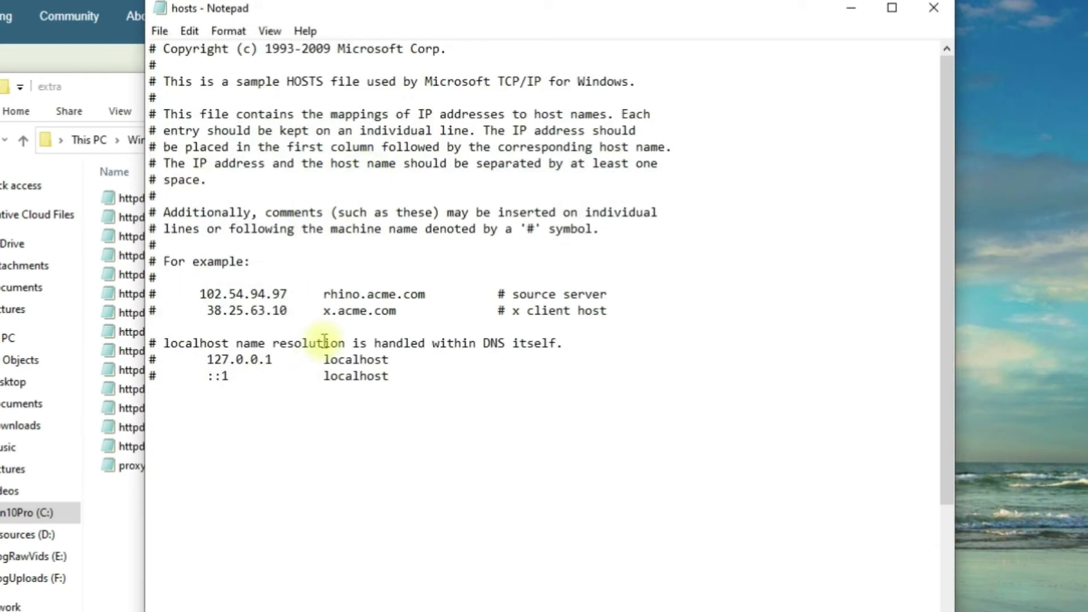
type("127")
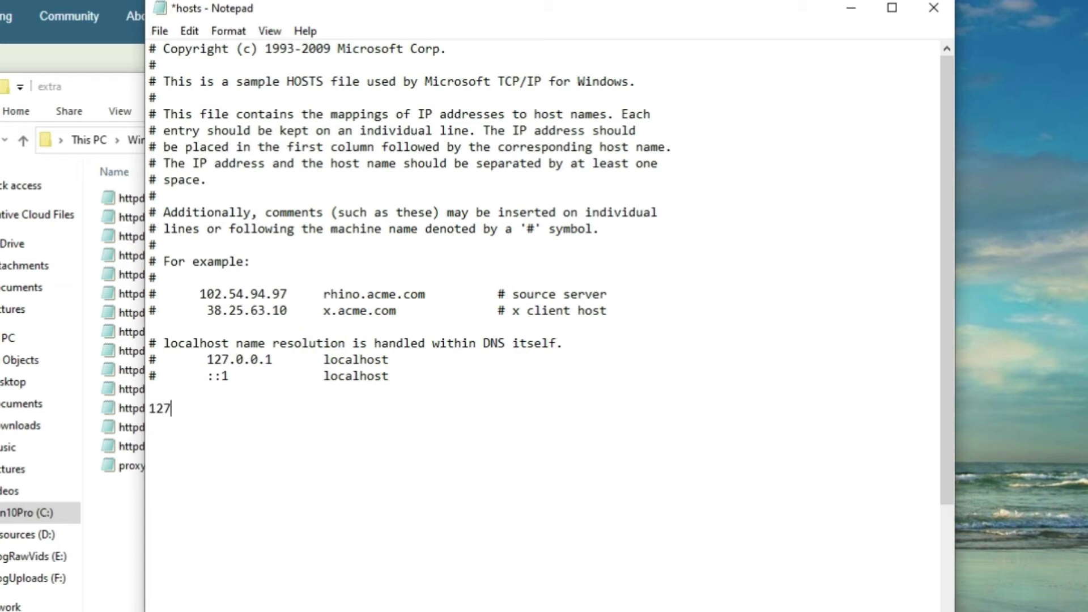
type(".")
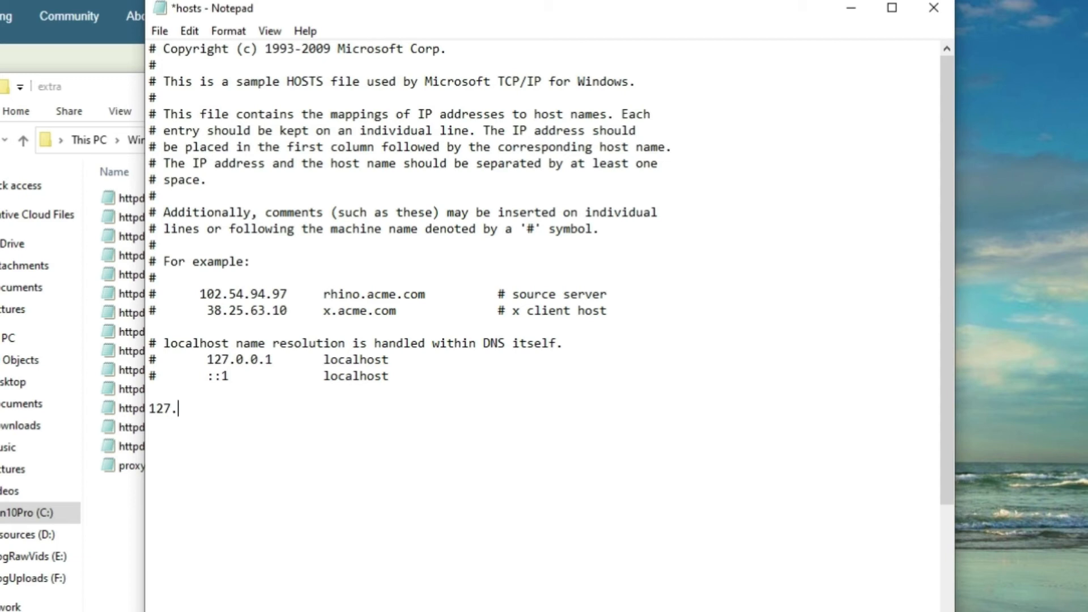
type("0.0.1")
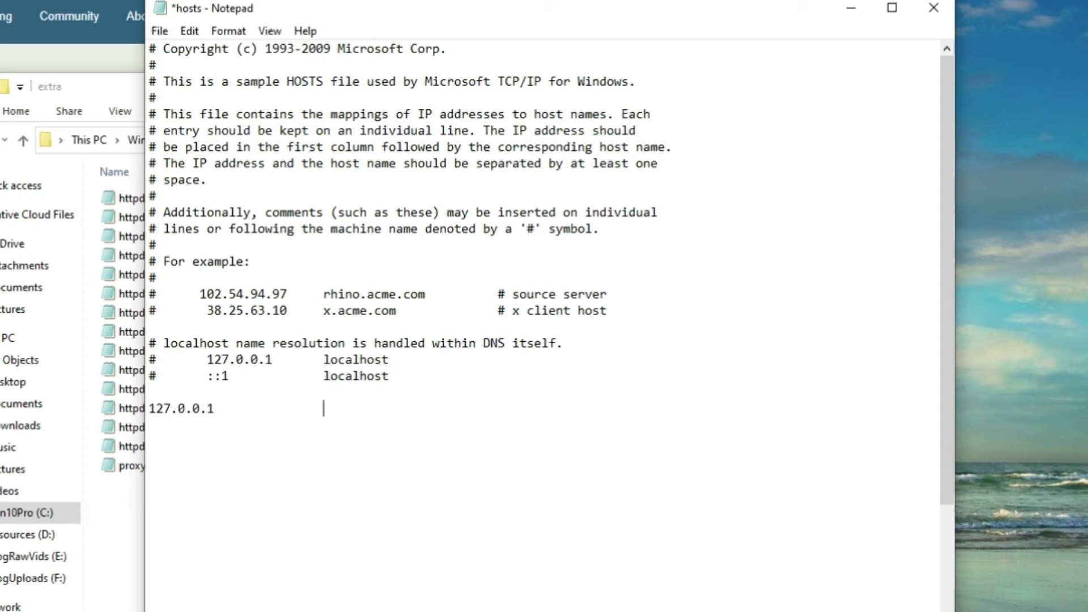
type("firstsi")
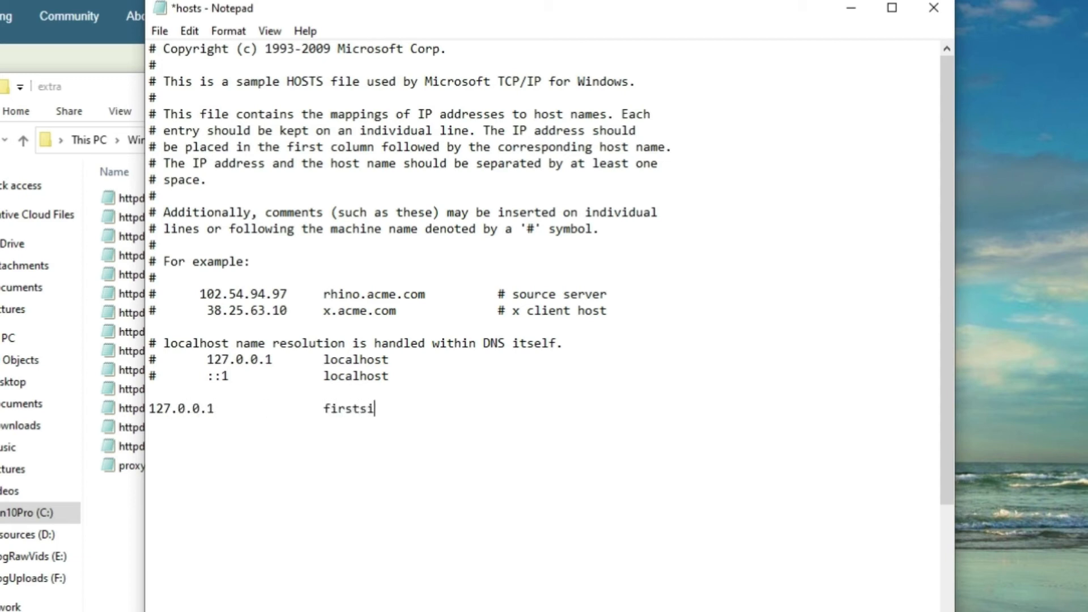
type("te.com")
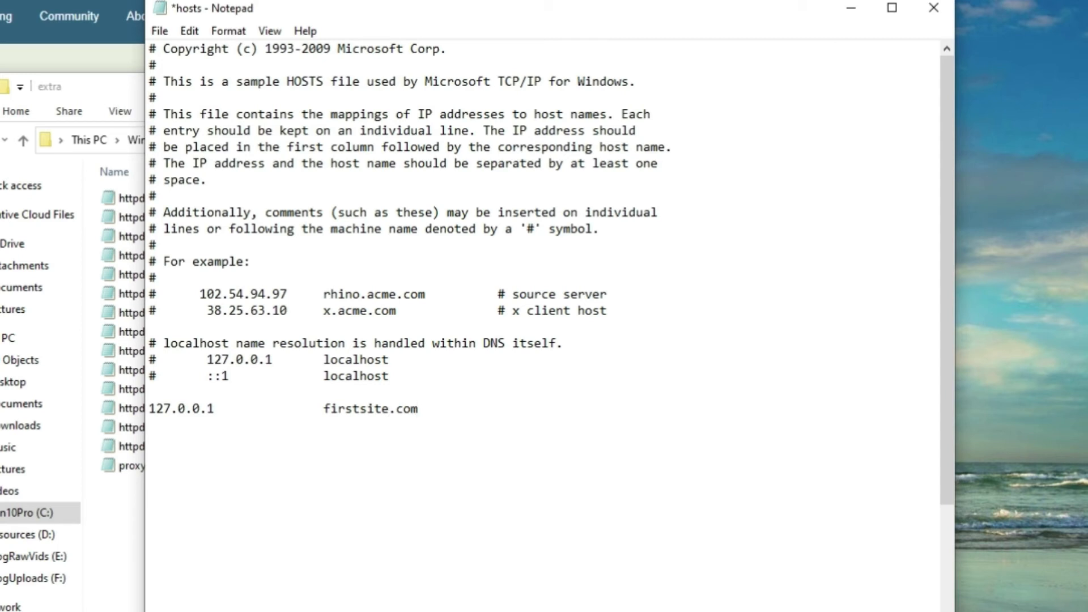
Duplicate the 127.0.0.1 line as a second entry for secondsite.org
triple_click(272, 409)
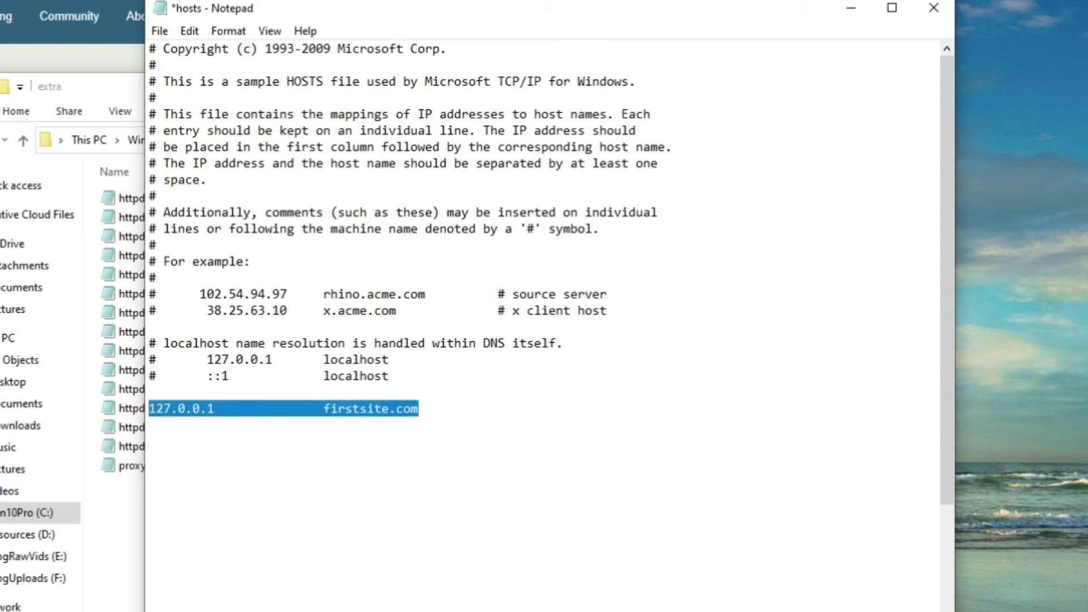
type("127.0.0.1\tfirstsite.")
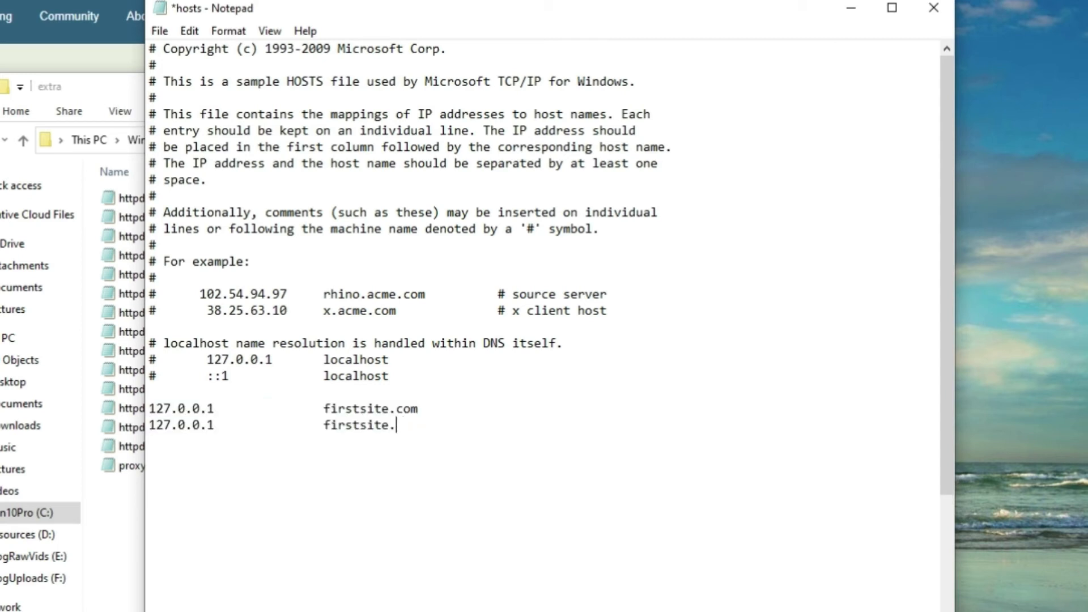
type("org")
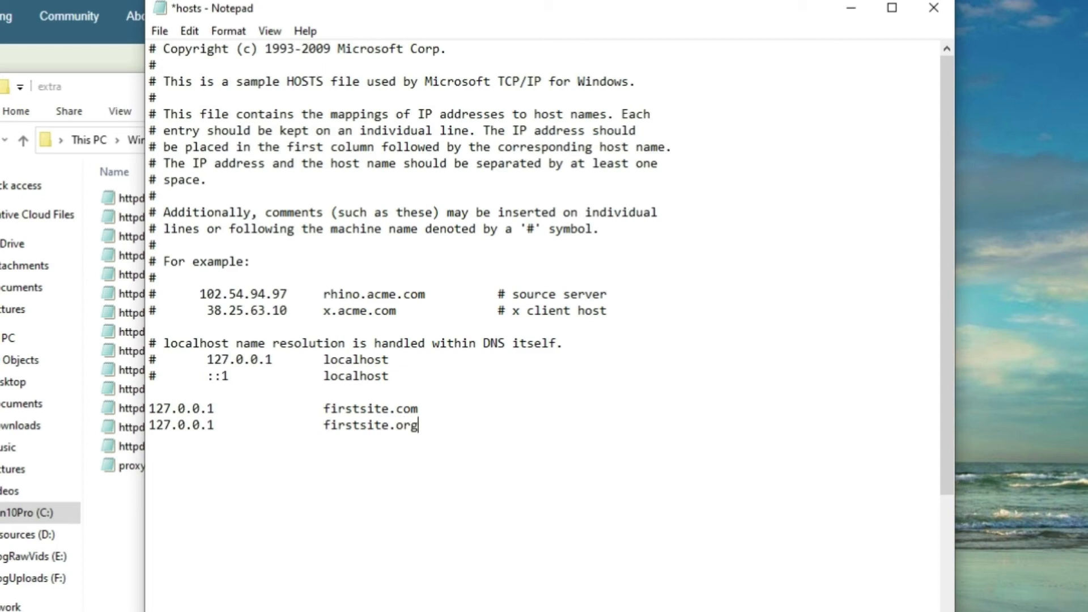
left_click(360, 425)
type("econd")
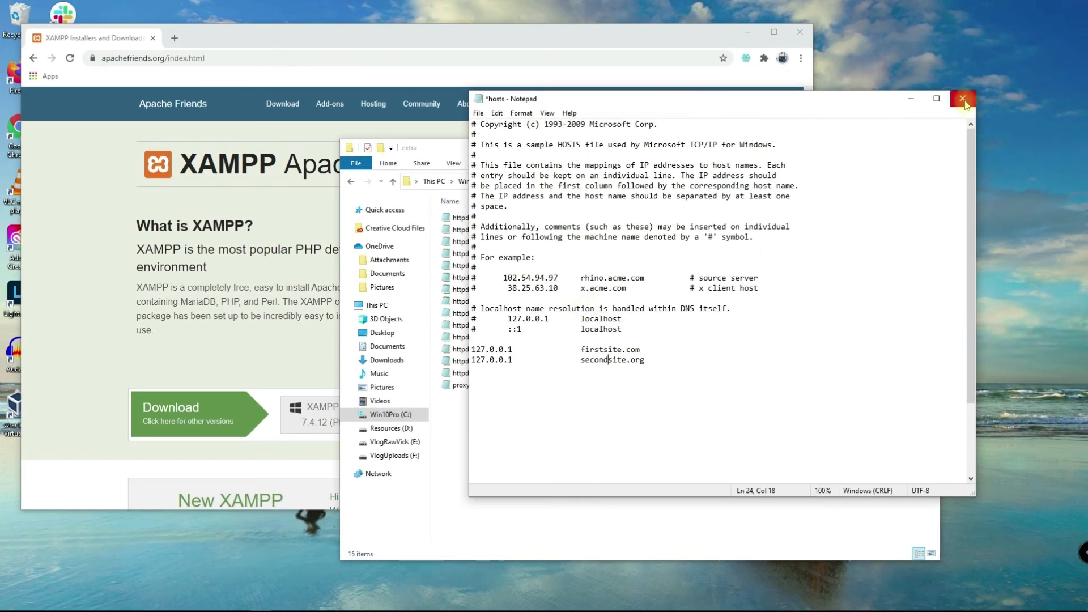
Close Notepad, then stop and start Apache in the XAMPP Control Panel
left_click(961, 98)
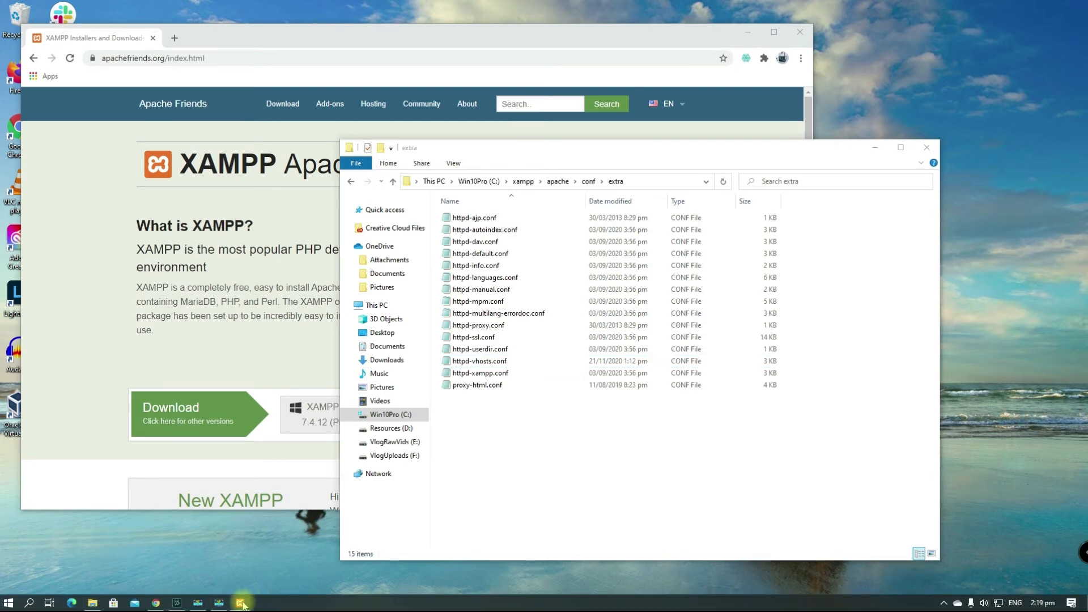
left_click(240, 603)
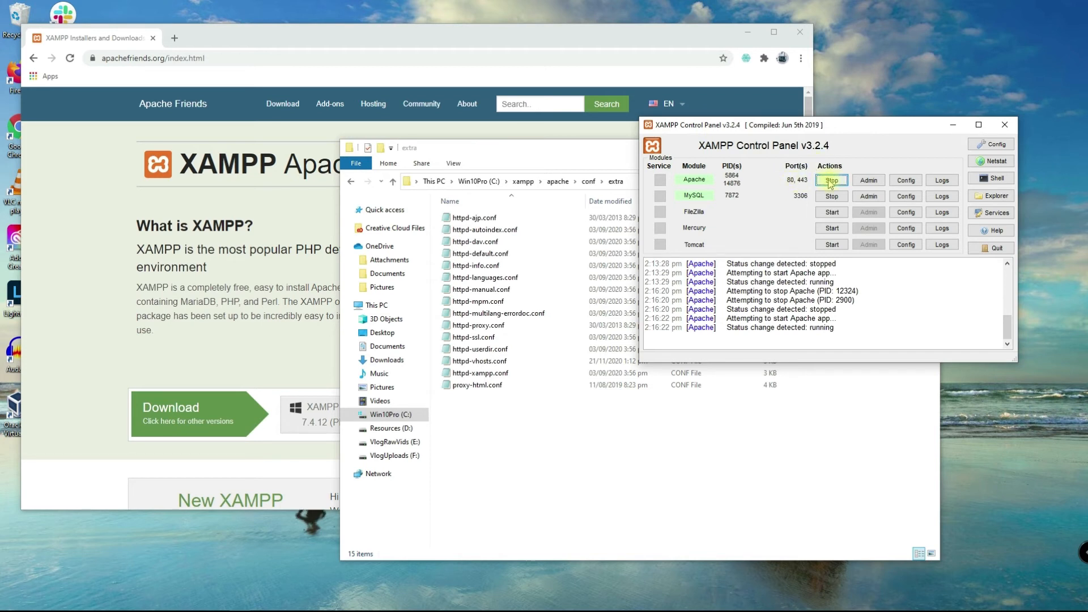
left_click(831, 179)
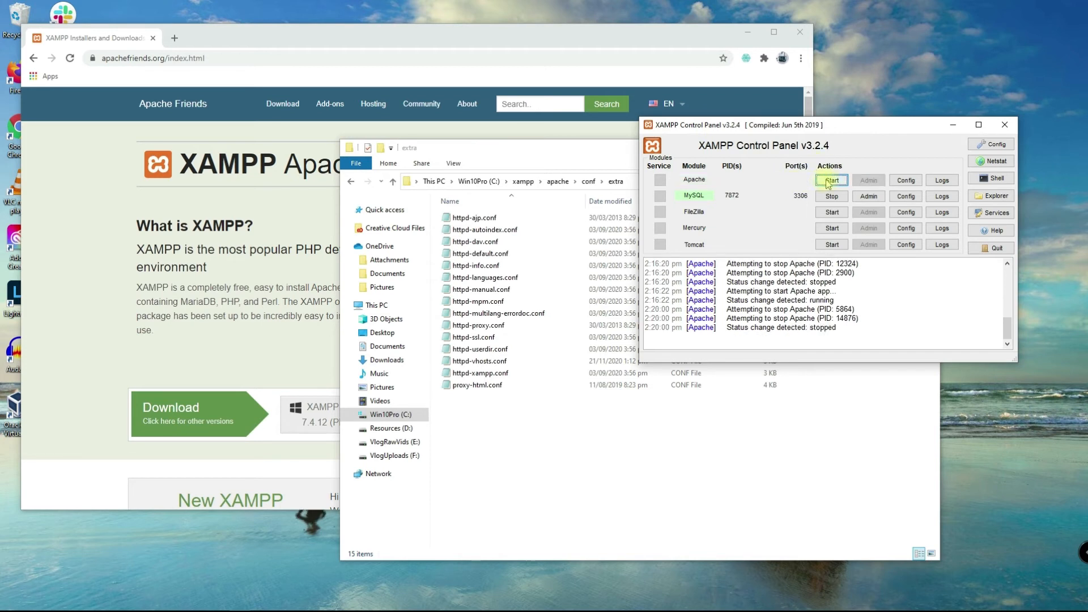
left_click(831, 180)
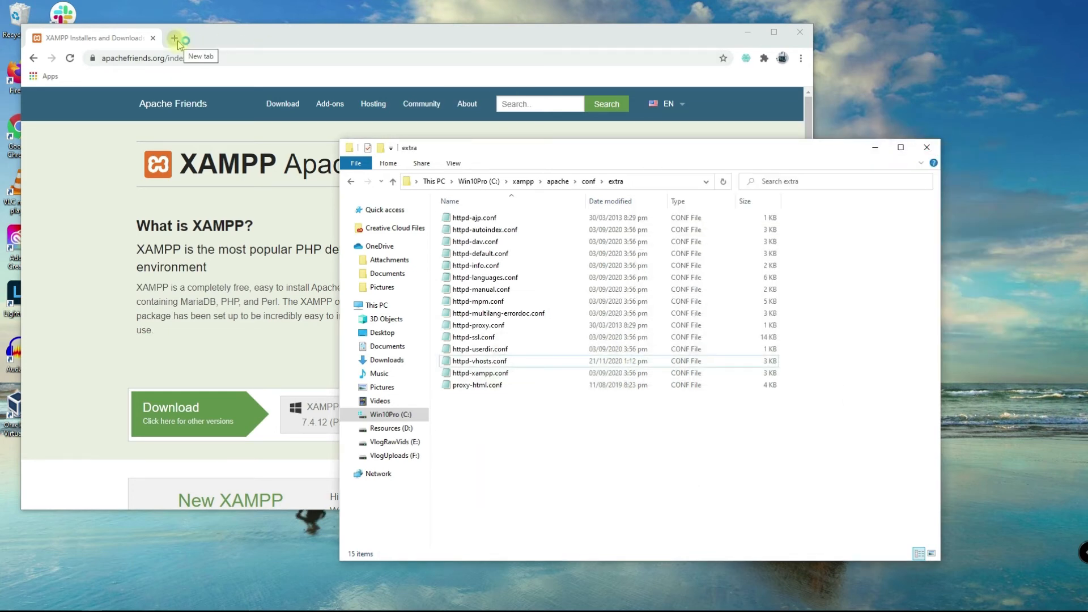
Load firstsite.com in a new tab, highlight its heading, then request secondsite.org in another tab
left_click(175, 38)
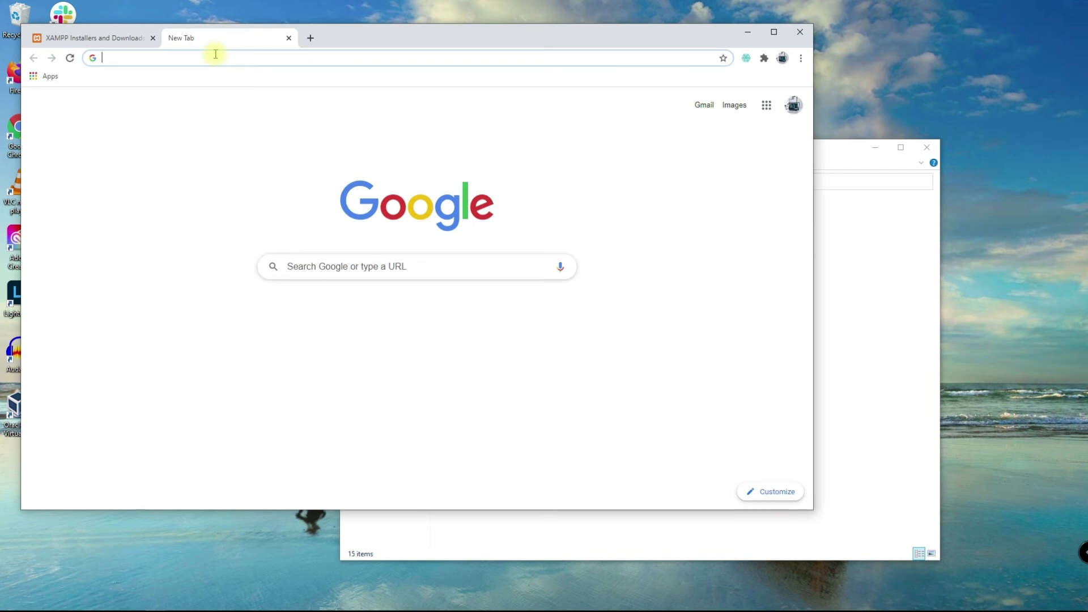
type("firstsite.com")
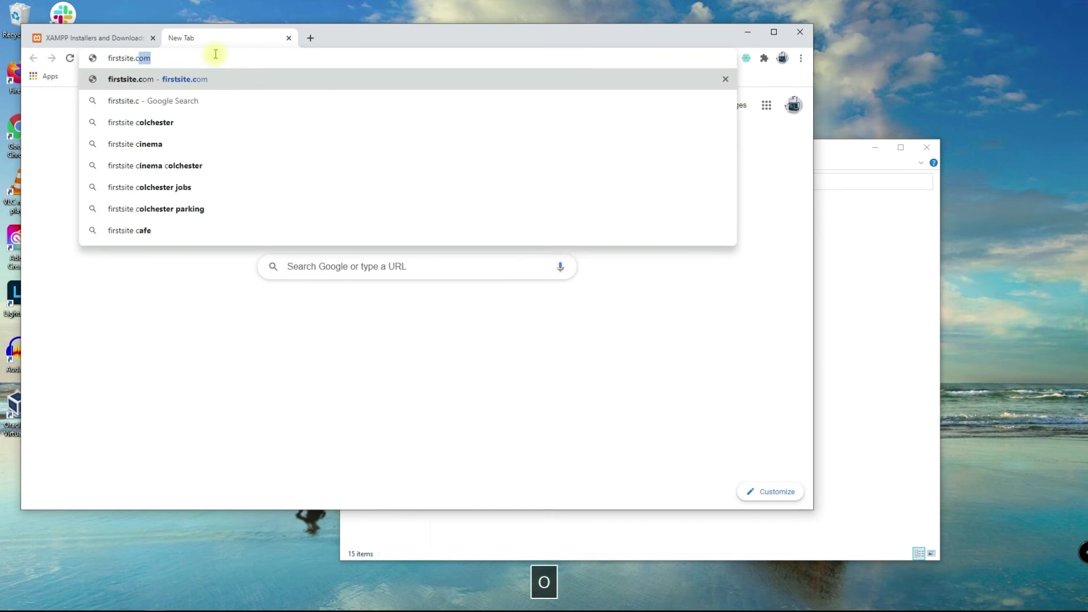
key("Enter")
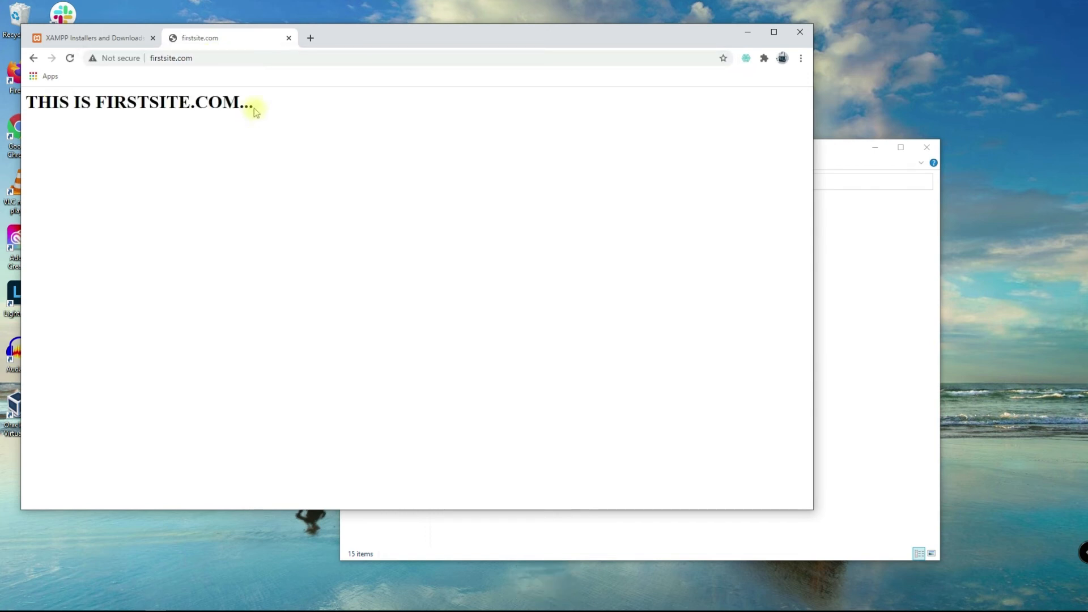
mouse_move(265, 111)
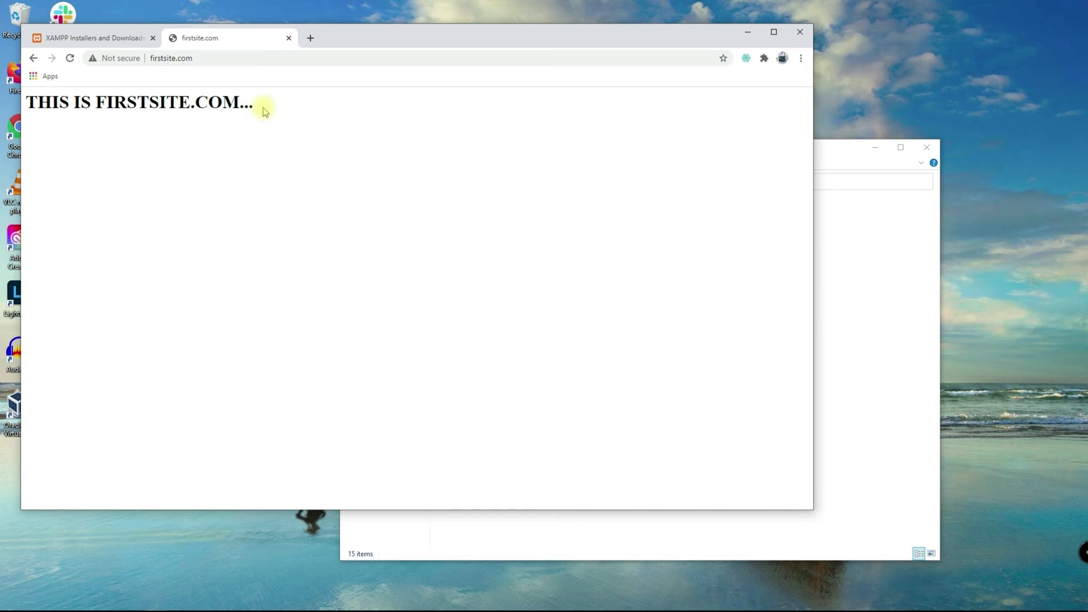
triple_click(141, 102)
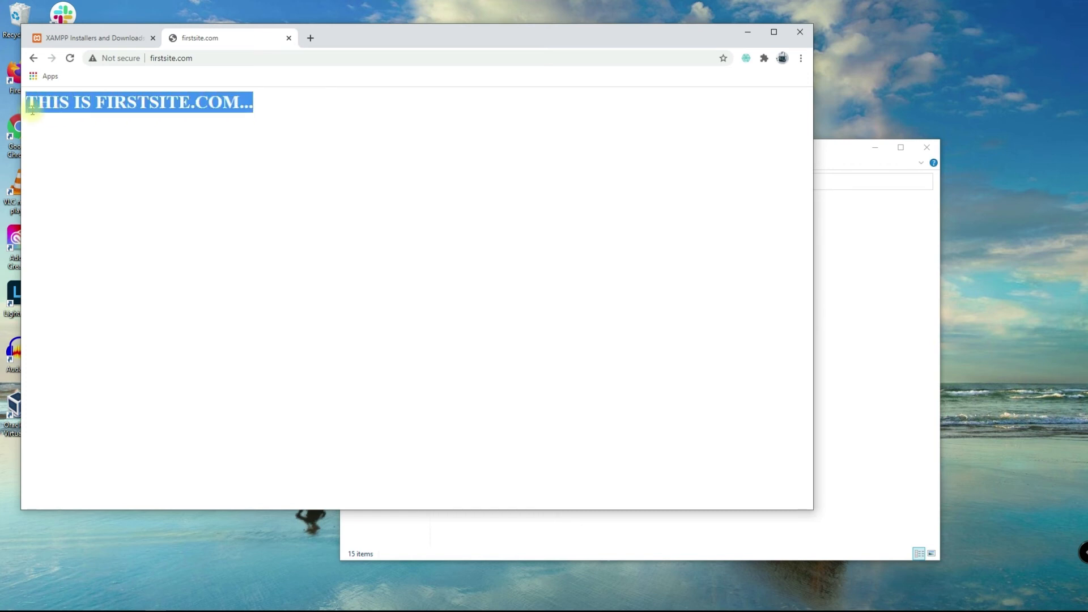
mouse_move(46, 116)
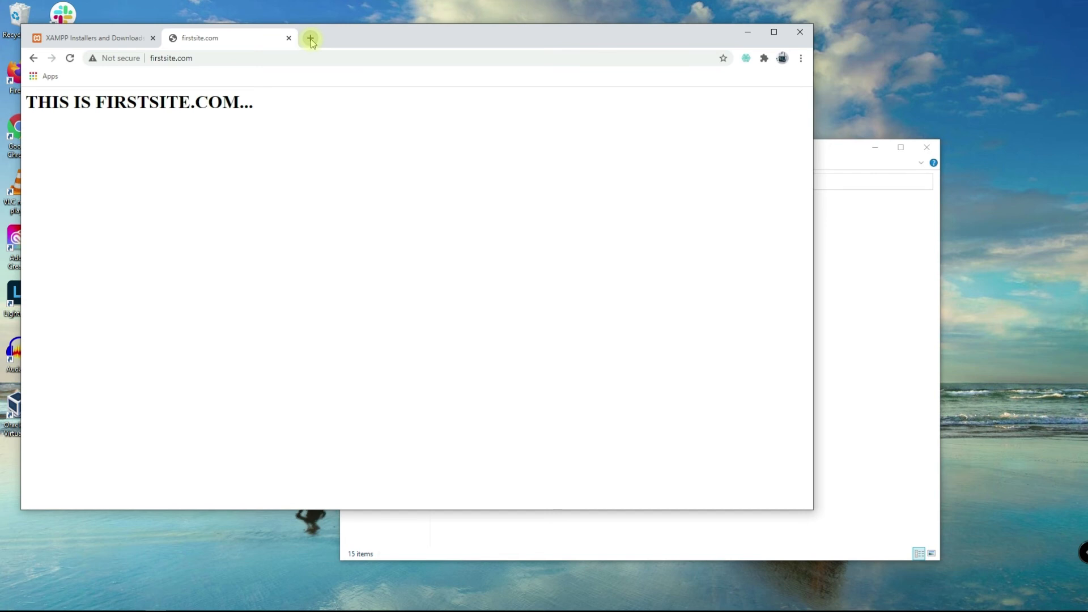
left_click(311, 38)
type("secondsite")
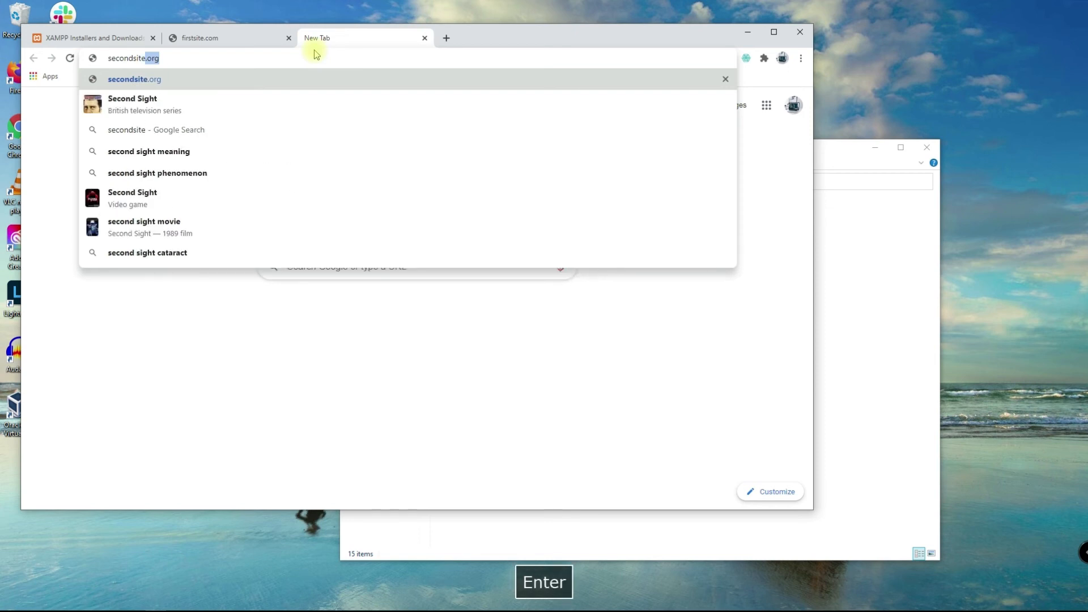
key("Enter")
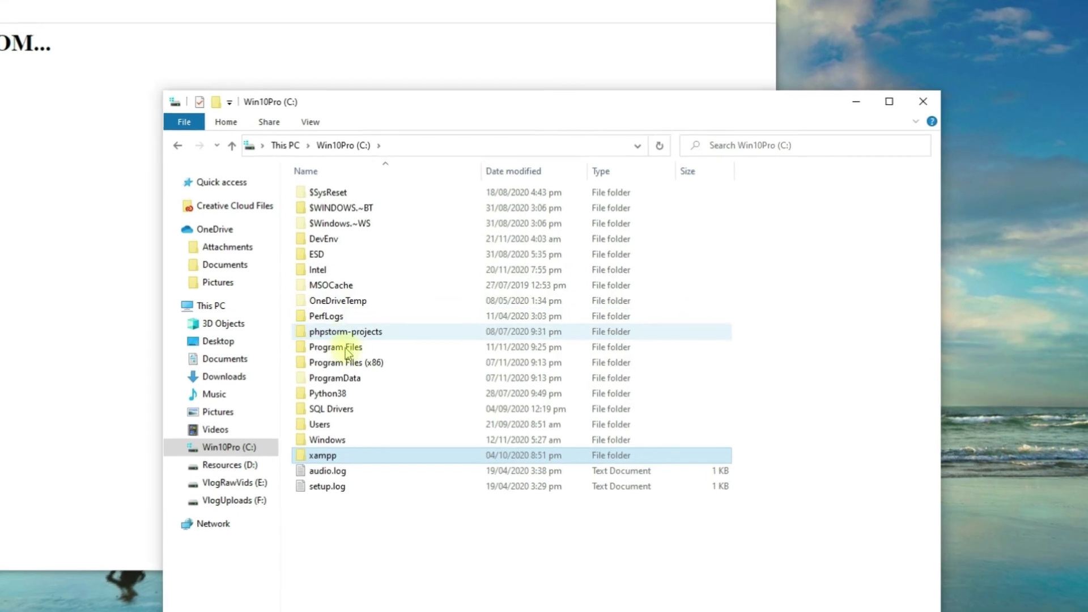
Inspect index.html in C:\DevEnv\secondsite.org\public_html
left_click(294, 235)
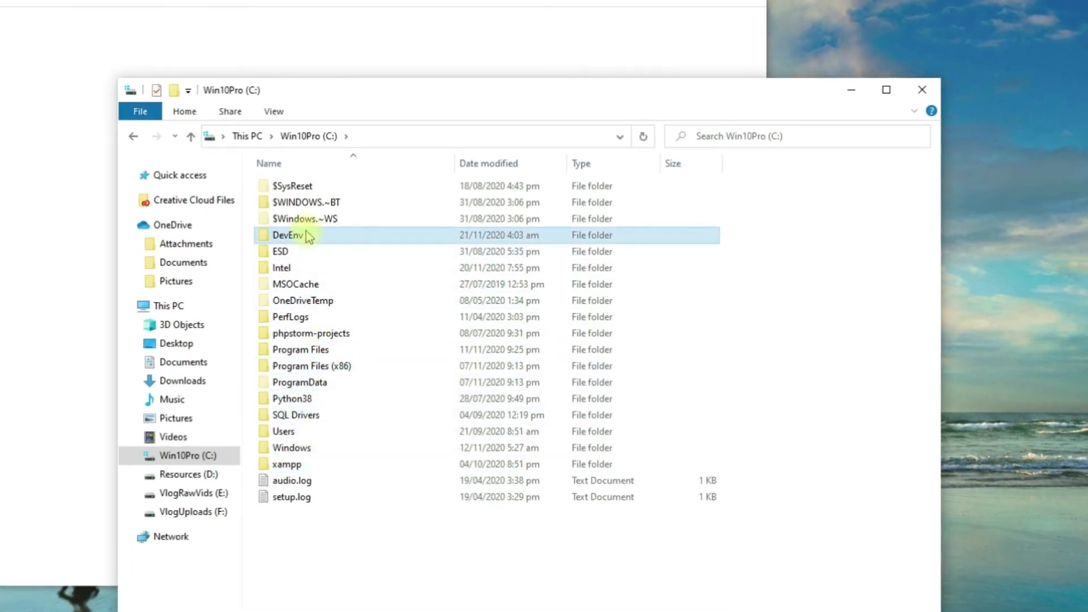
double_click(286, 235)
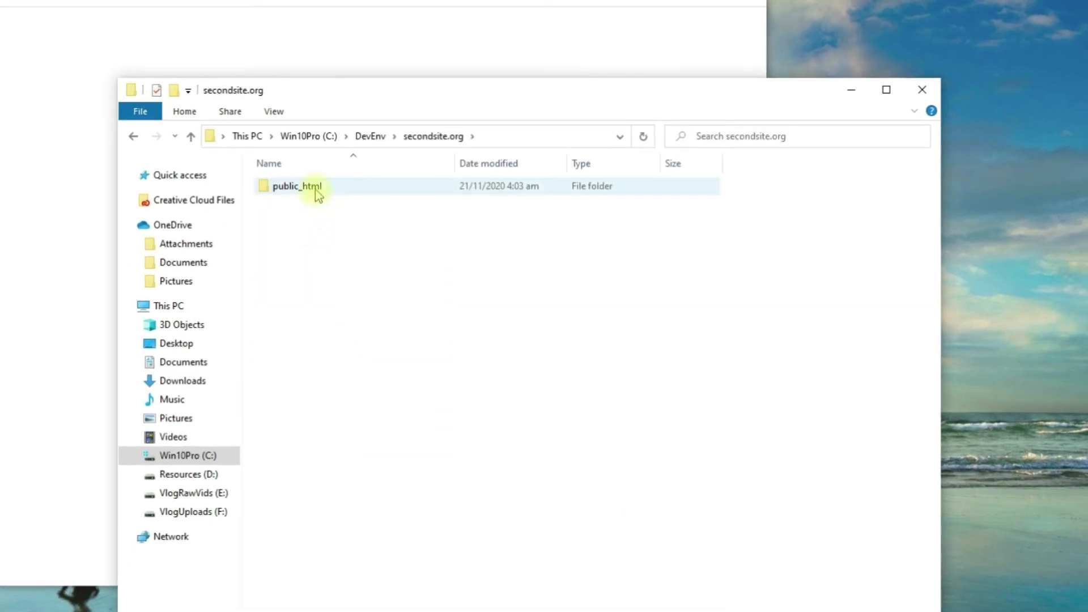
double_click(306, 187)
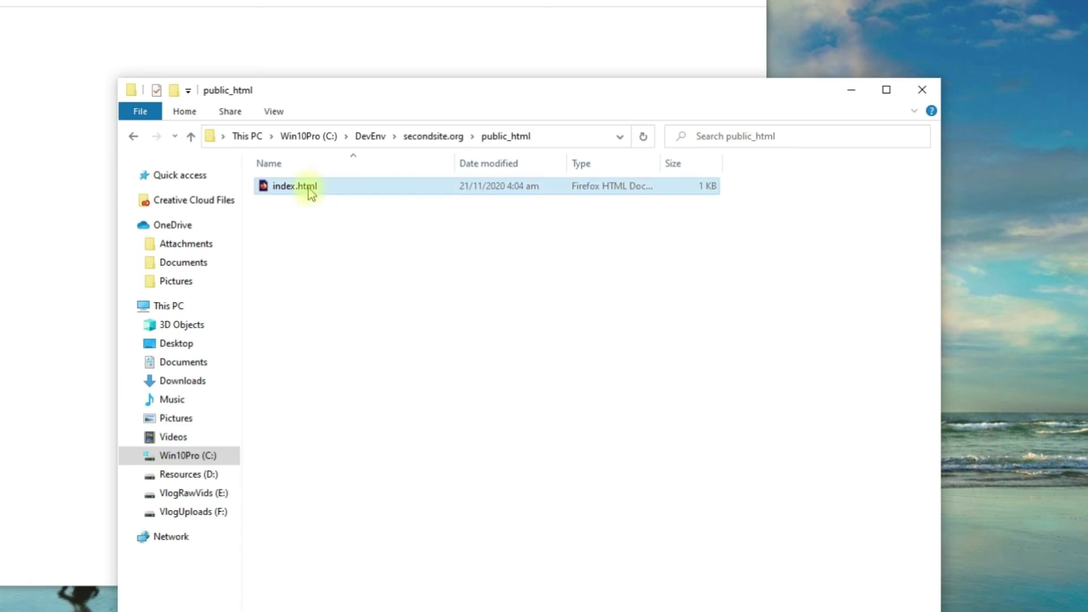
right_click(305, 188)
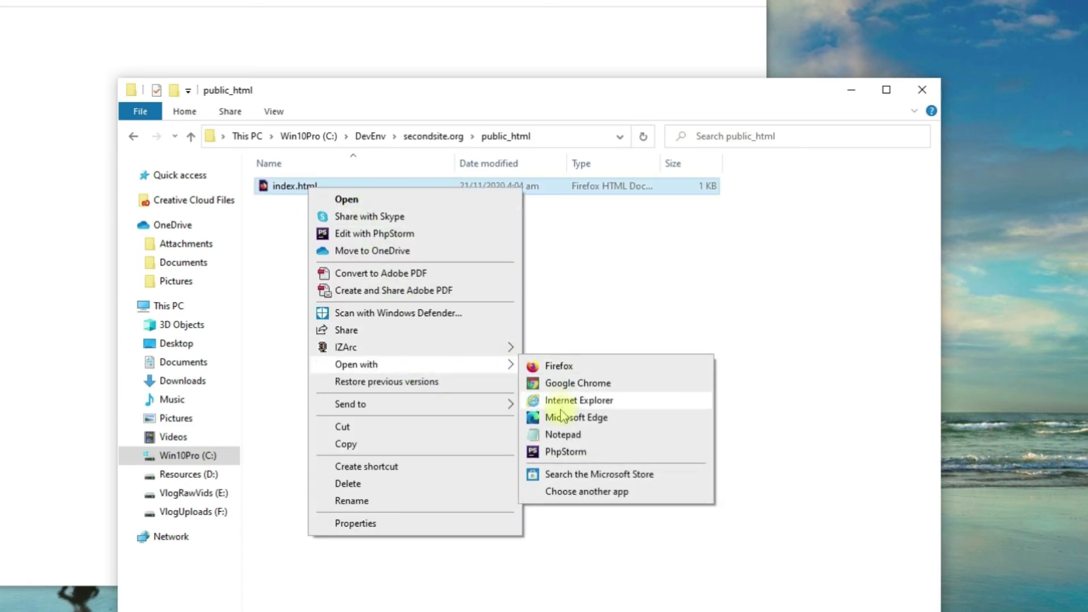
left_click(563, 434)
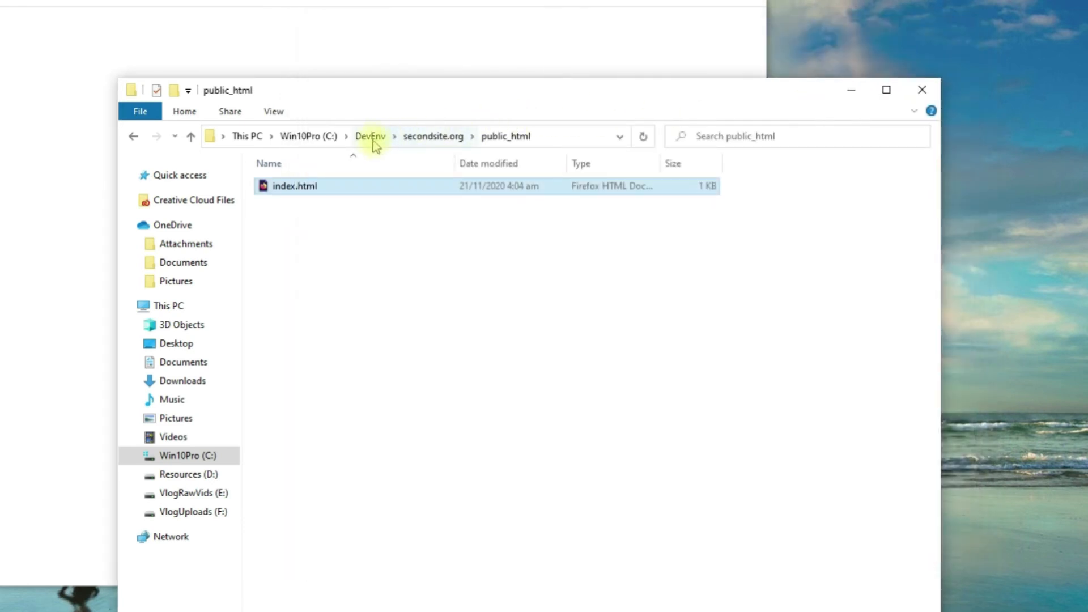
Browse to C:\xampp\apache\conf\extra and select httpd-vhosts.conf
left_click(307, 136)
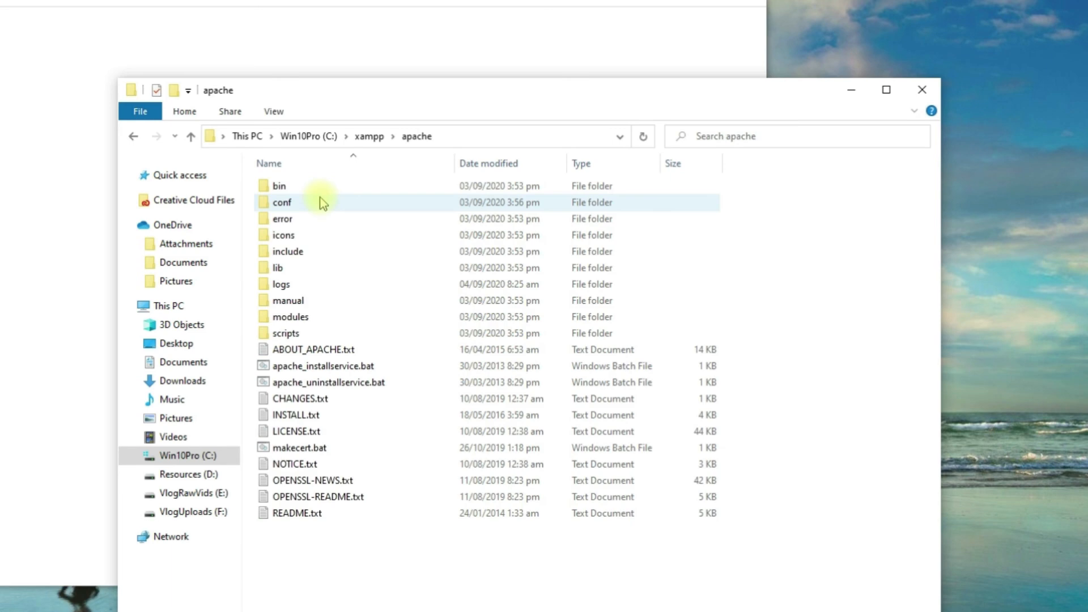
double_click(285, 202)
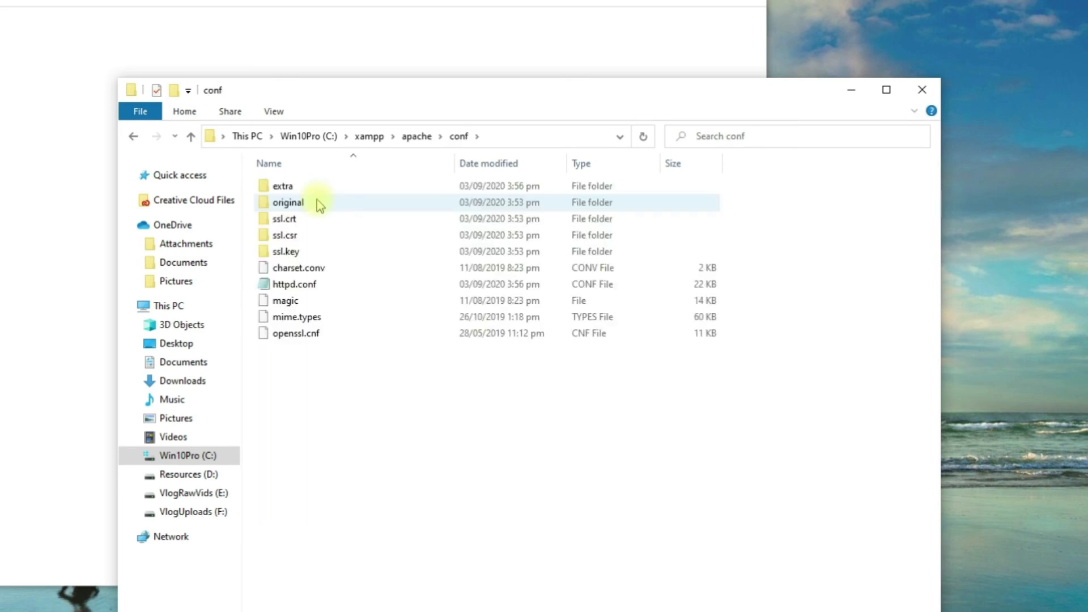
double_click(280, 186)
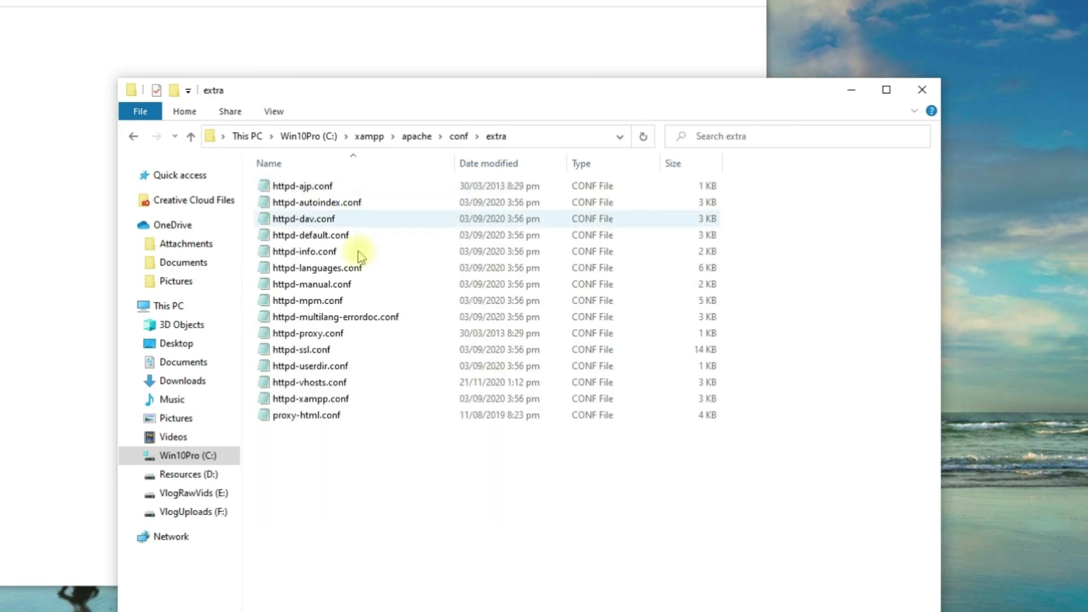
left_click(309, 383)
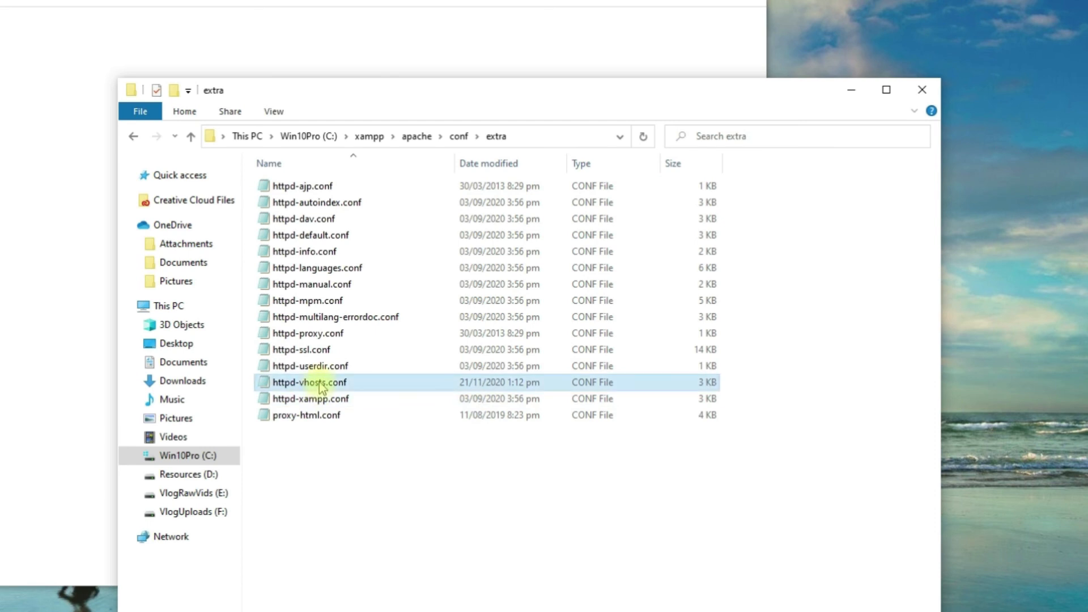
double_click(309, 382)
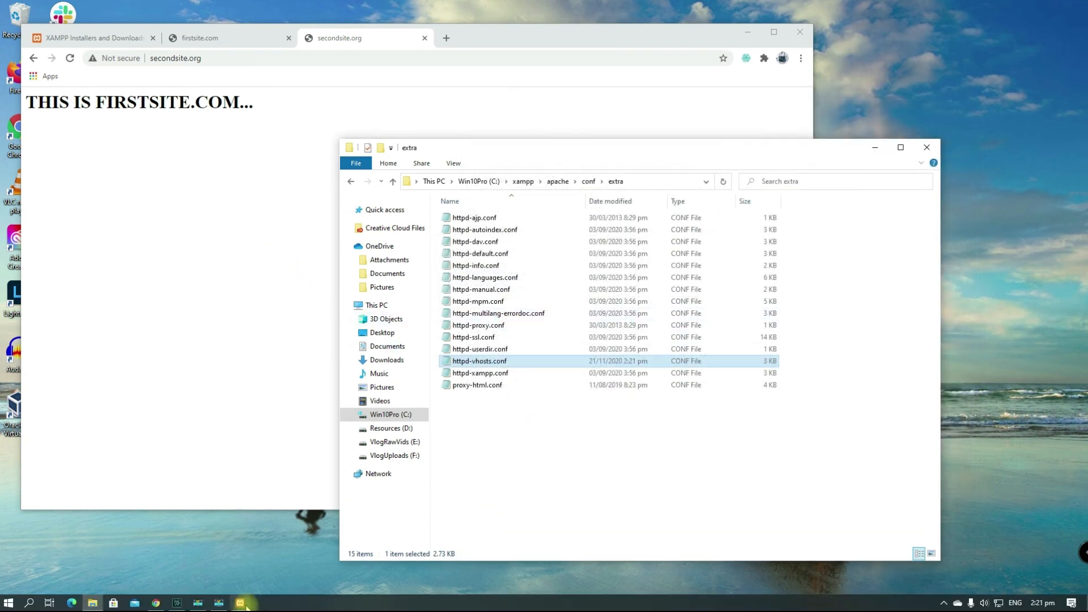
Check the secondsite.org tab shows THIS IS SECONDSITE.ORG..., then return to XAMPP Installers
left_click(238, 602)
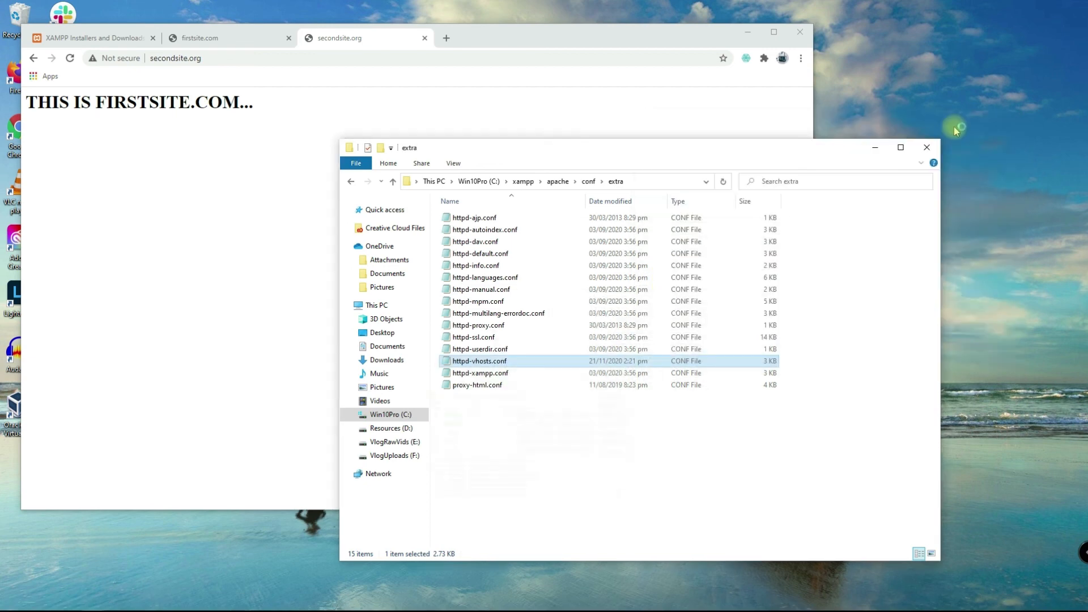
left_click(213, 38)
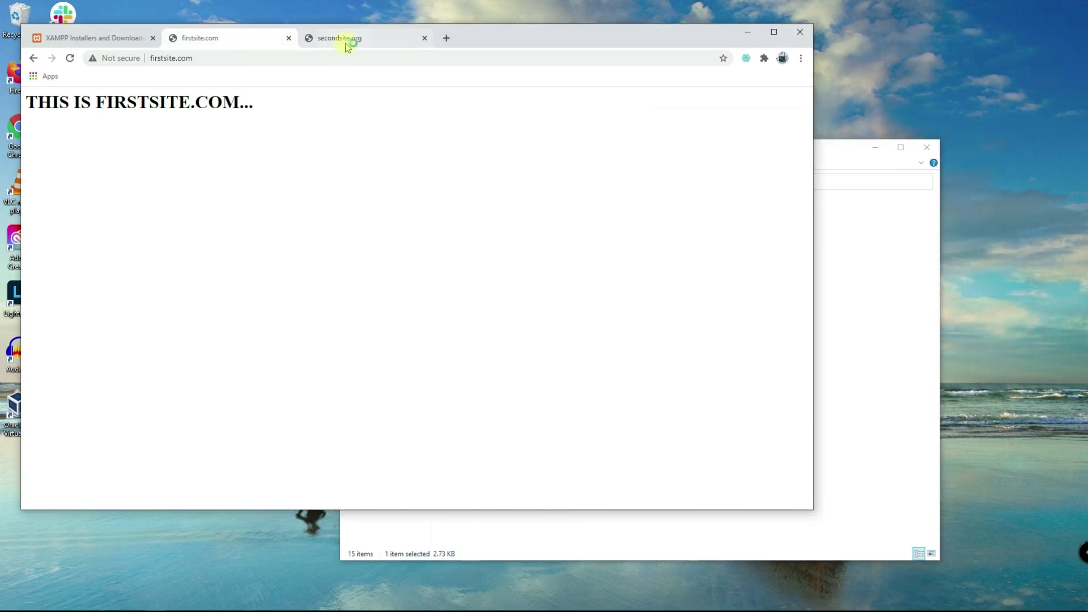
left_click(348, 38)
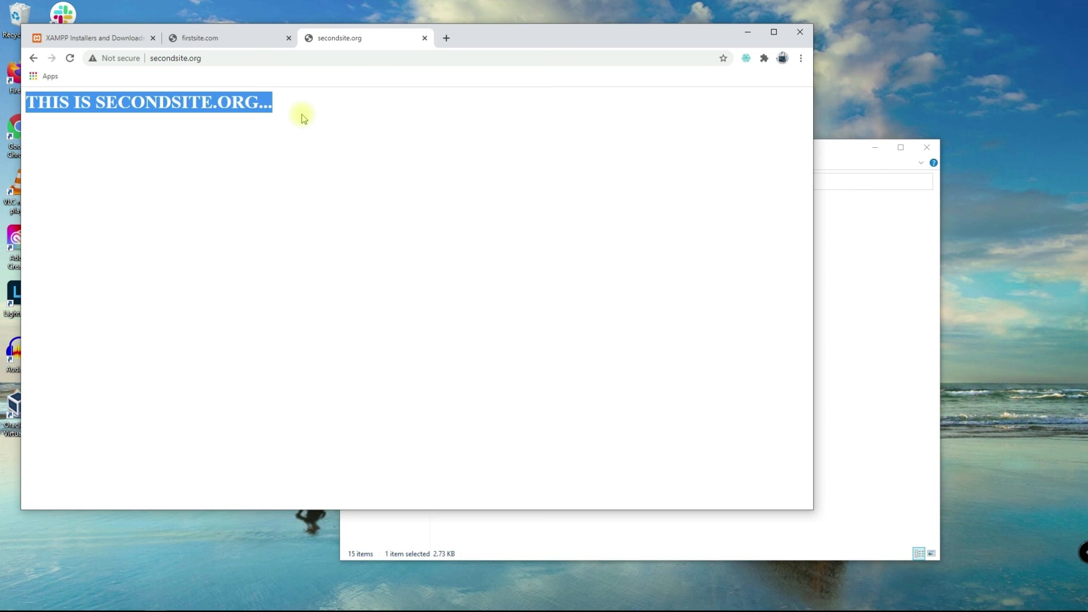
left_click(96, 38)
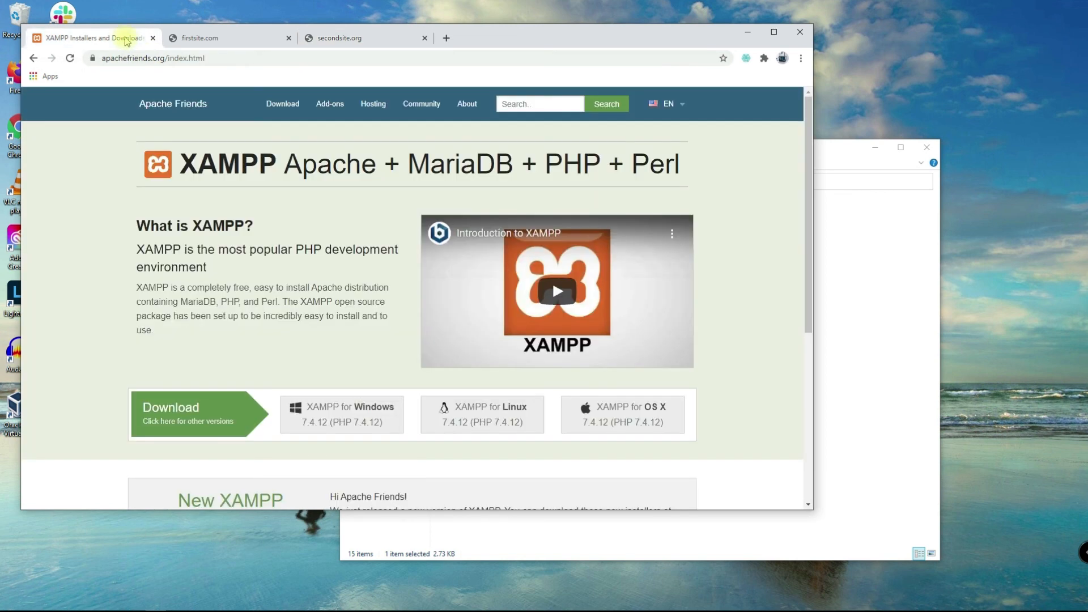